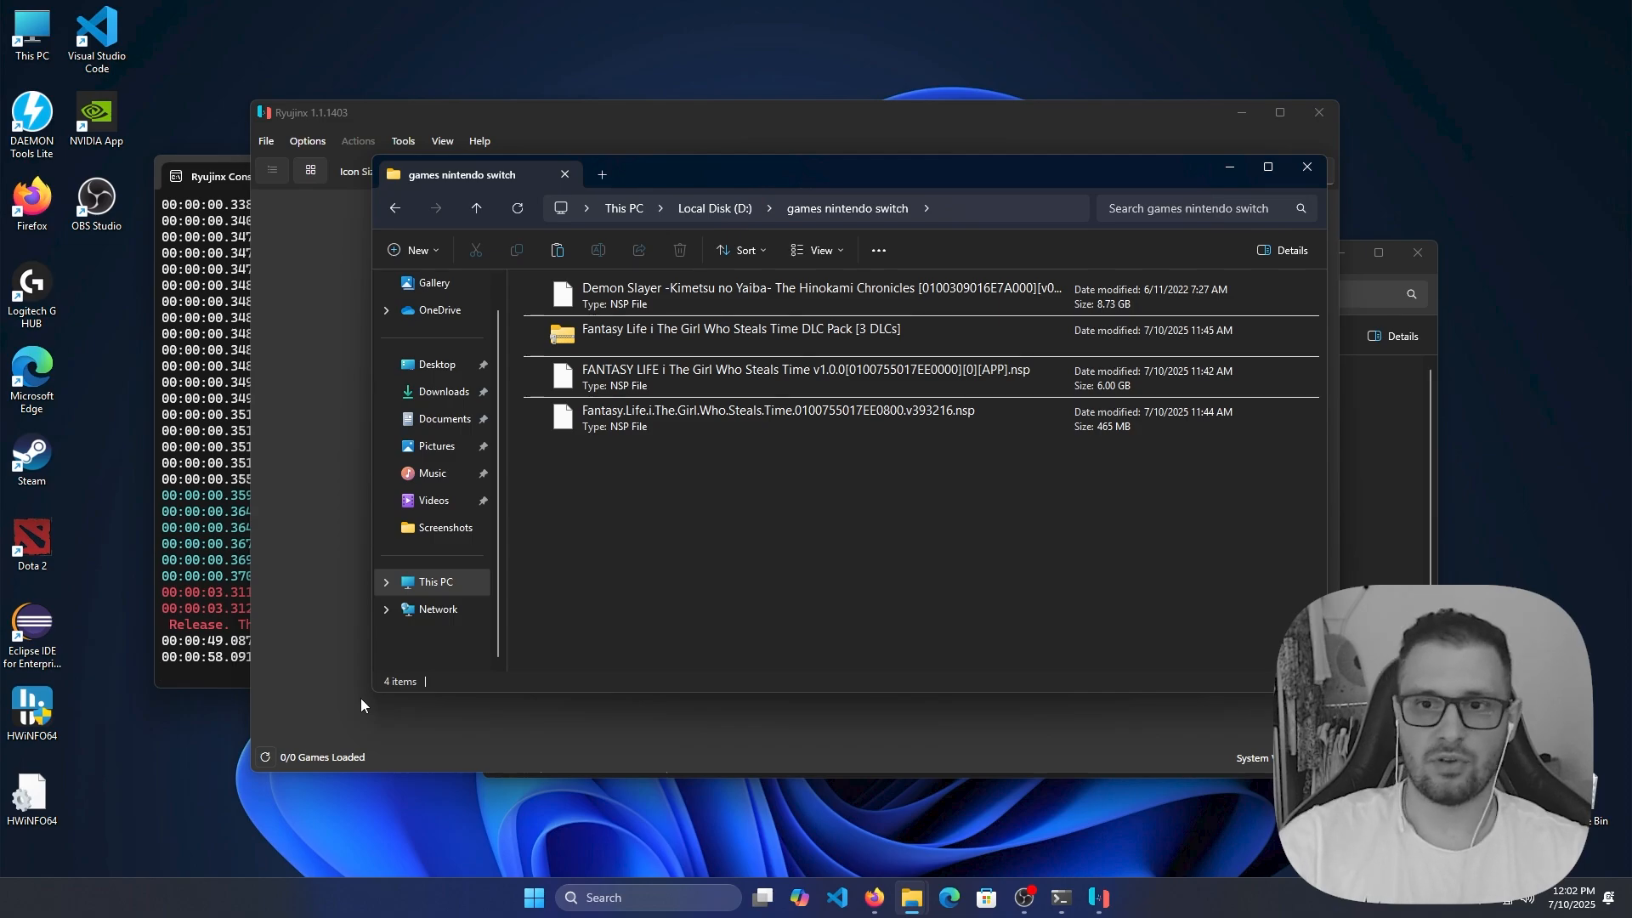
Extract the three Fantasy Life DLC NSPs from the DLC Pack archive into the games nintendo switch folder.
left_click(779, 418)
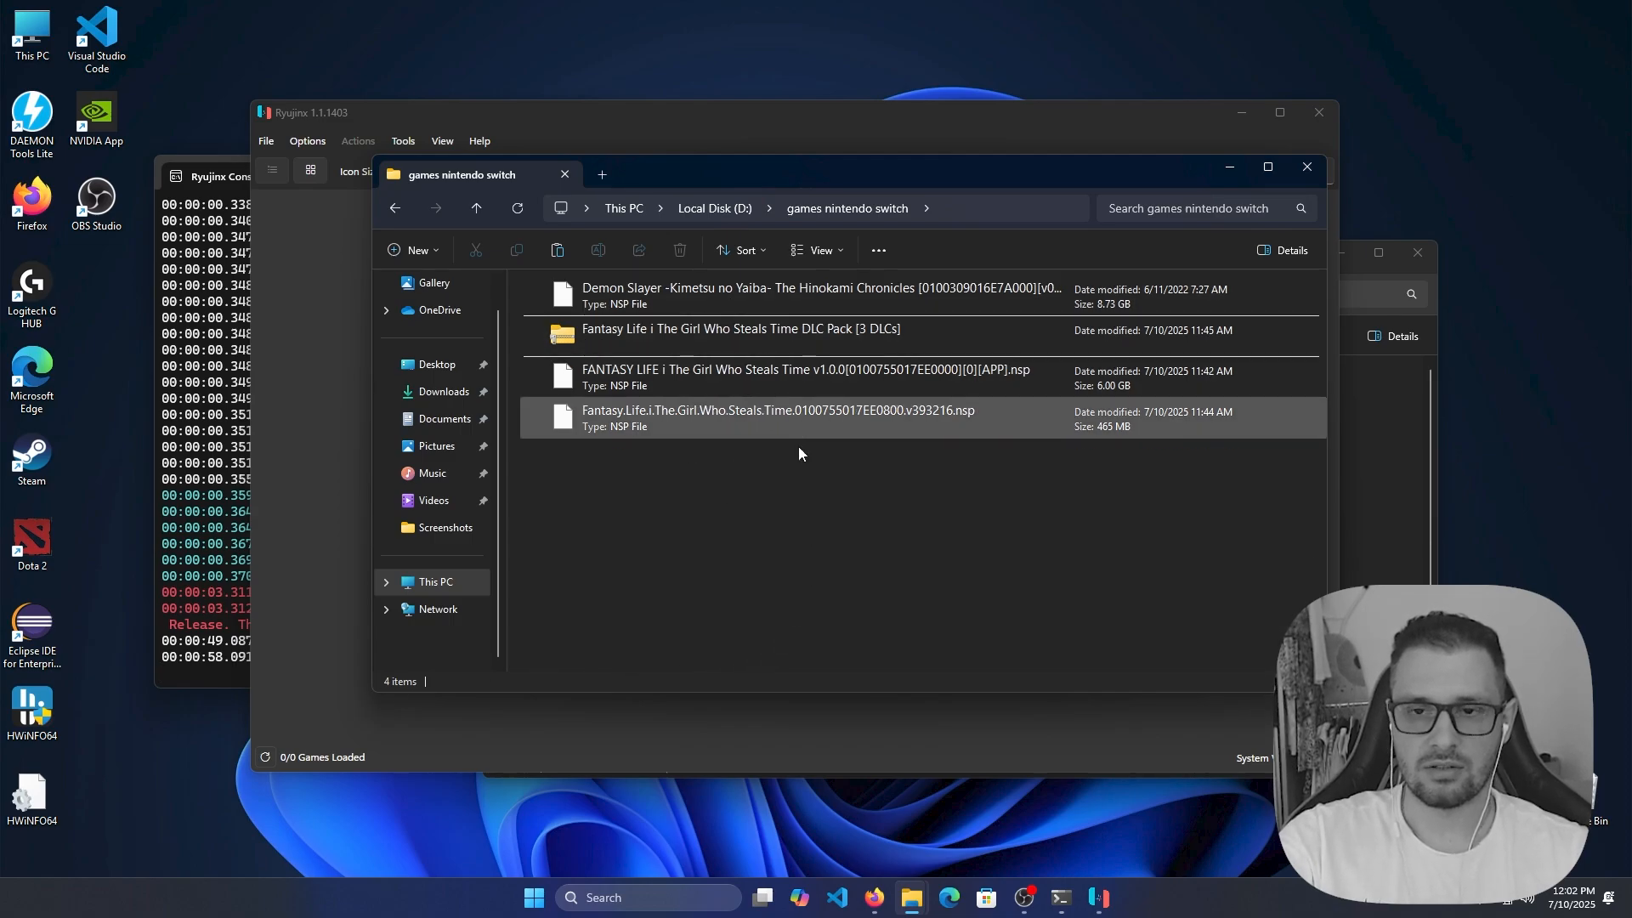
left_click(805, 376)
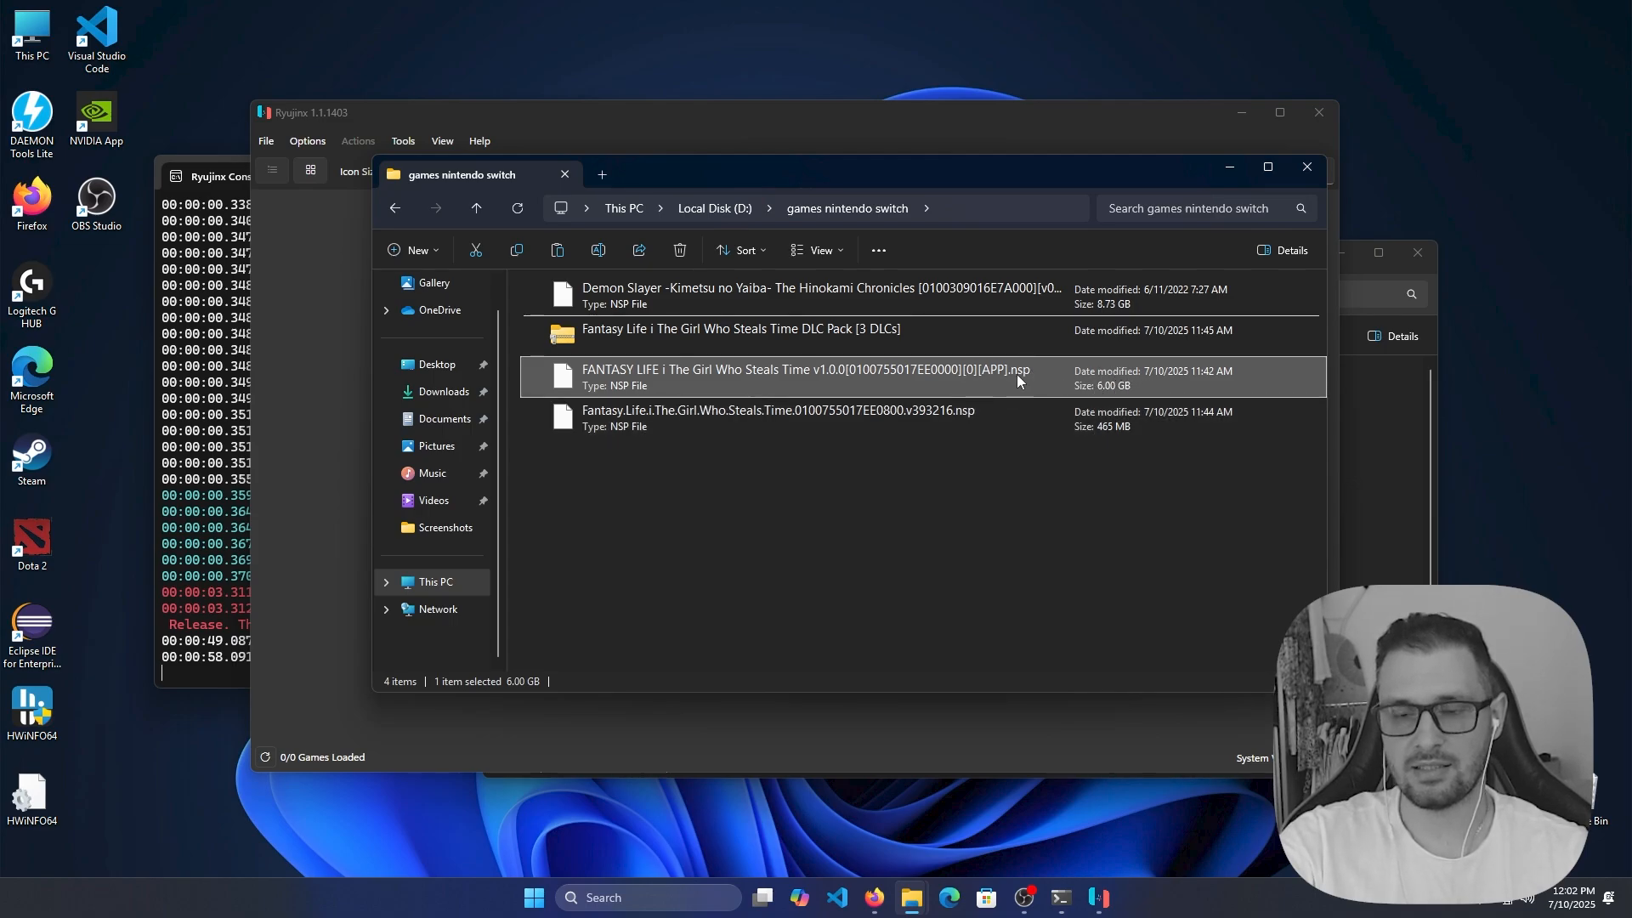
mouse_move(769, 377)
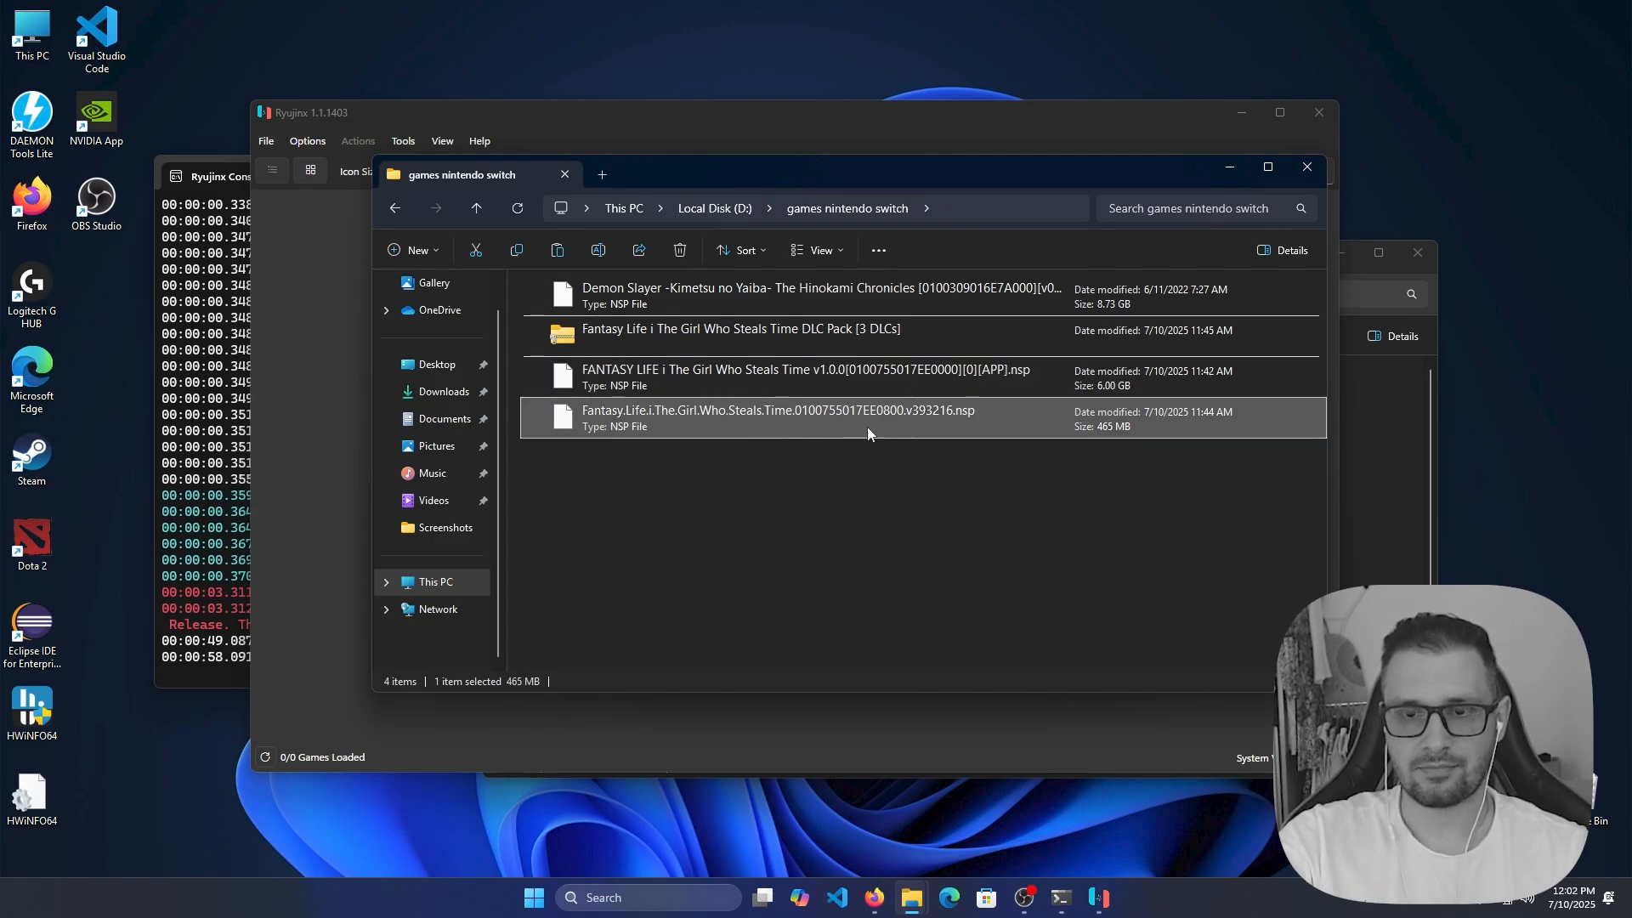
left_click(741, 330)
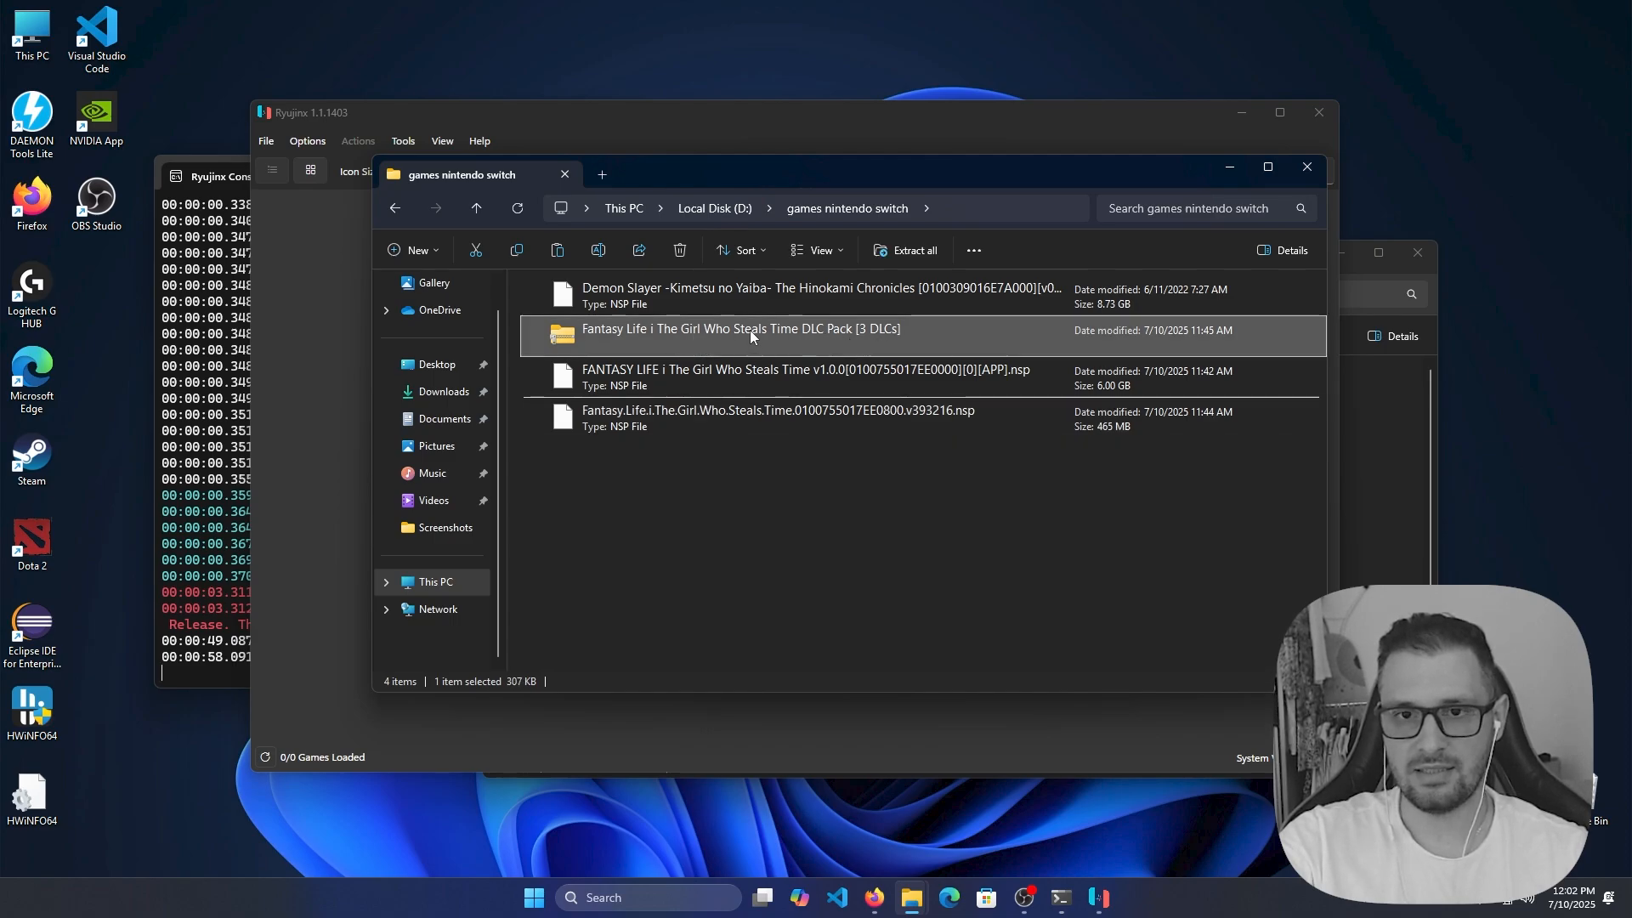
double_click(751, 330)
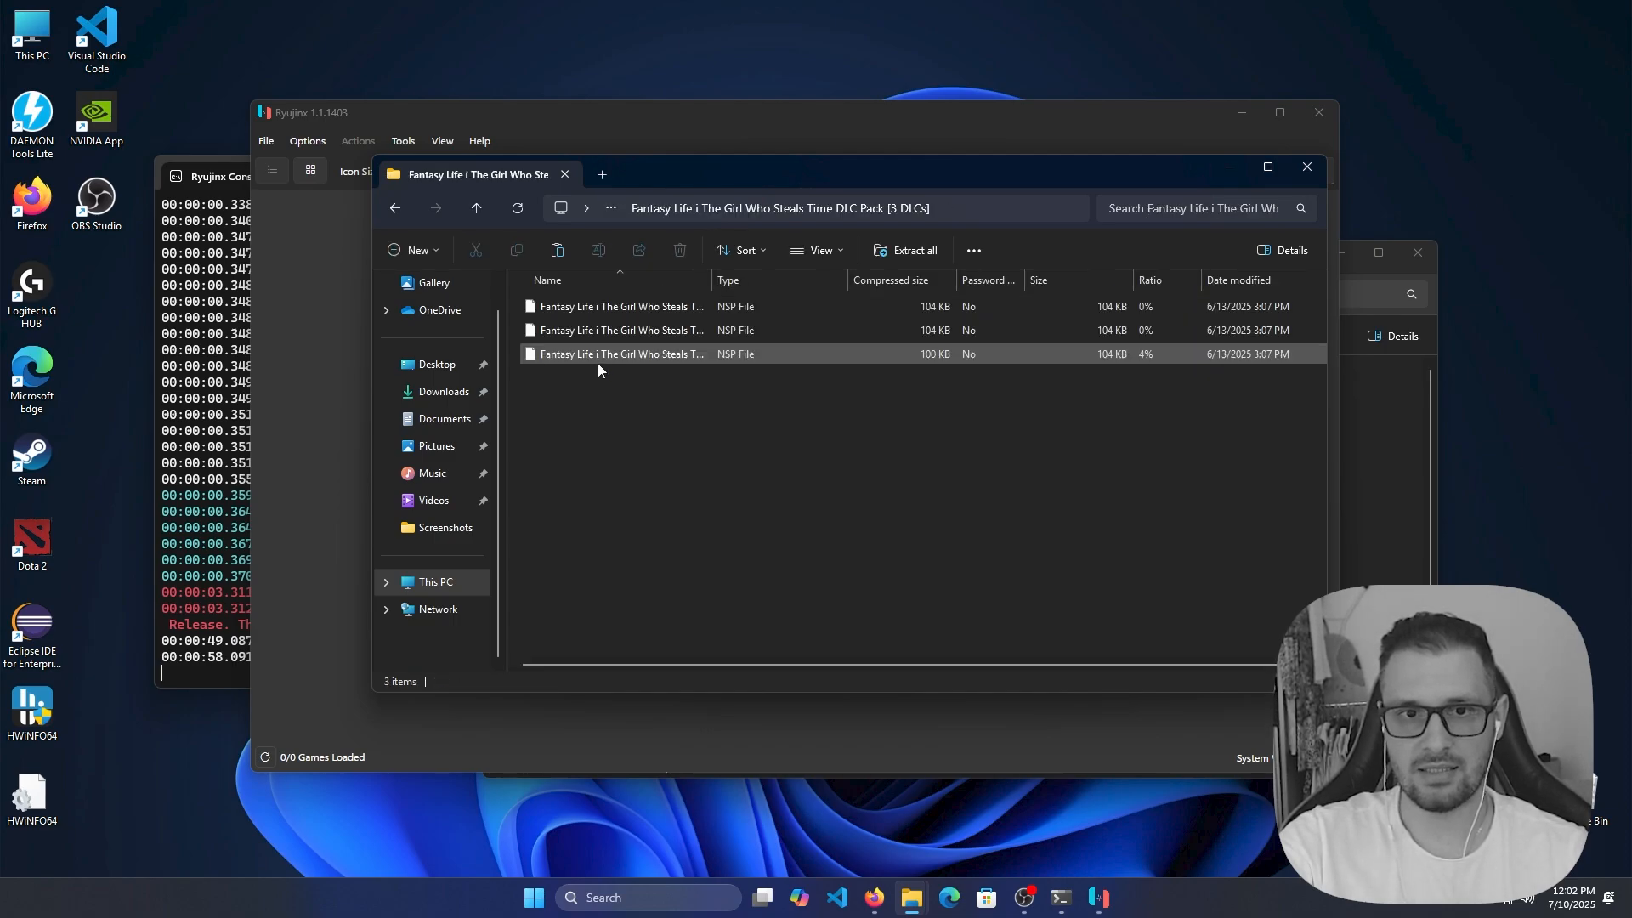
right_click(623, 330)
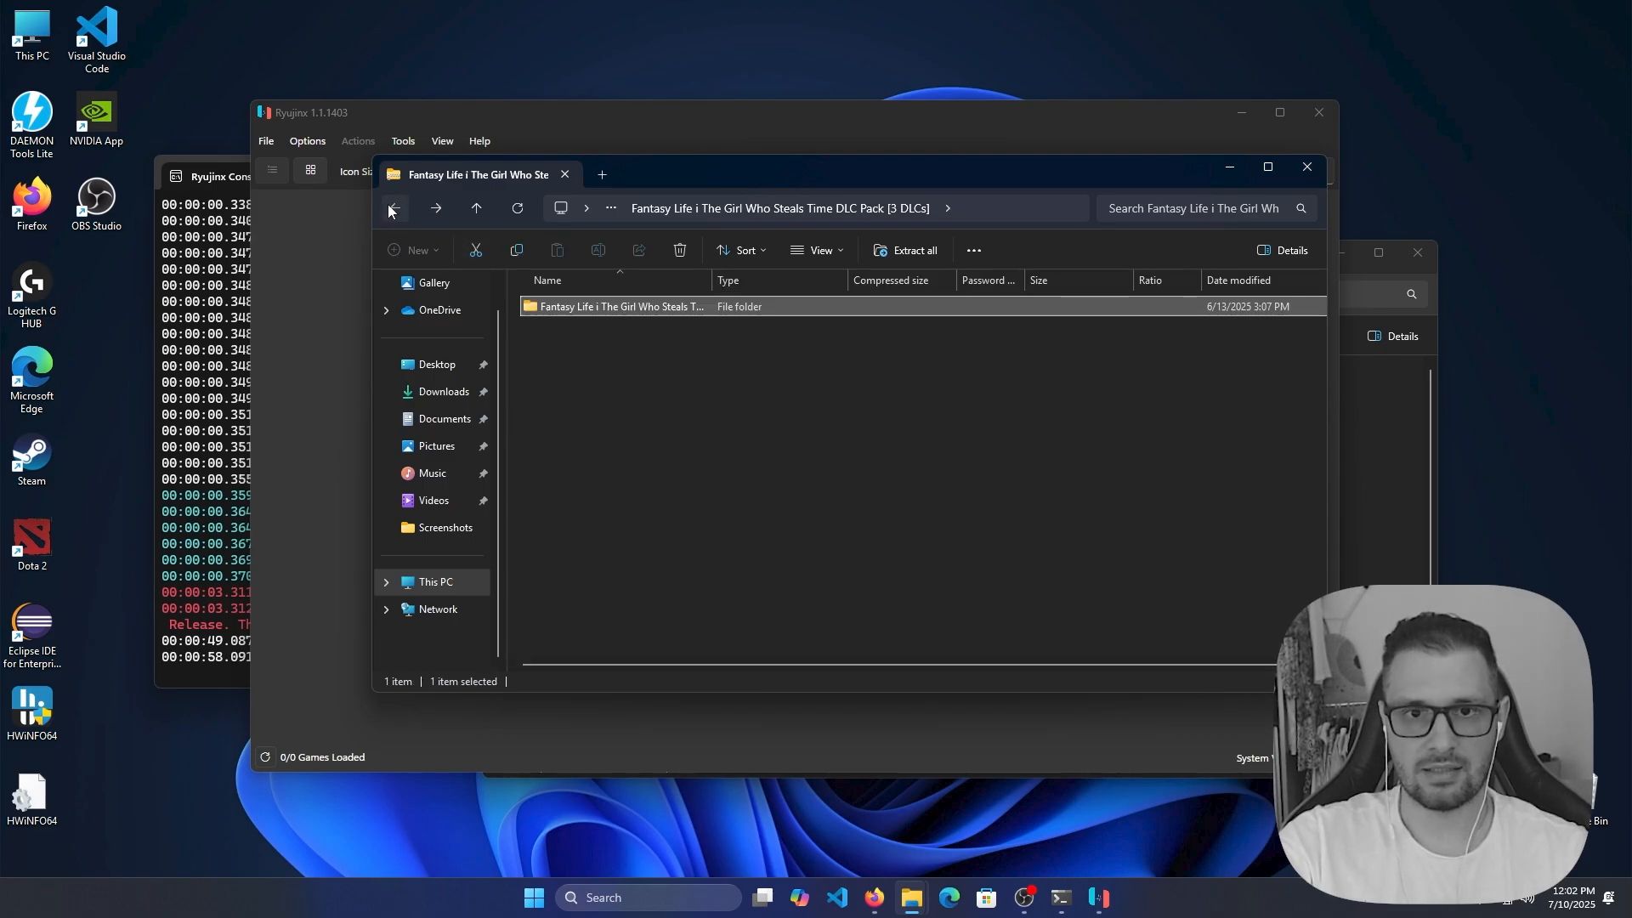
left_click(394, 207)
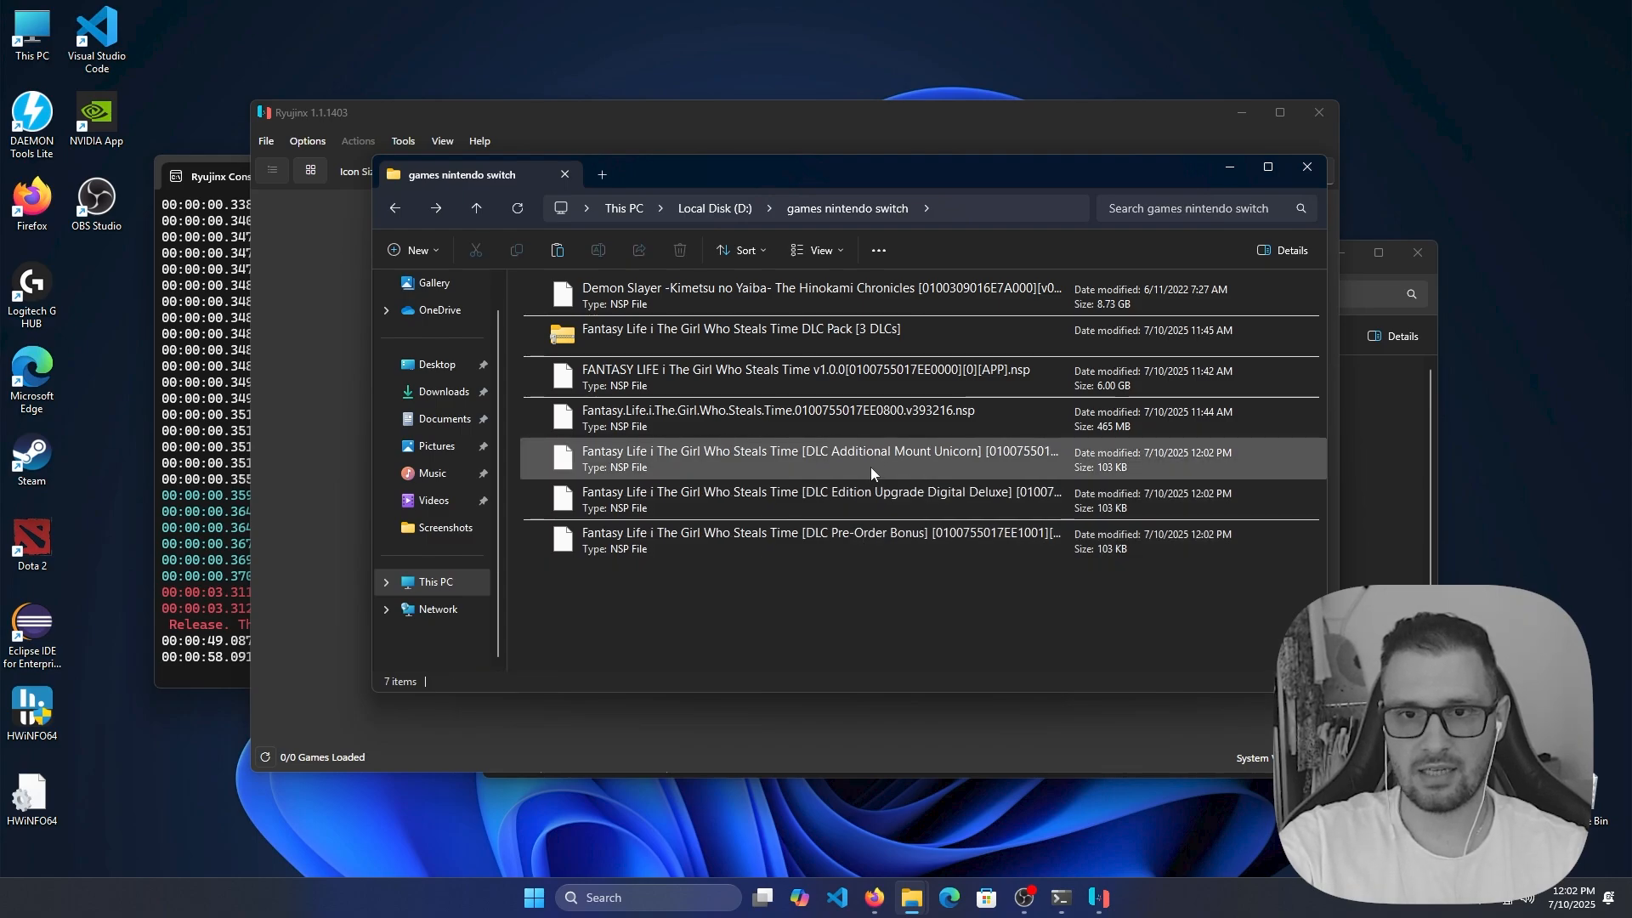
left_click(777, 417)
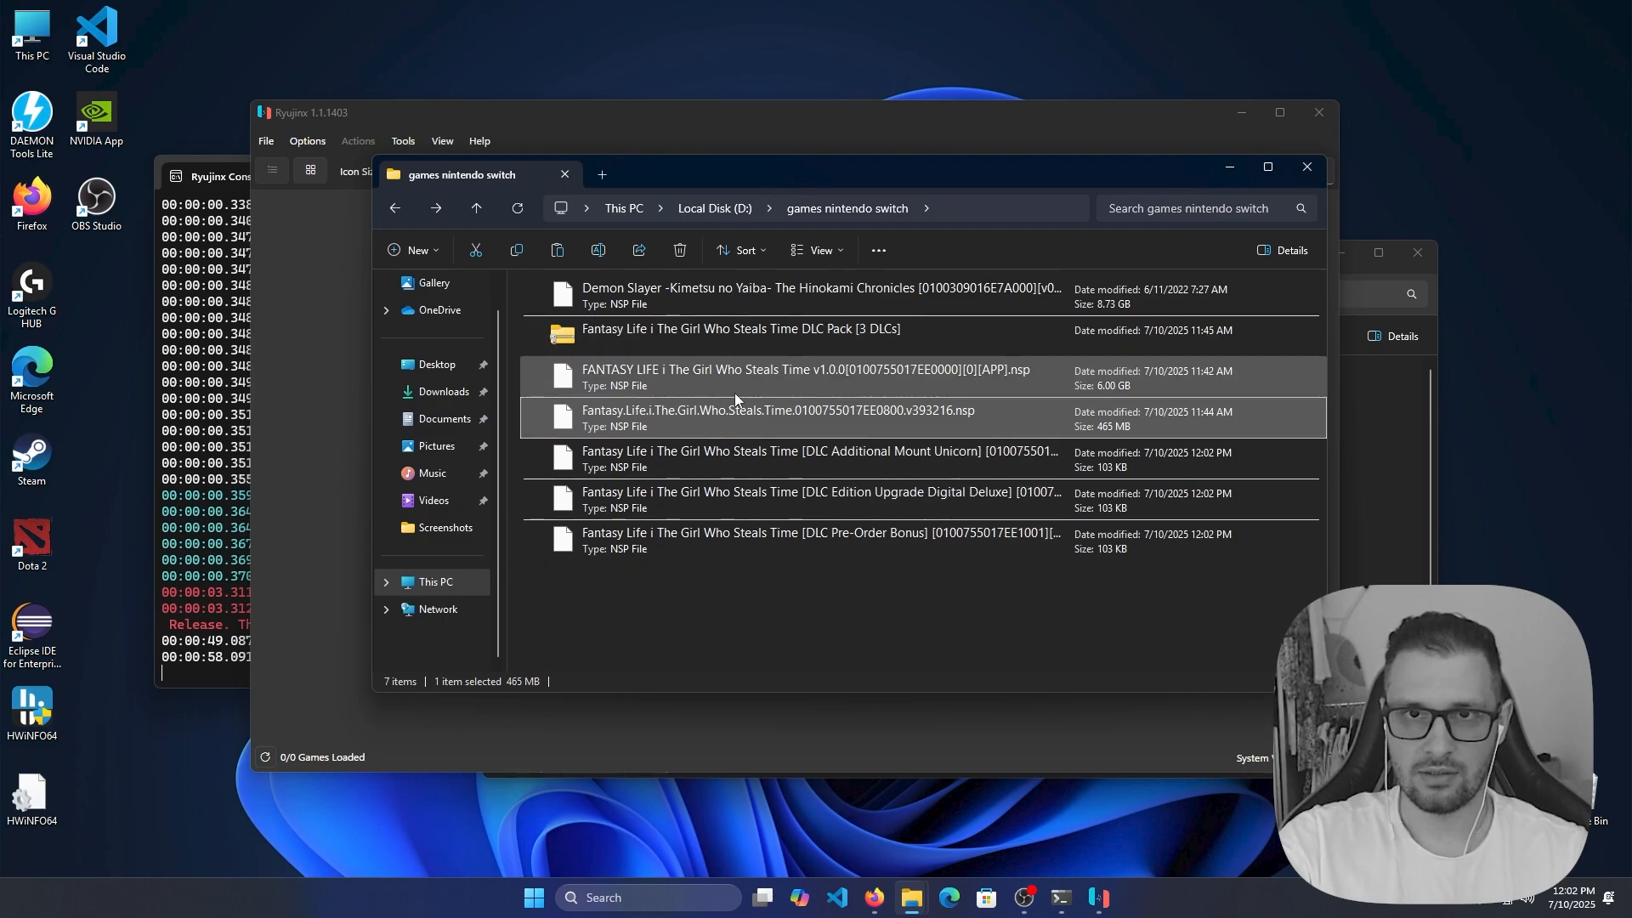
mouse_move(839, 496)
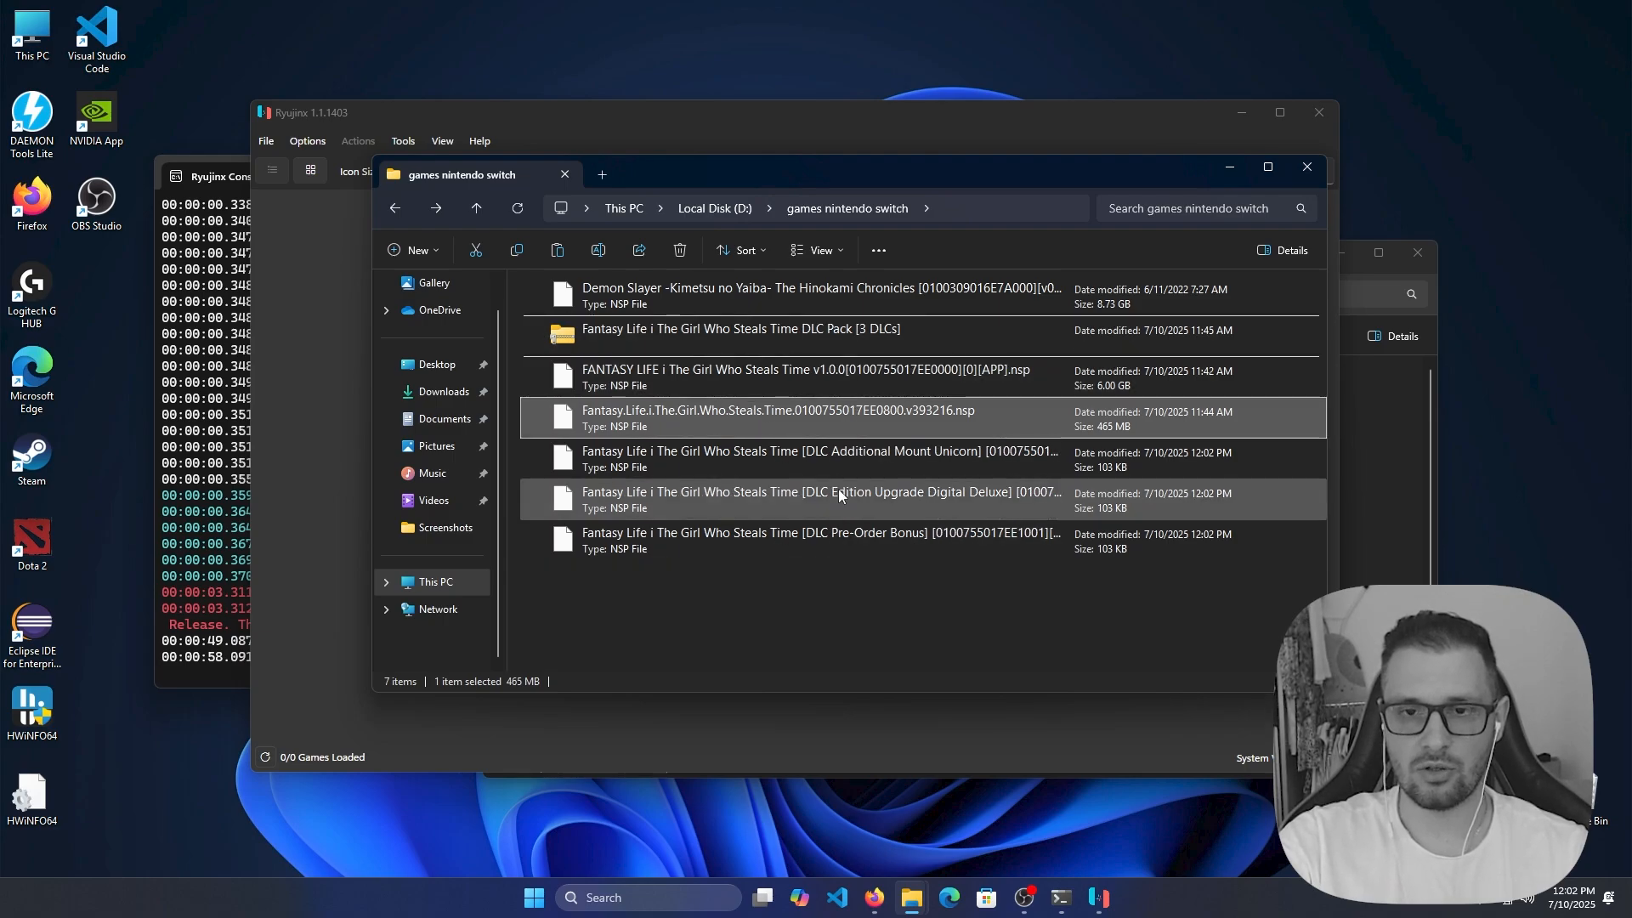
mouse_move(826, 680)
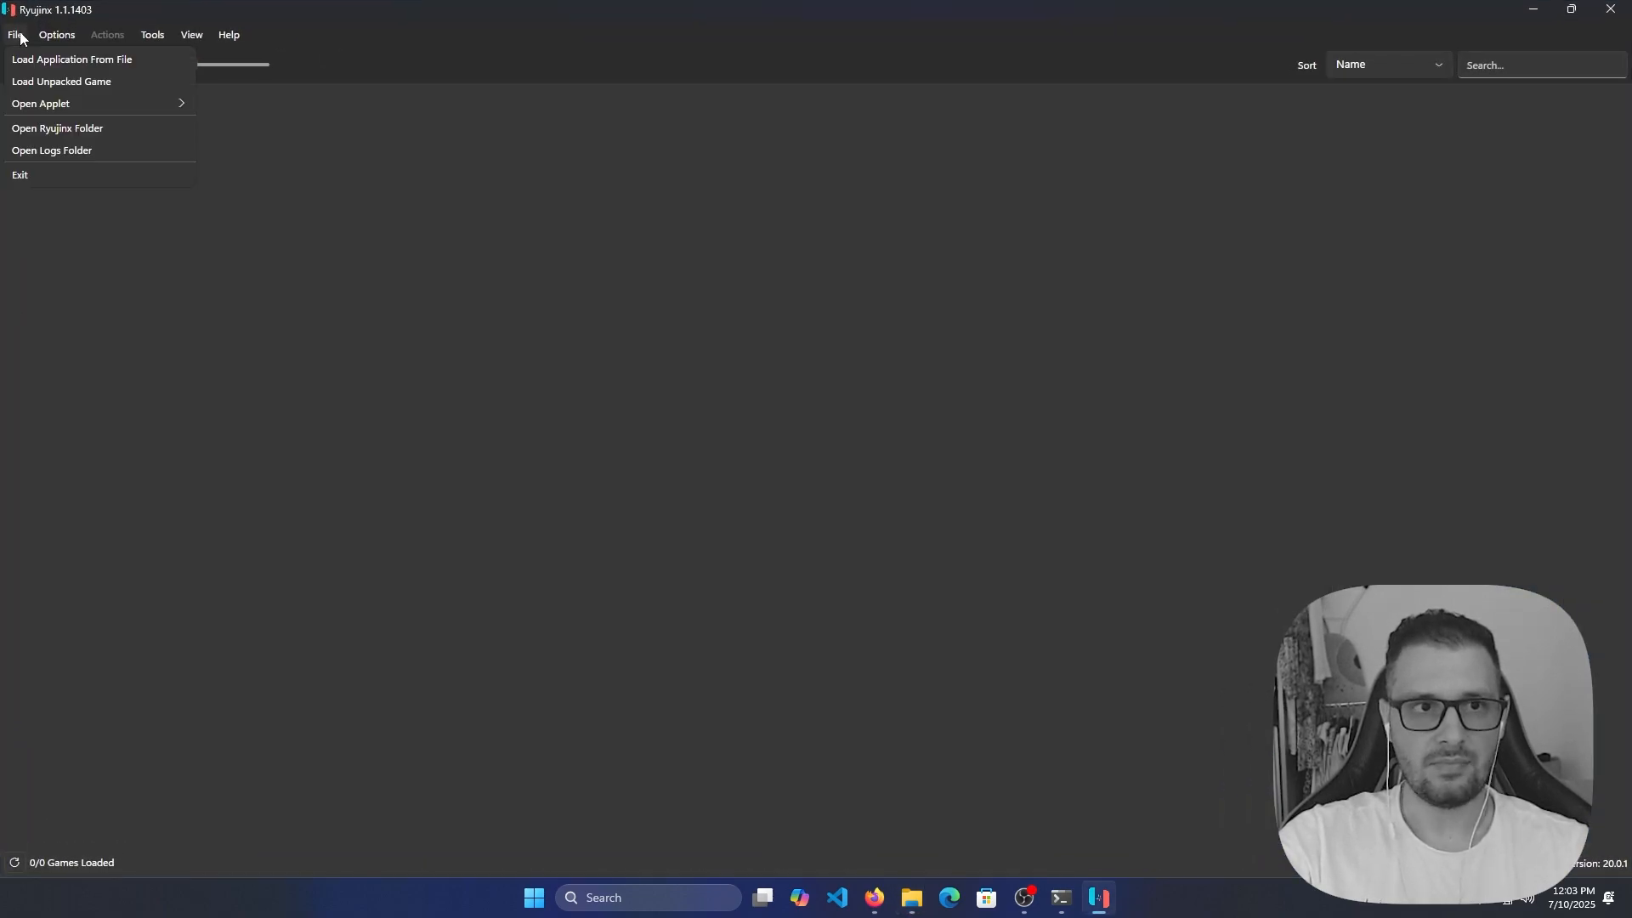
Bring up the Ryujinx Settings window via Options > Settings.
left_click(56, 34)
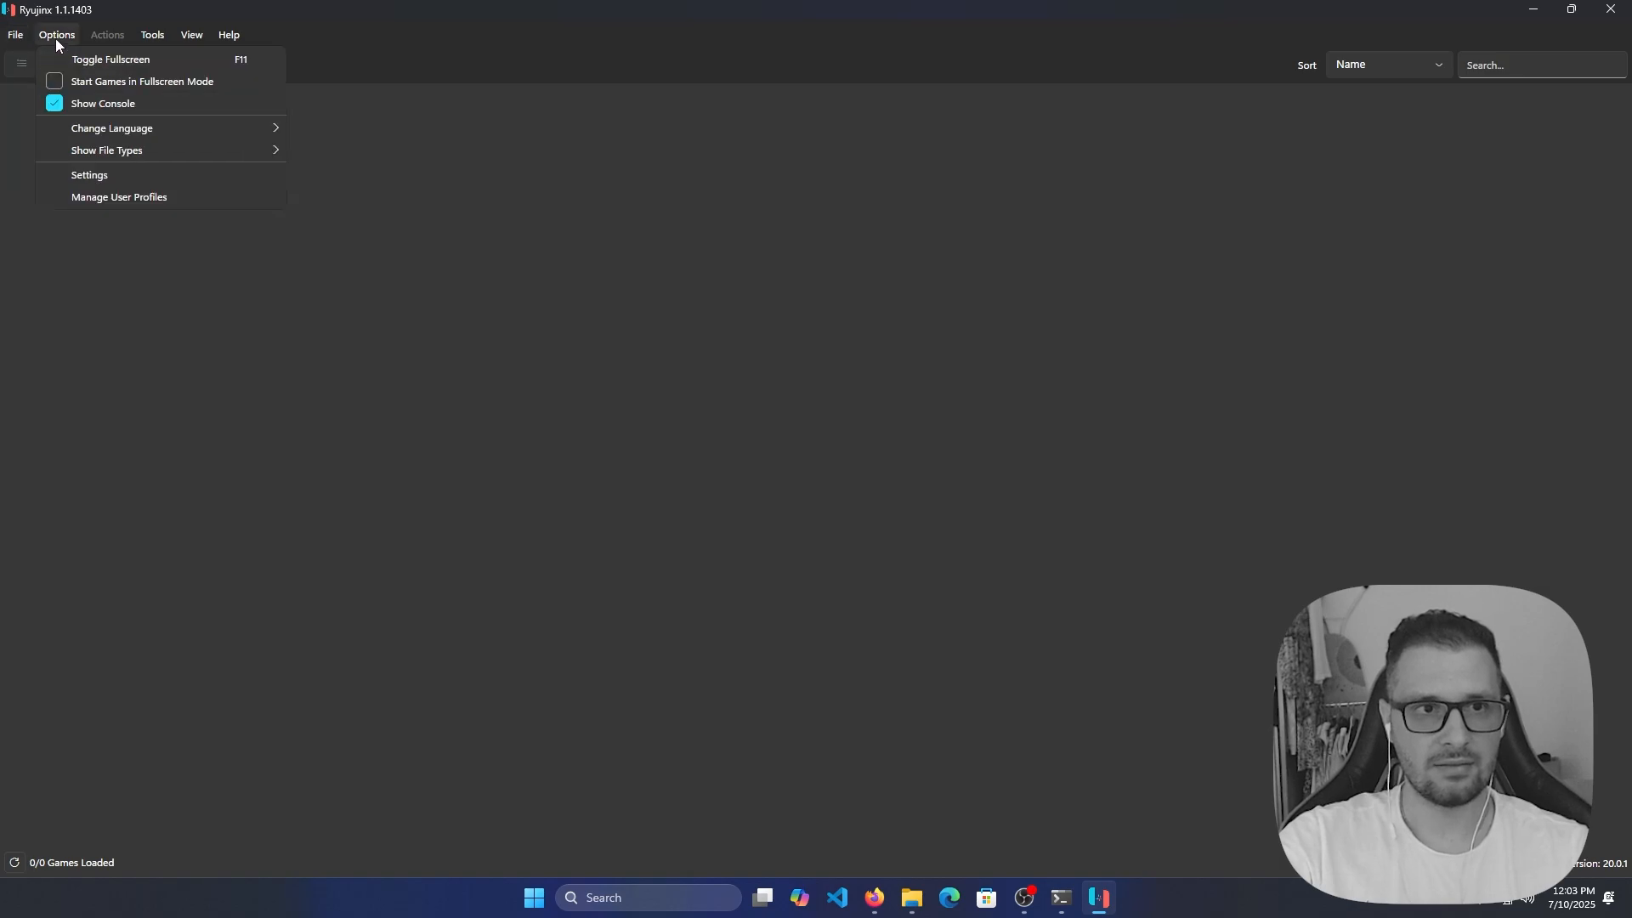
mouse_move(90, 179)
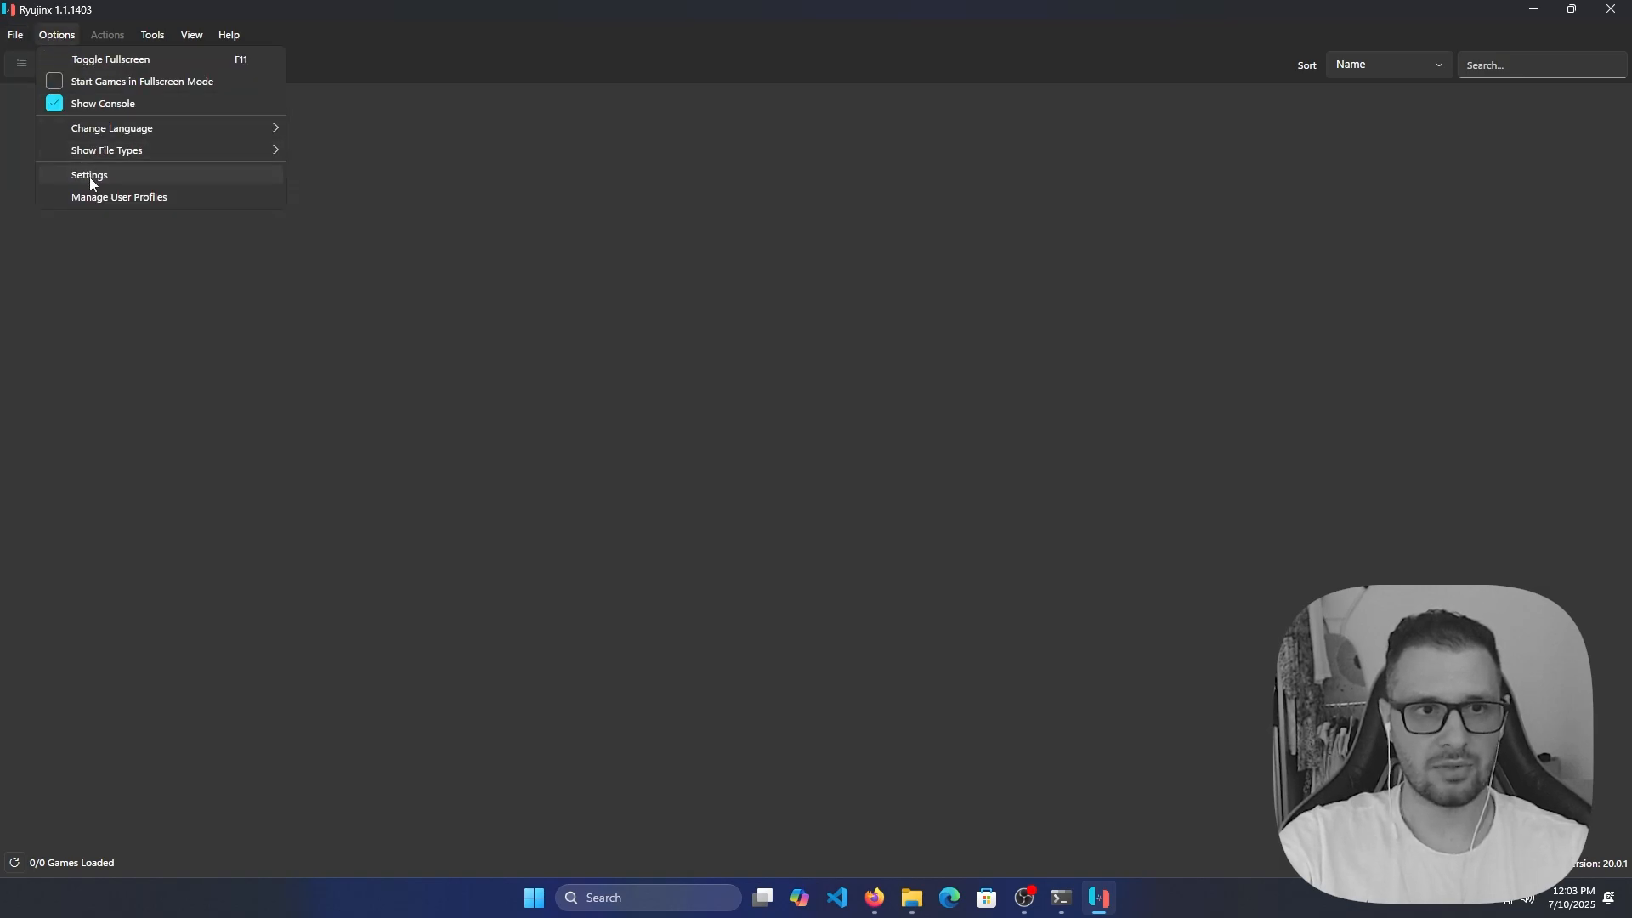
left_click(89, 174)
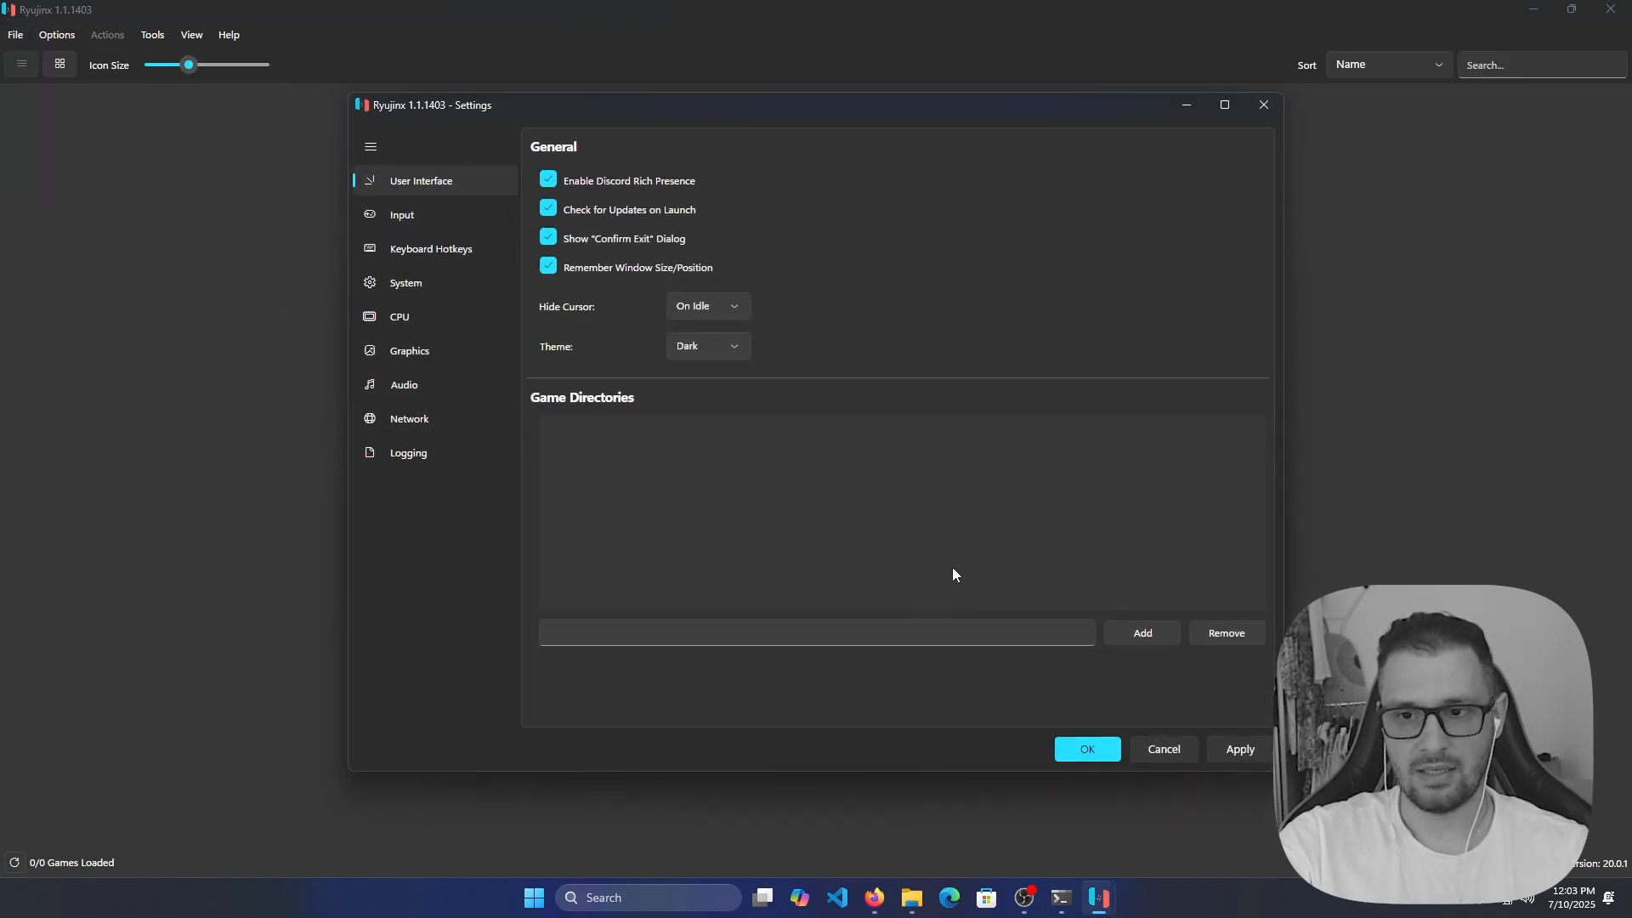
mouse_move(656, 422)
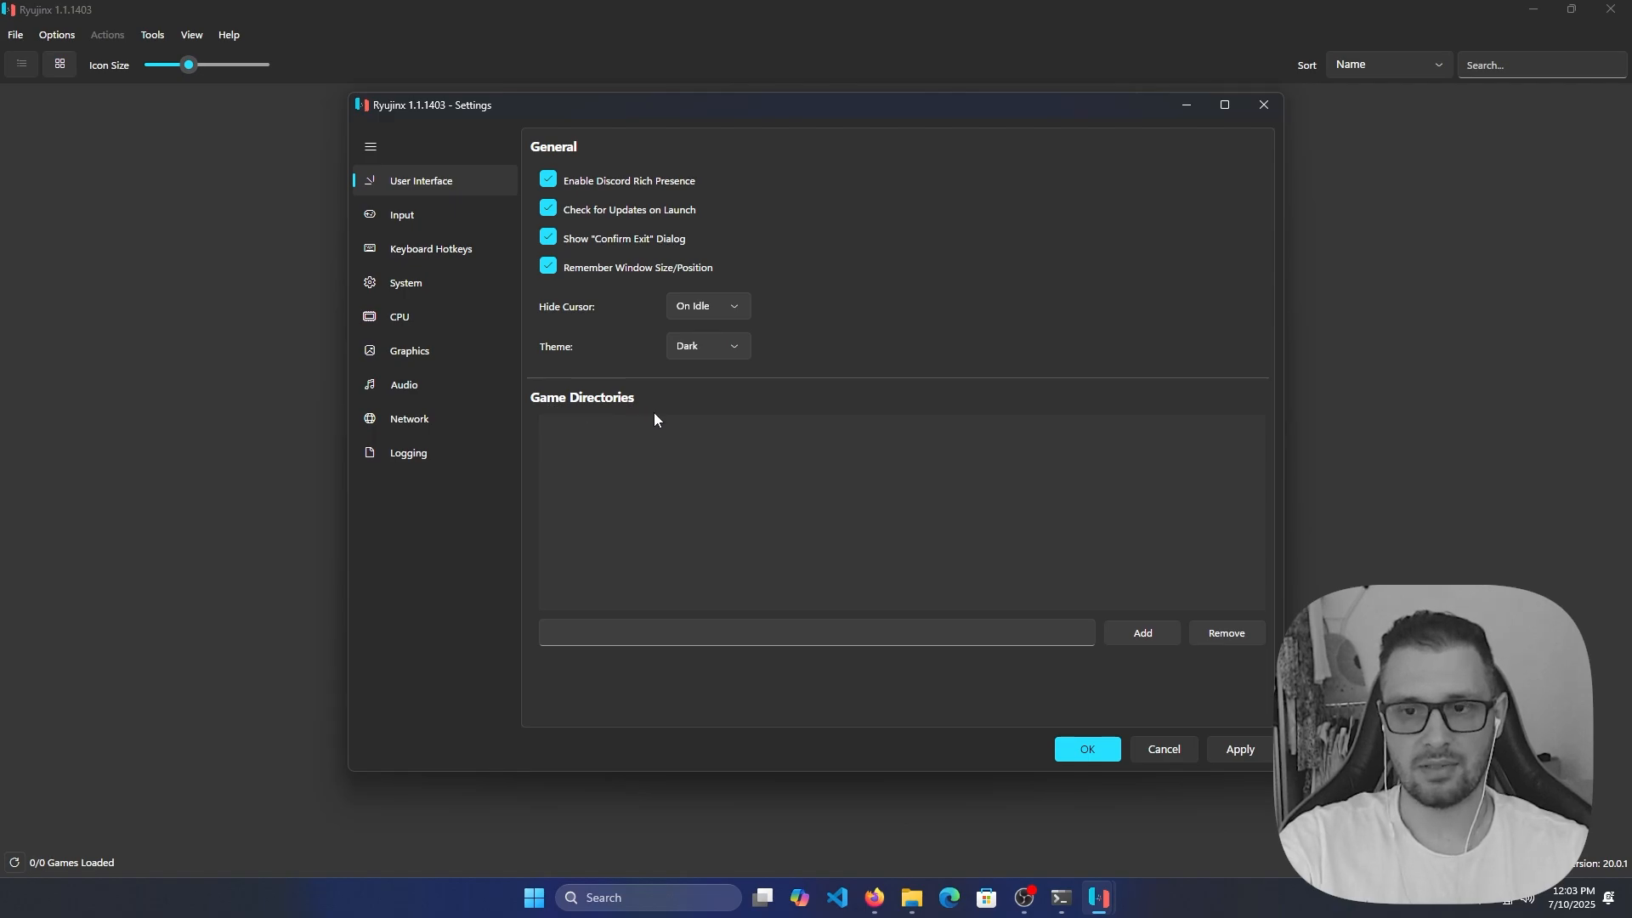
Add D:\games nintendo switch as a game directory.
left_click(1142, 633)
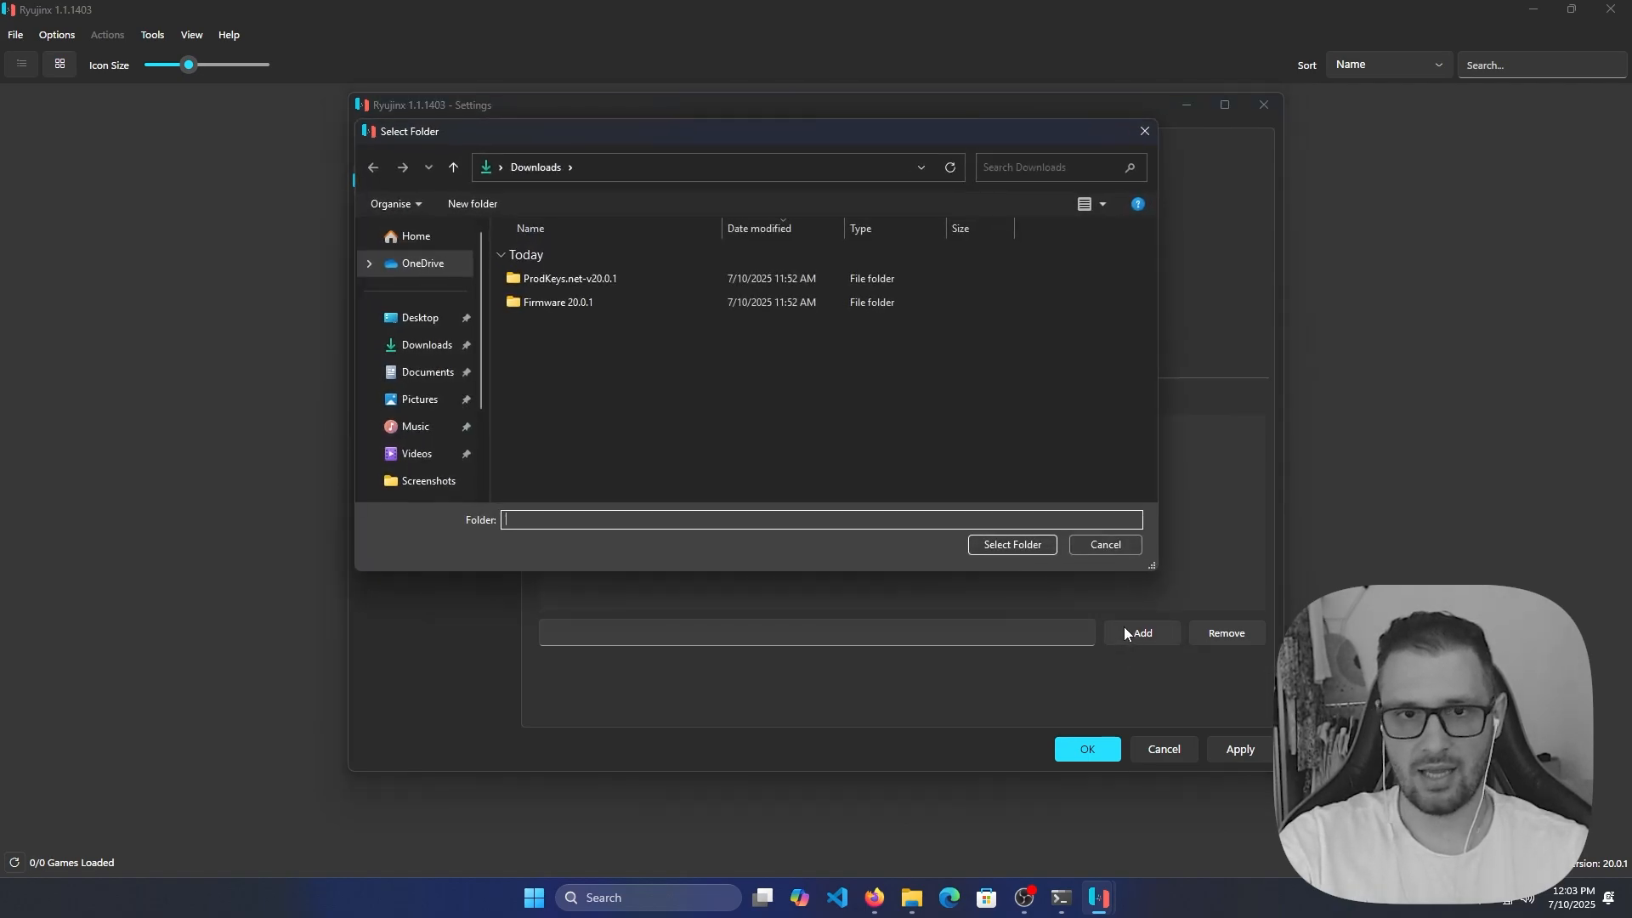
left_click(422, 422)
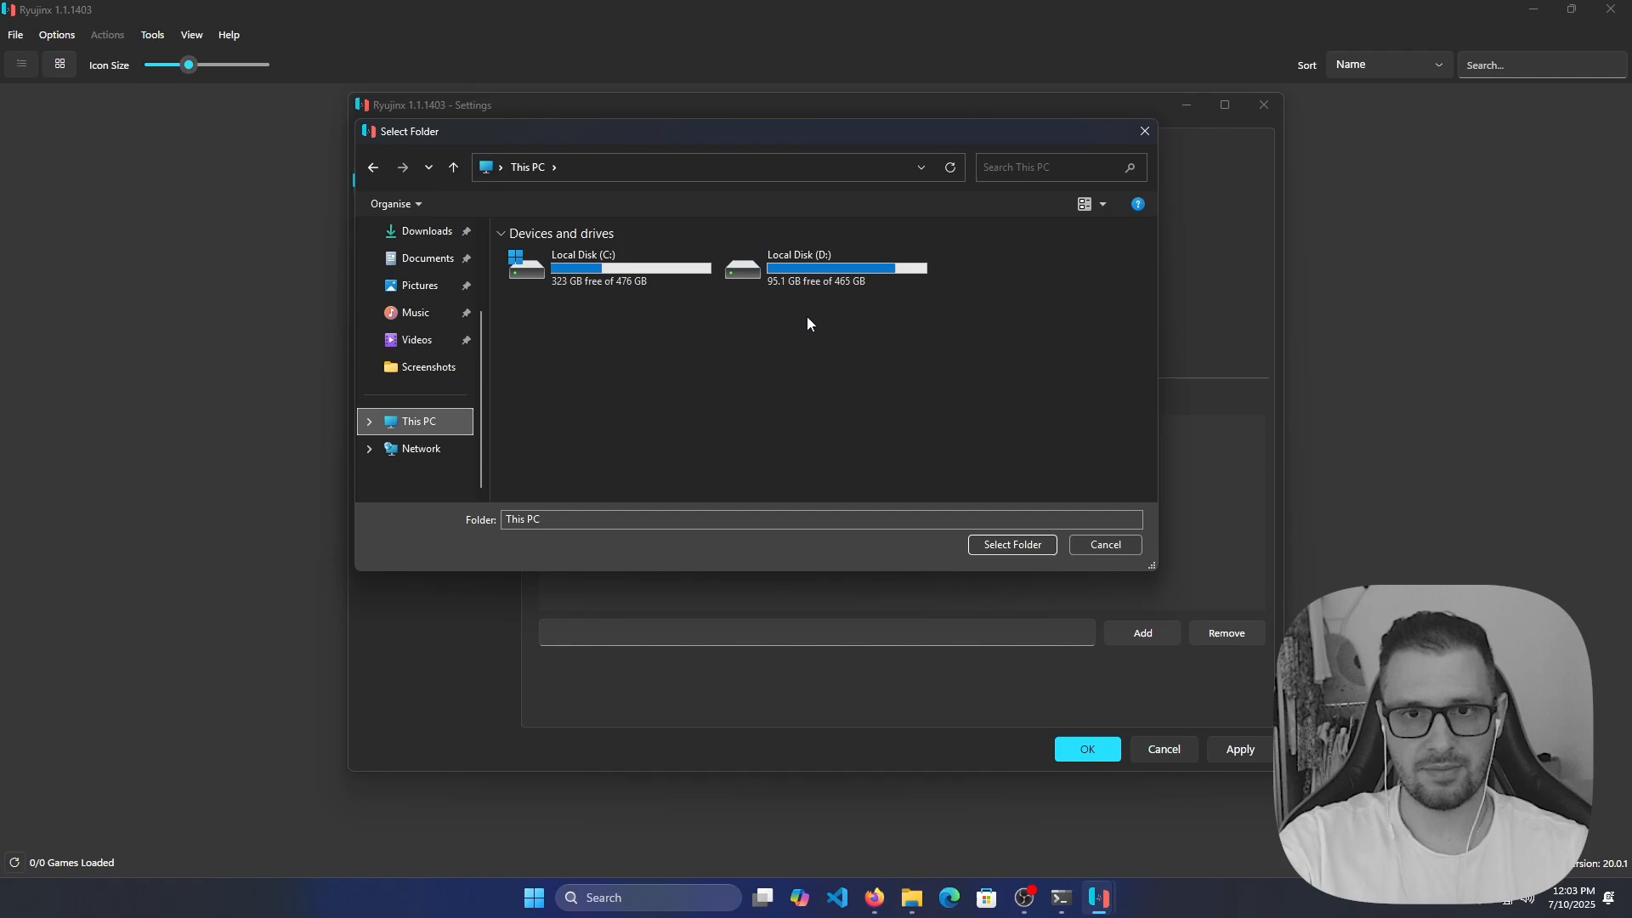
double_click(799, 265)
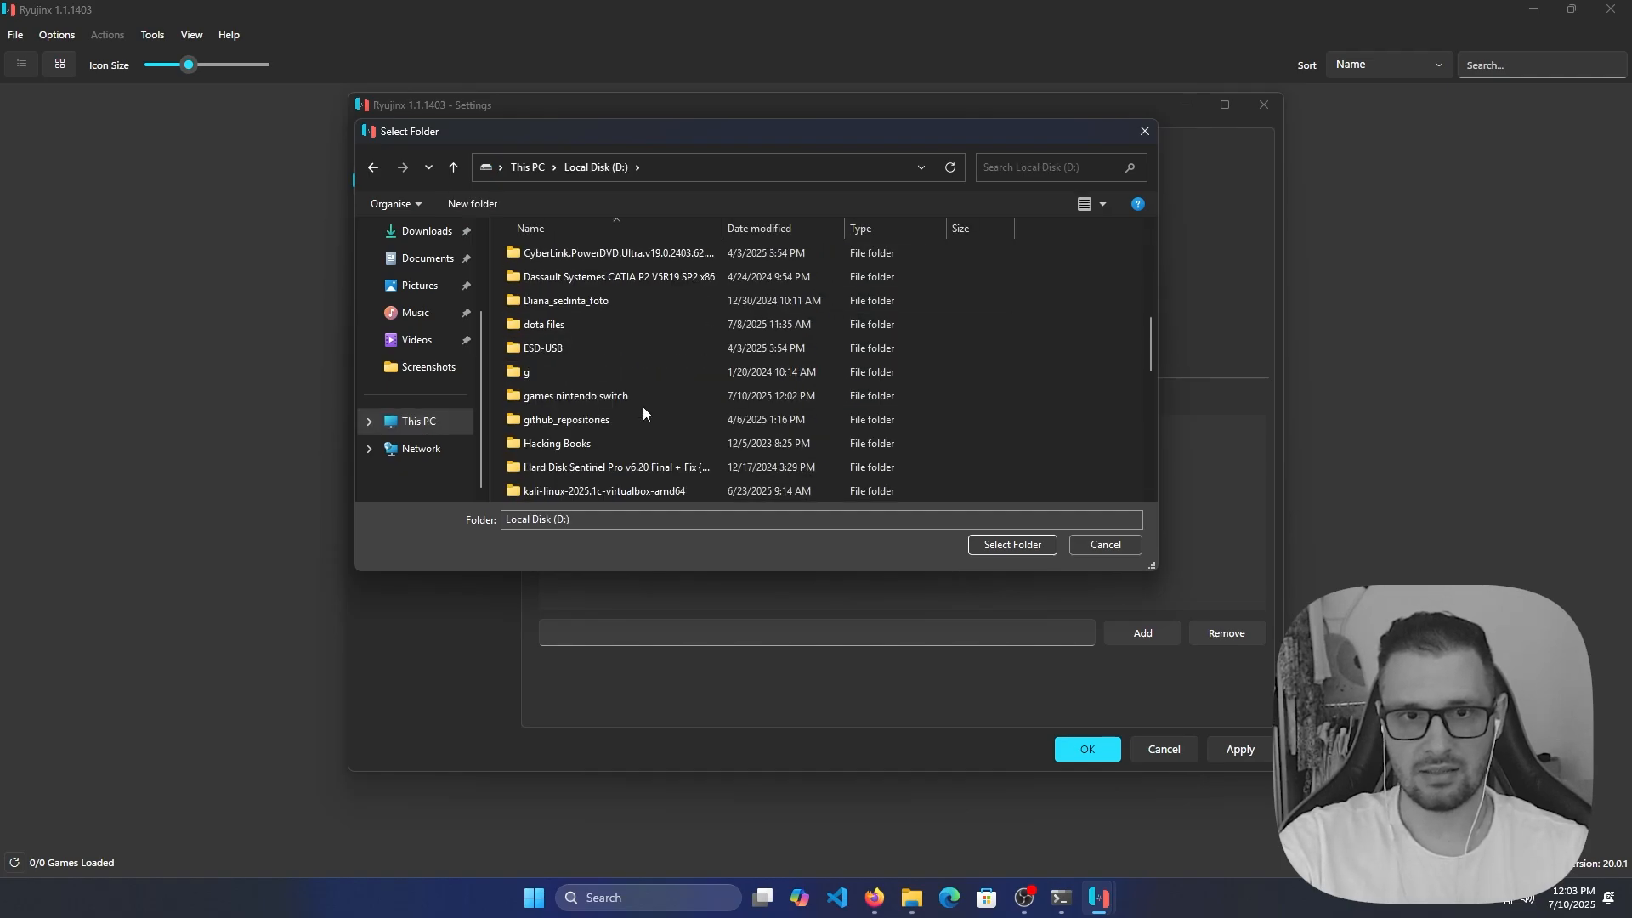
left_click(575, 394)
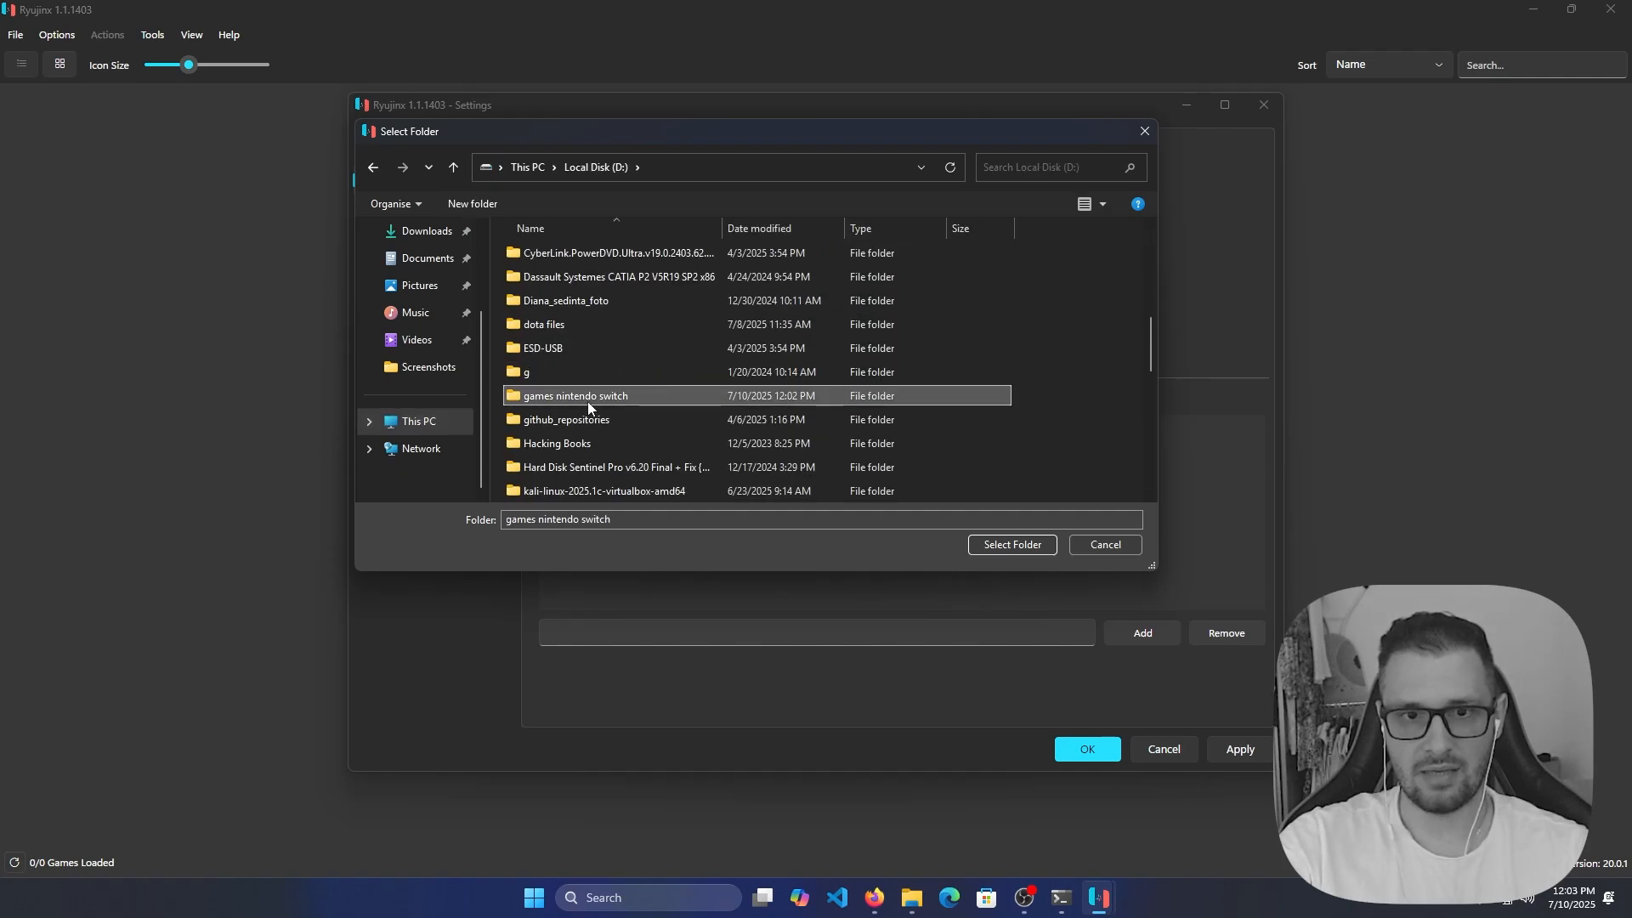
left_click(1011, 544)
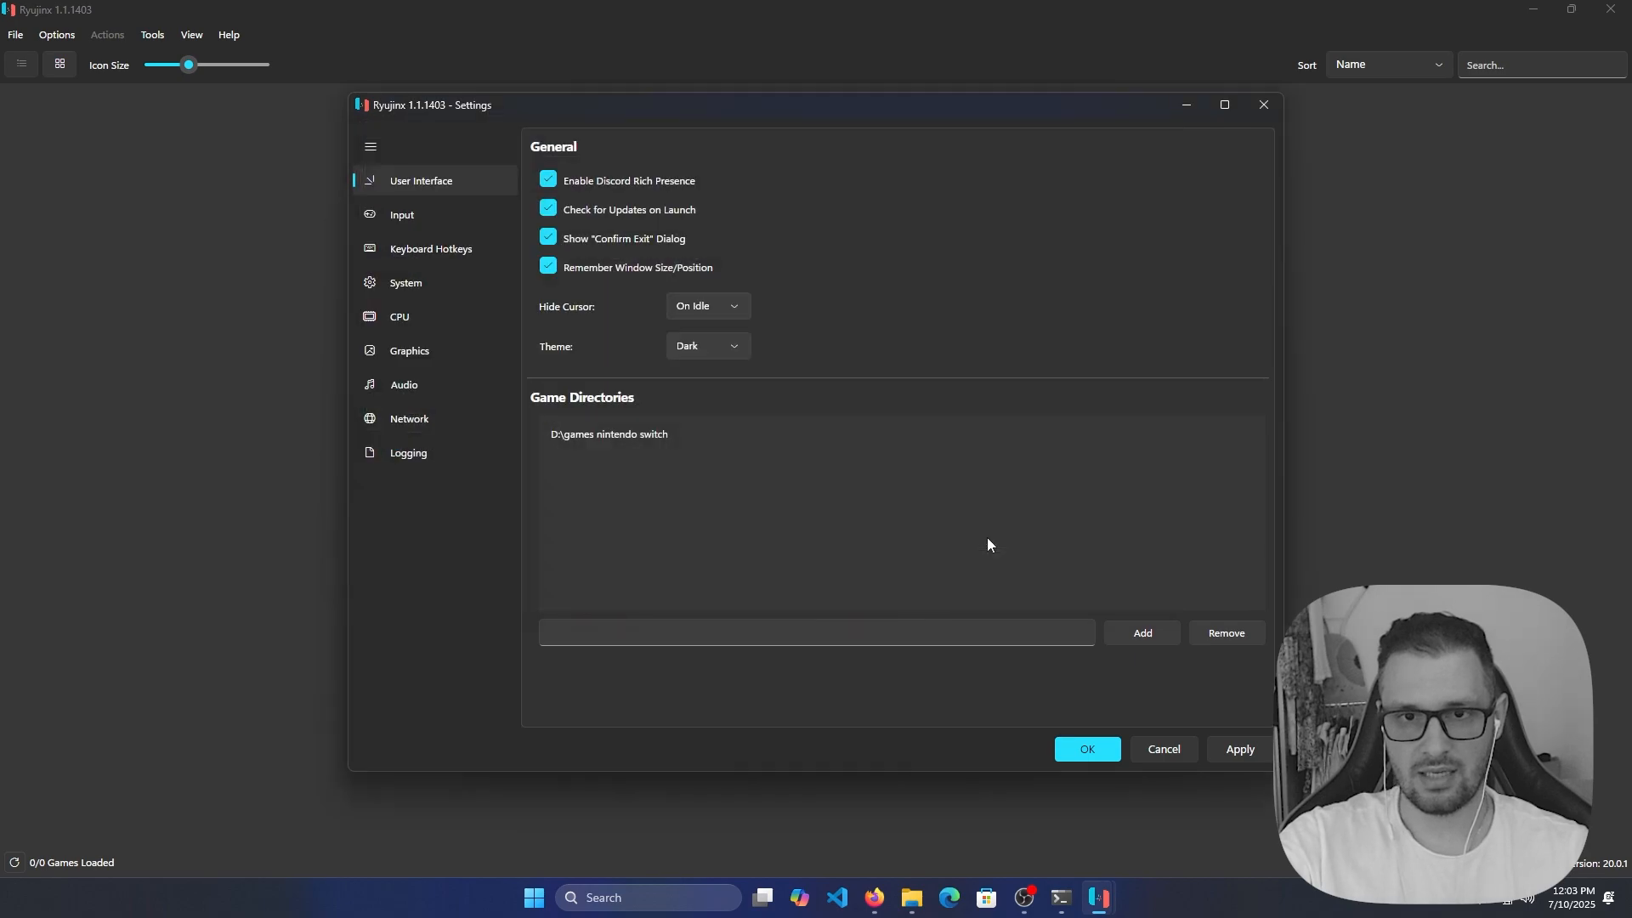
Apply and save the settings so Demon Slayer and FANTASY LIFE i appear in the library.
left_click(609, 435)
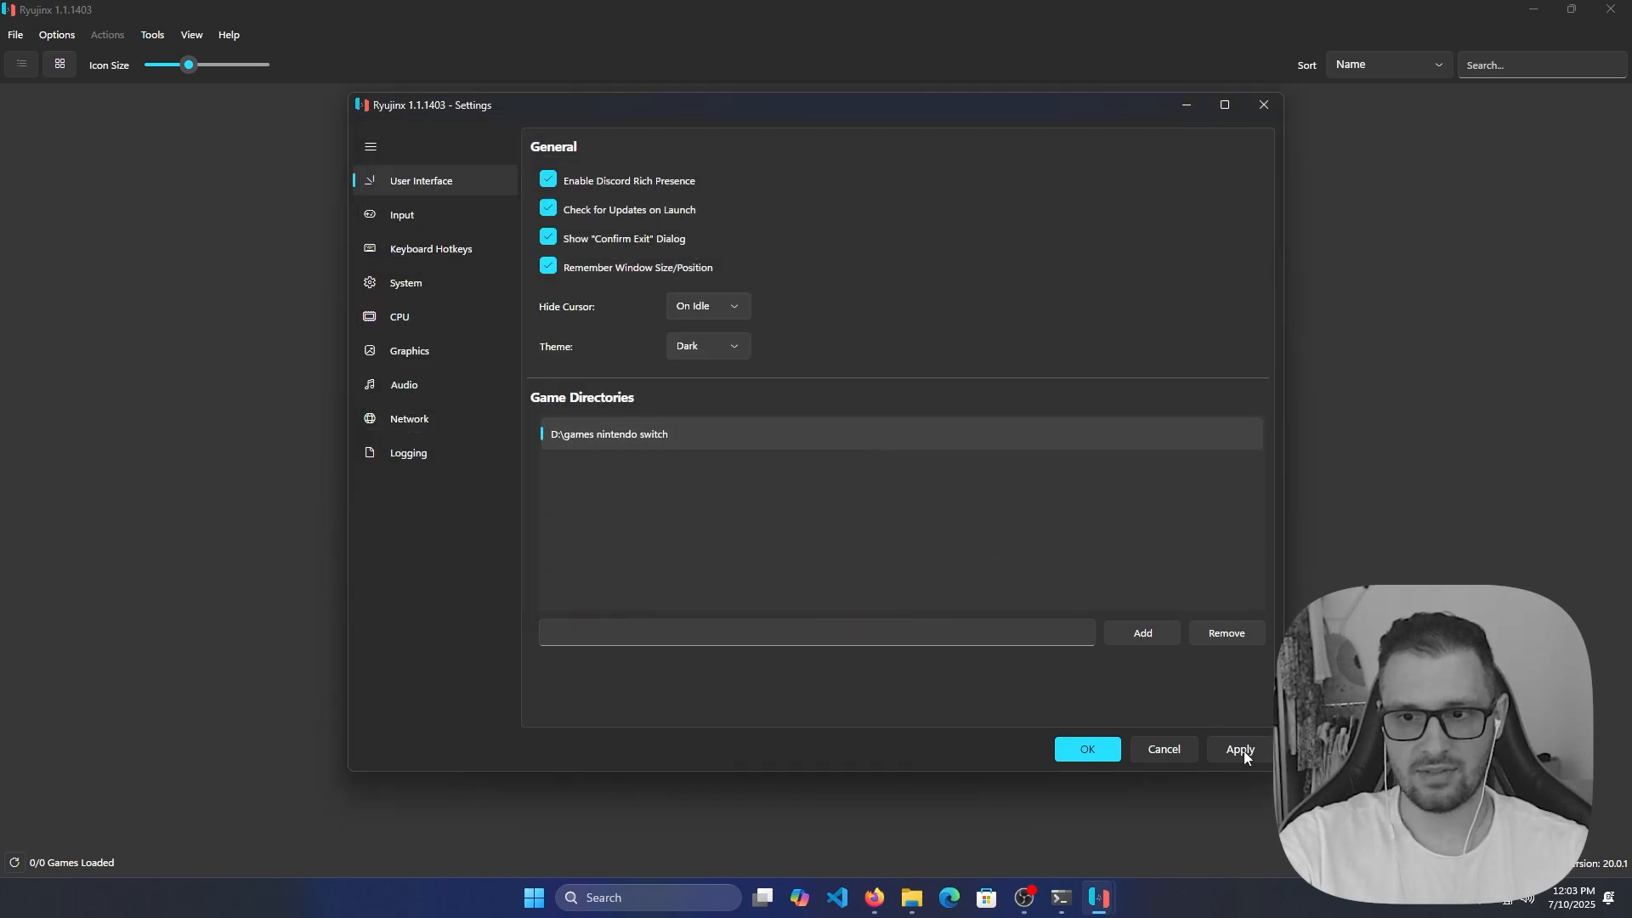
left_click(1241, 750)
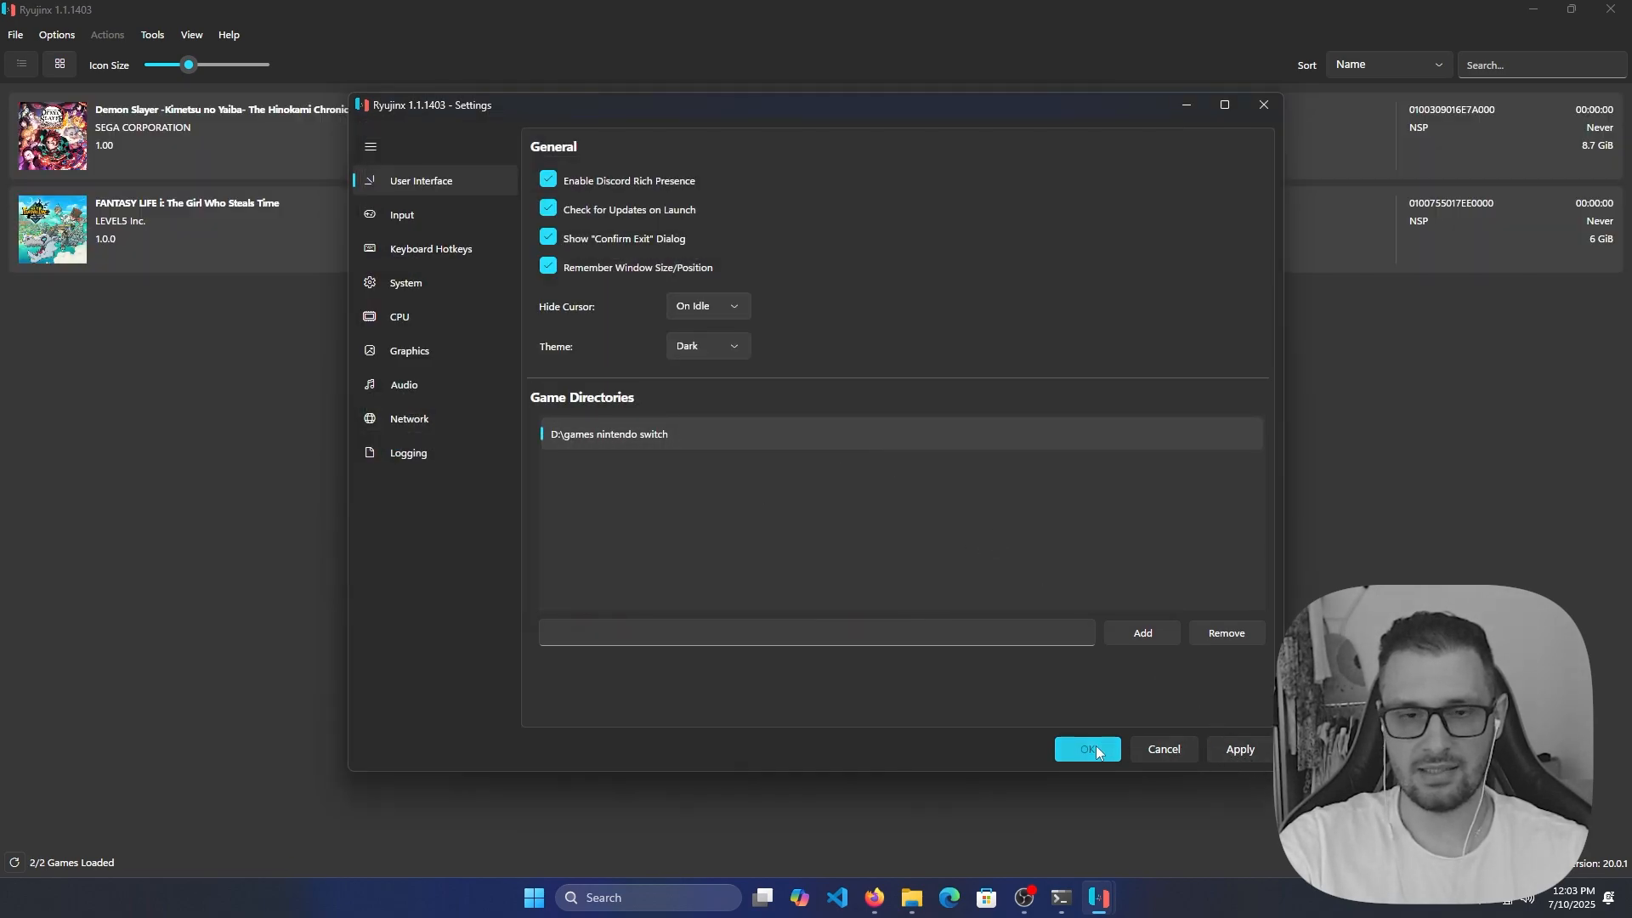
left_click(1088, 748)
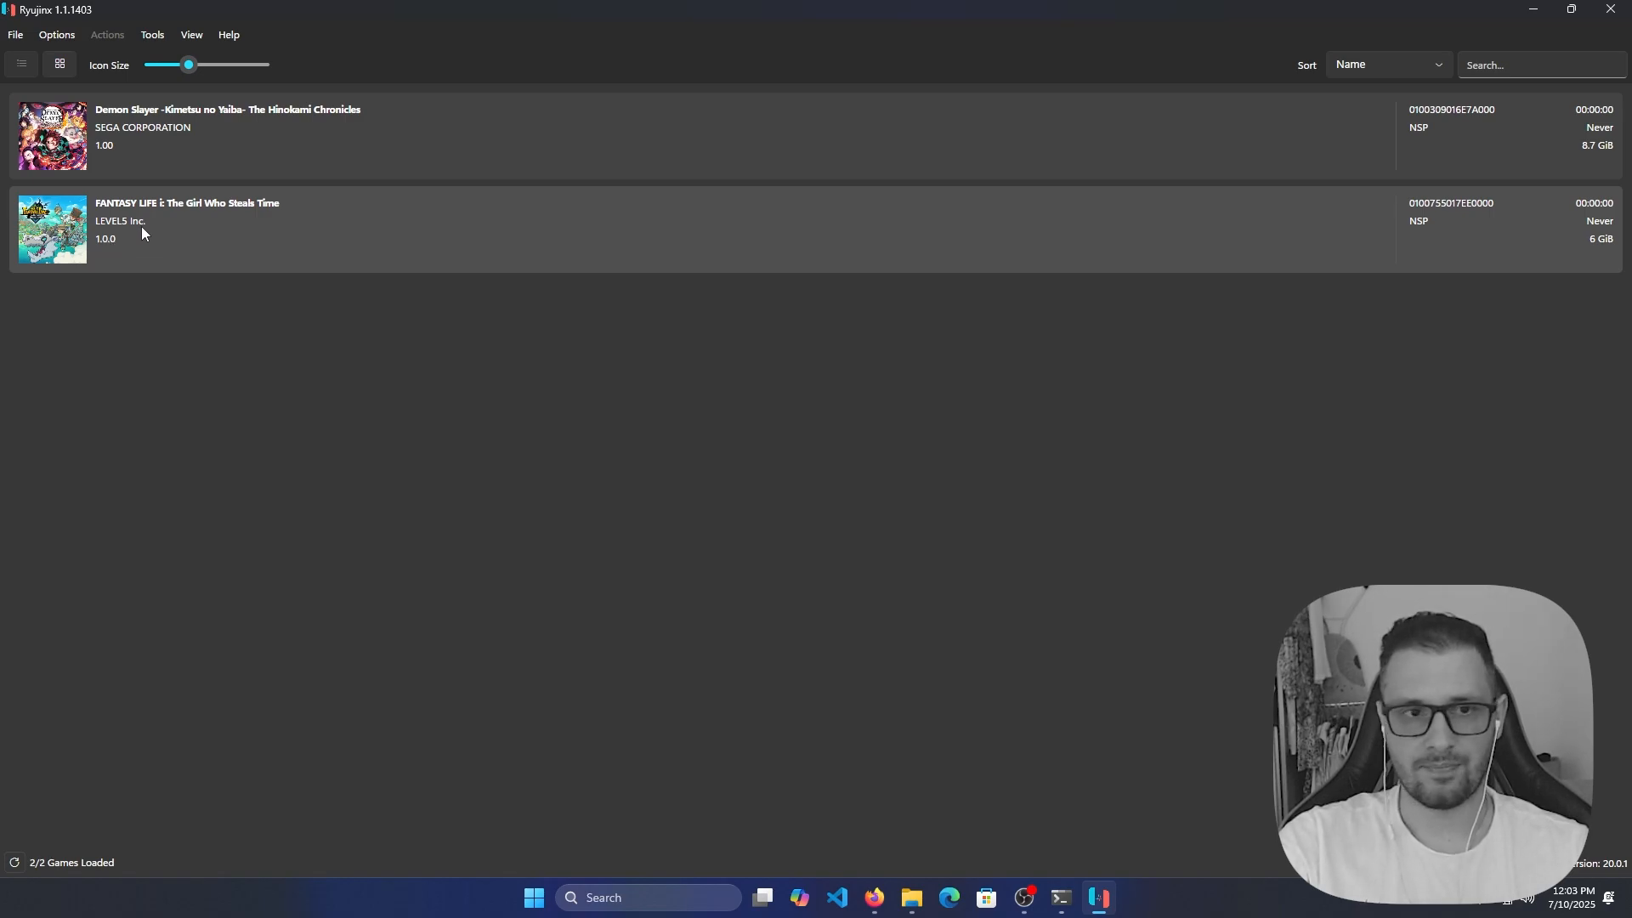
Add the Fantasy.Life.i v393216.nsp update (Version 1.3.3) through Manage Title Updates.
right_click(143, 233)
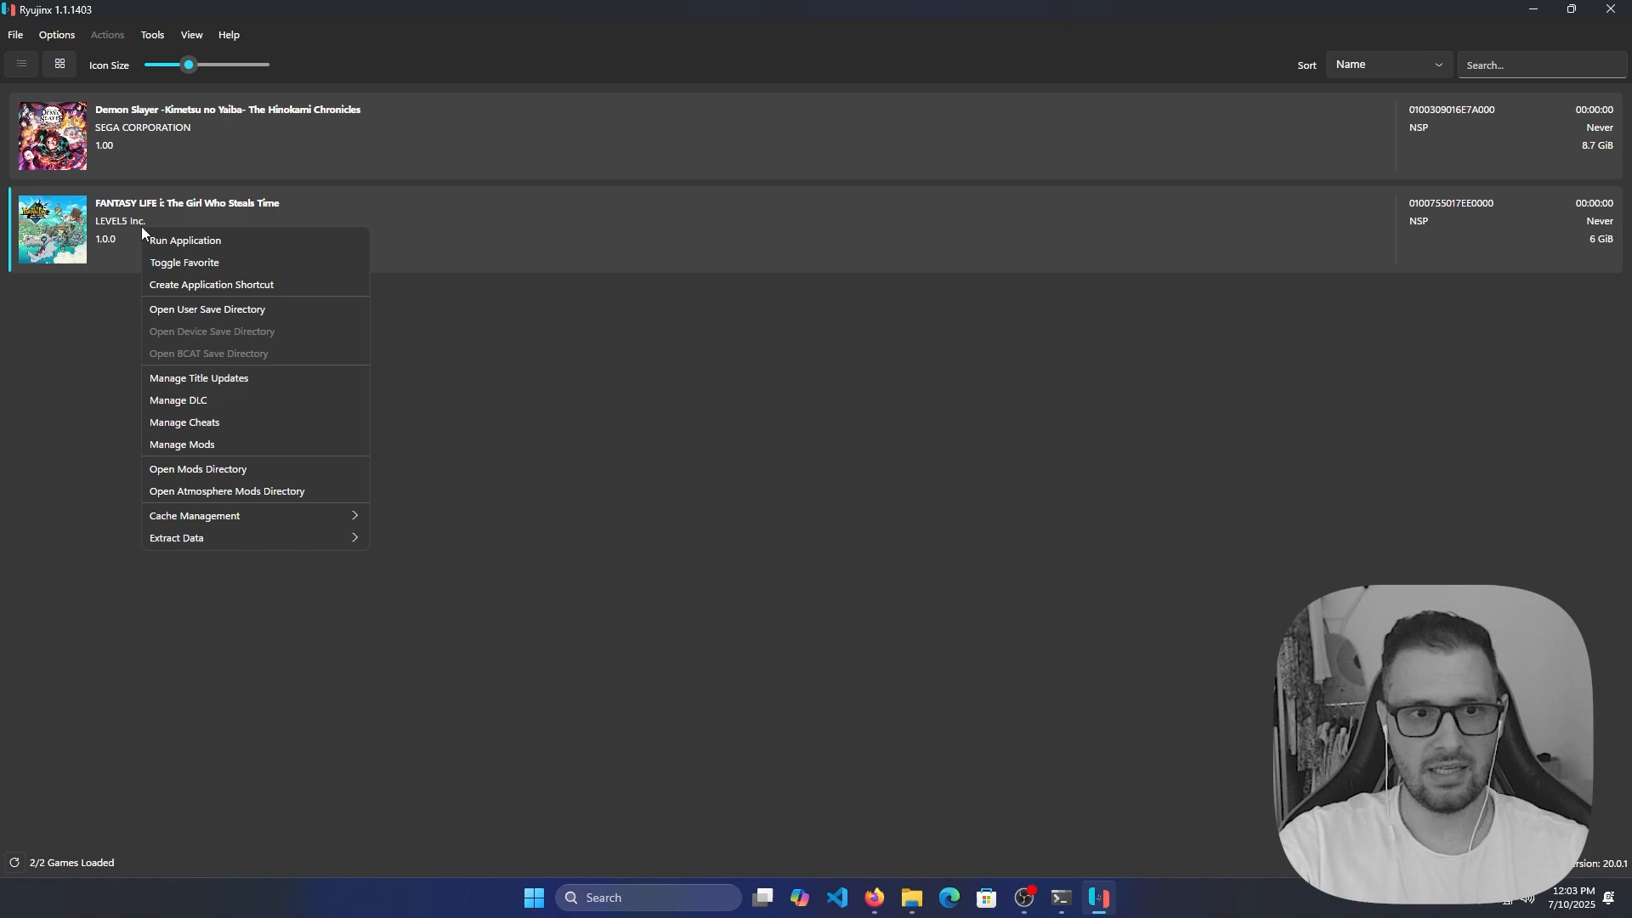
mouse_move(167, 388)
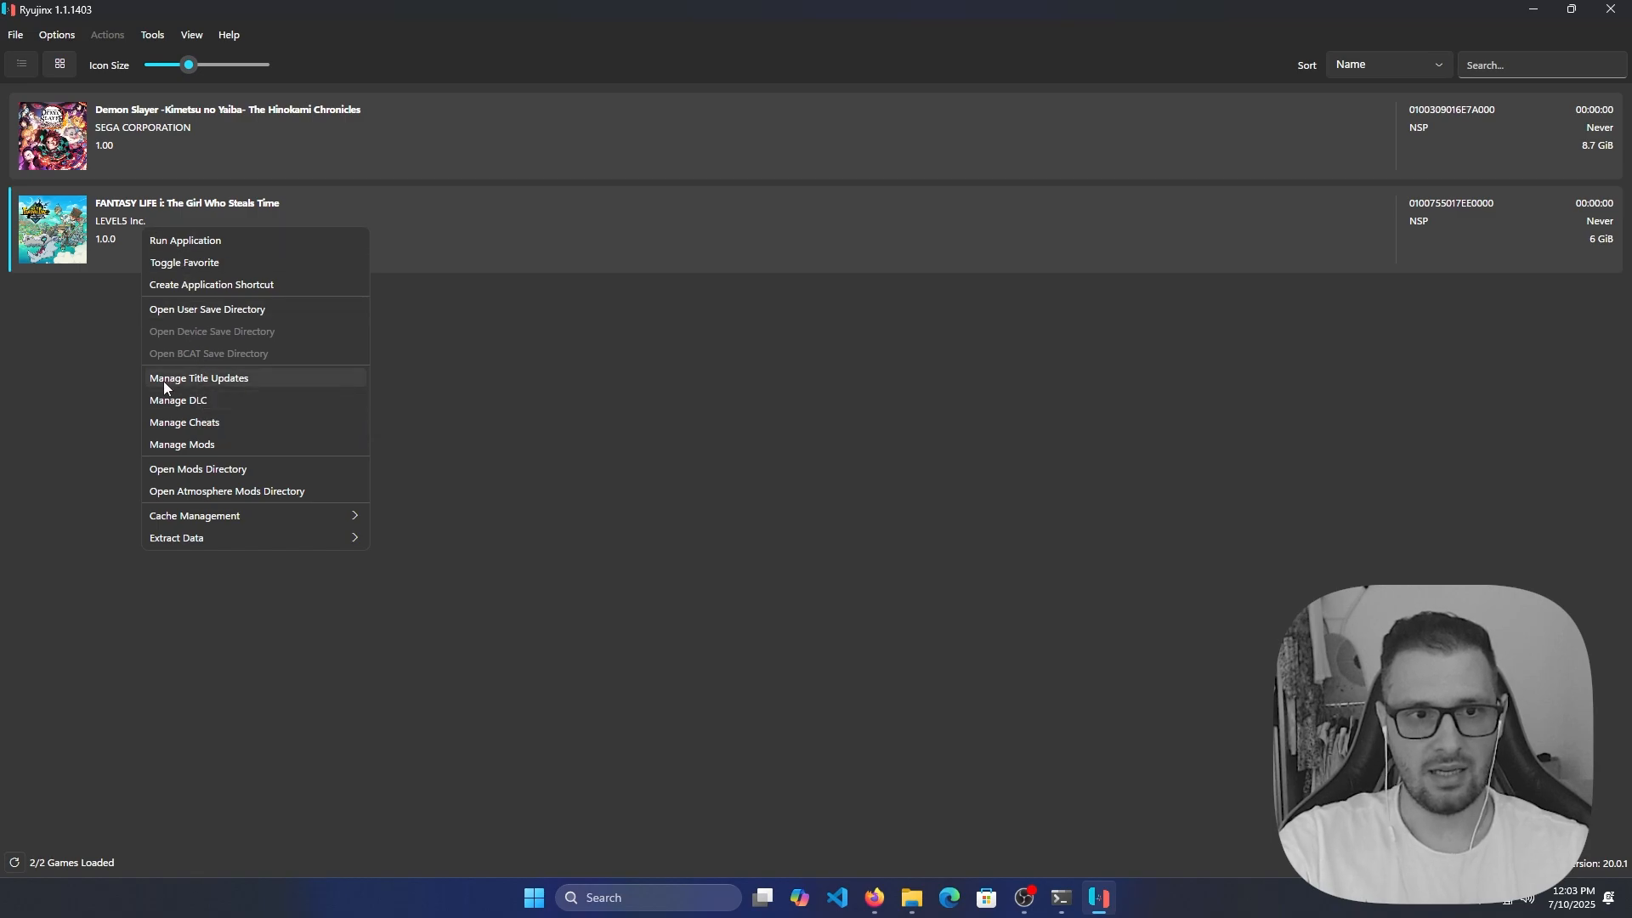
left_click(198, 378)
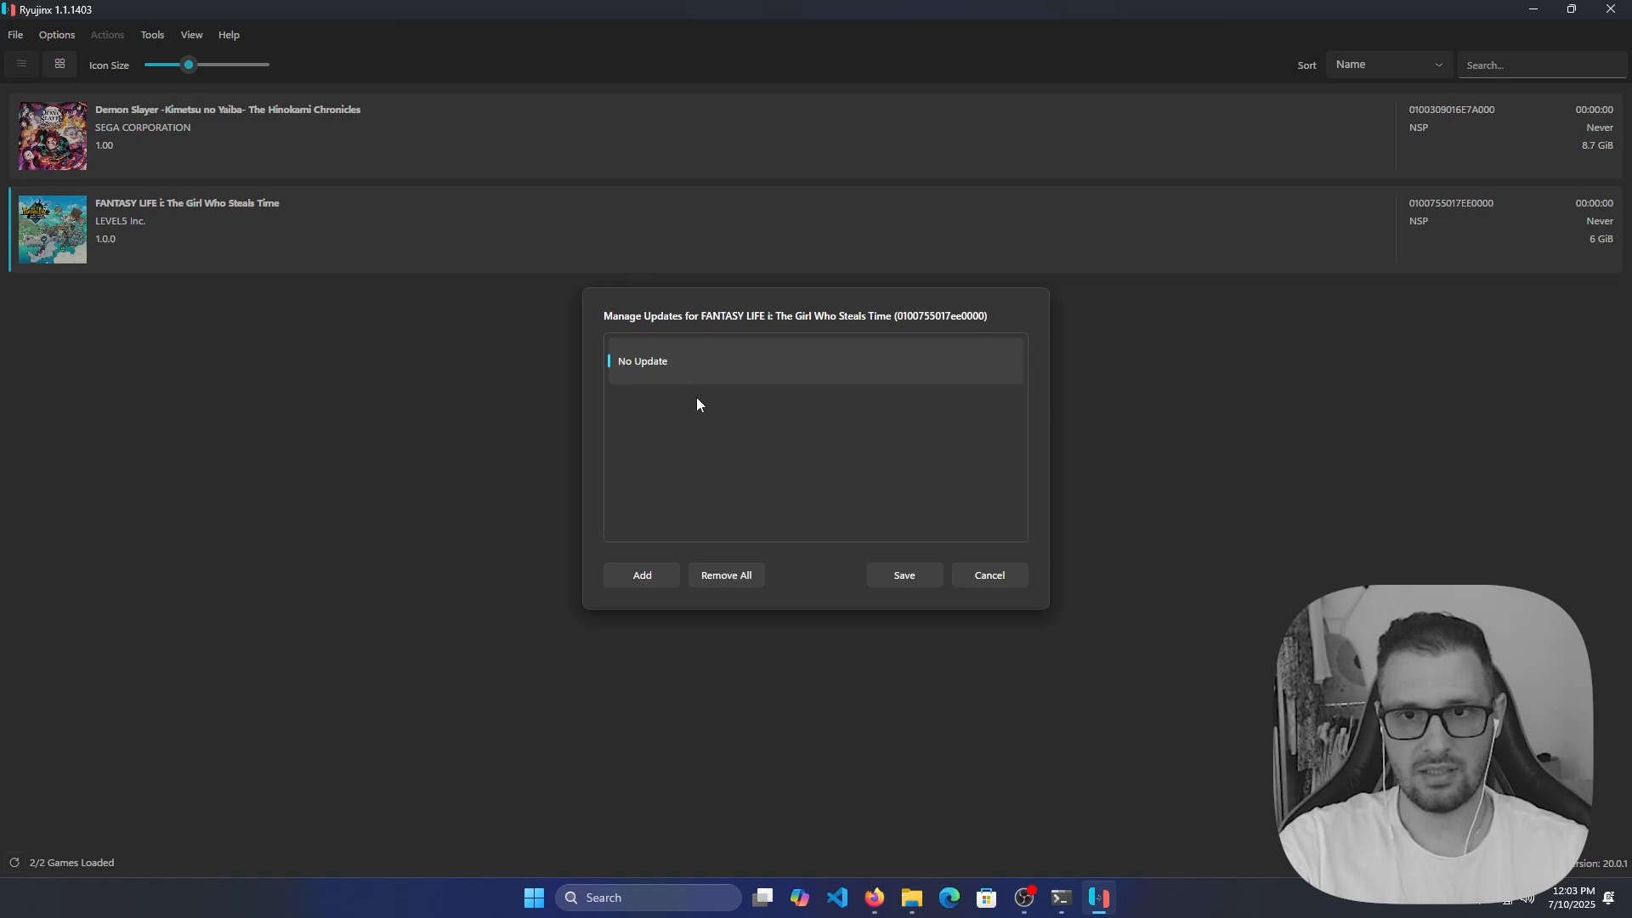
left_click(642, 575)
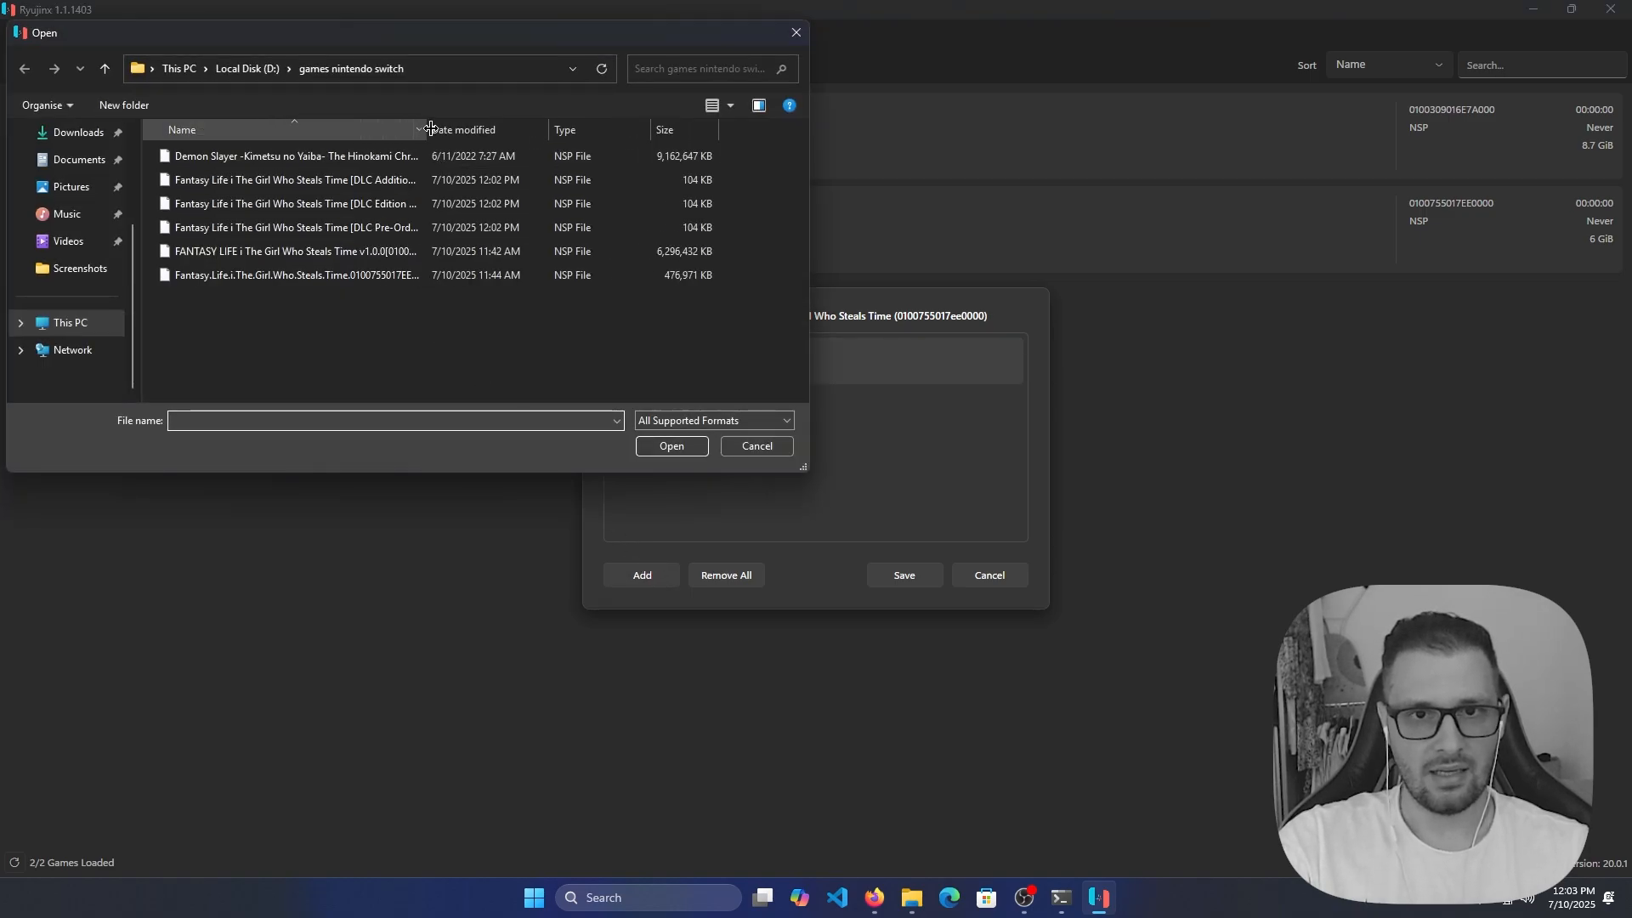
left_click(297, 275)
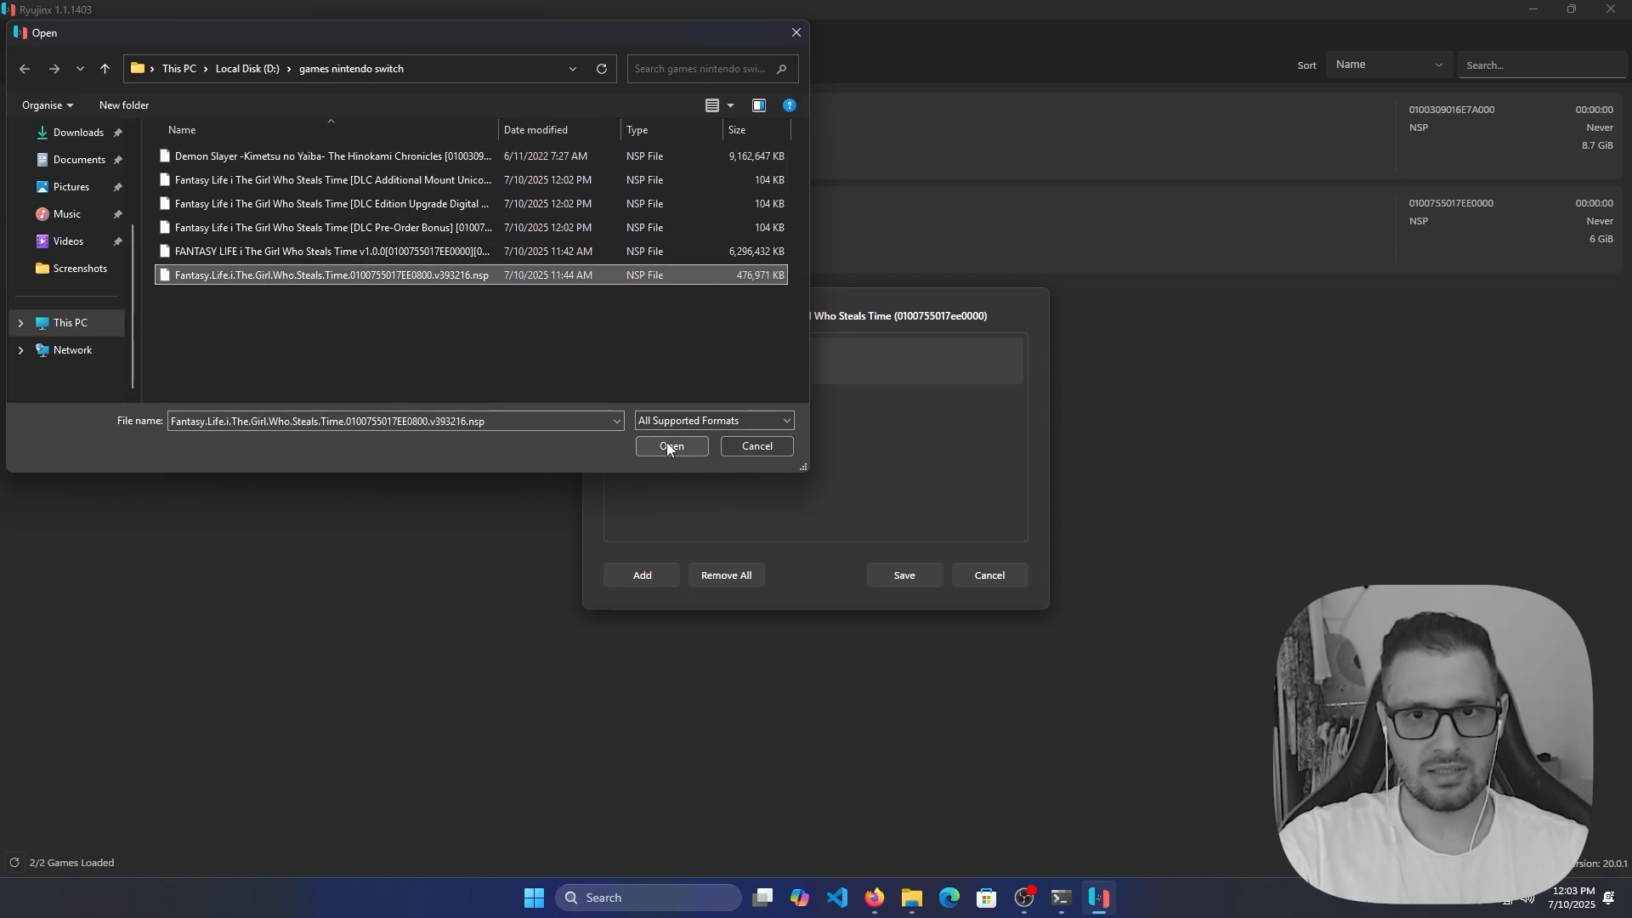
left_click(672, 445)
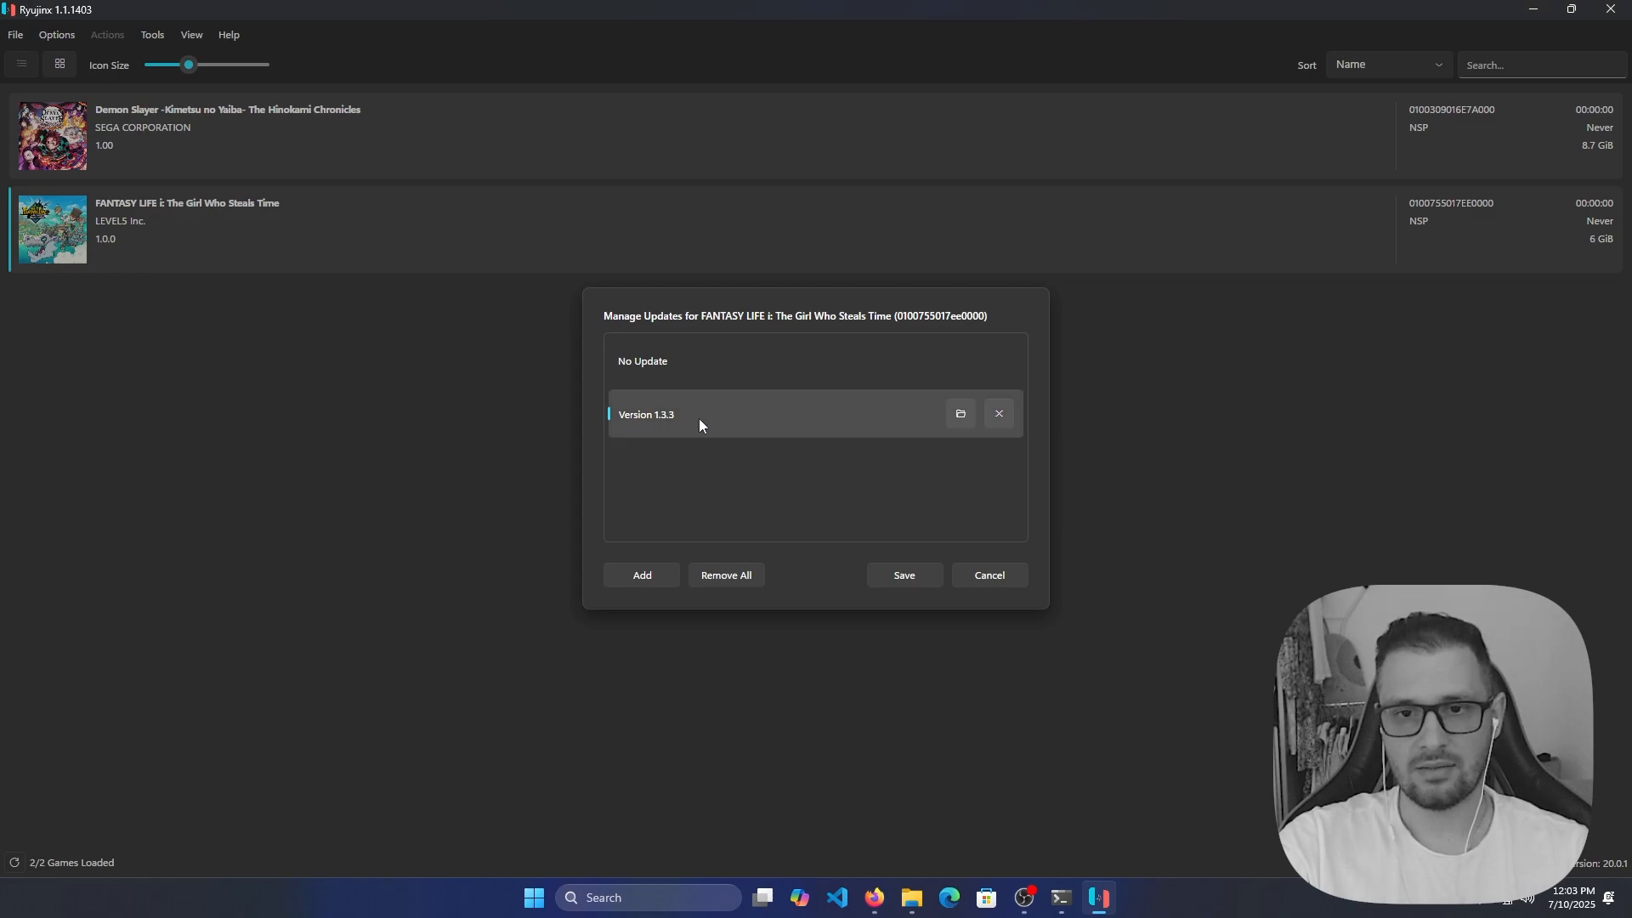
mouse_move(663, 425)
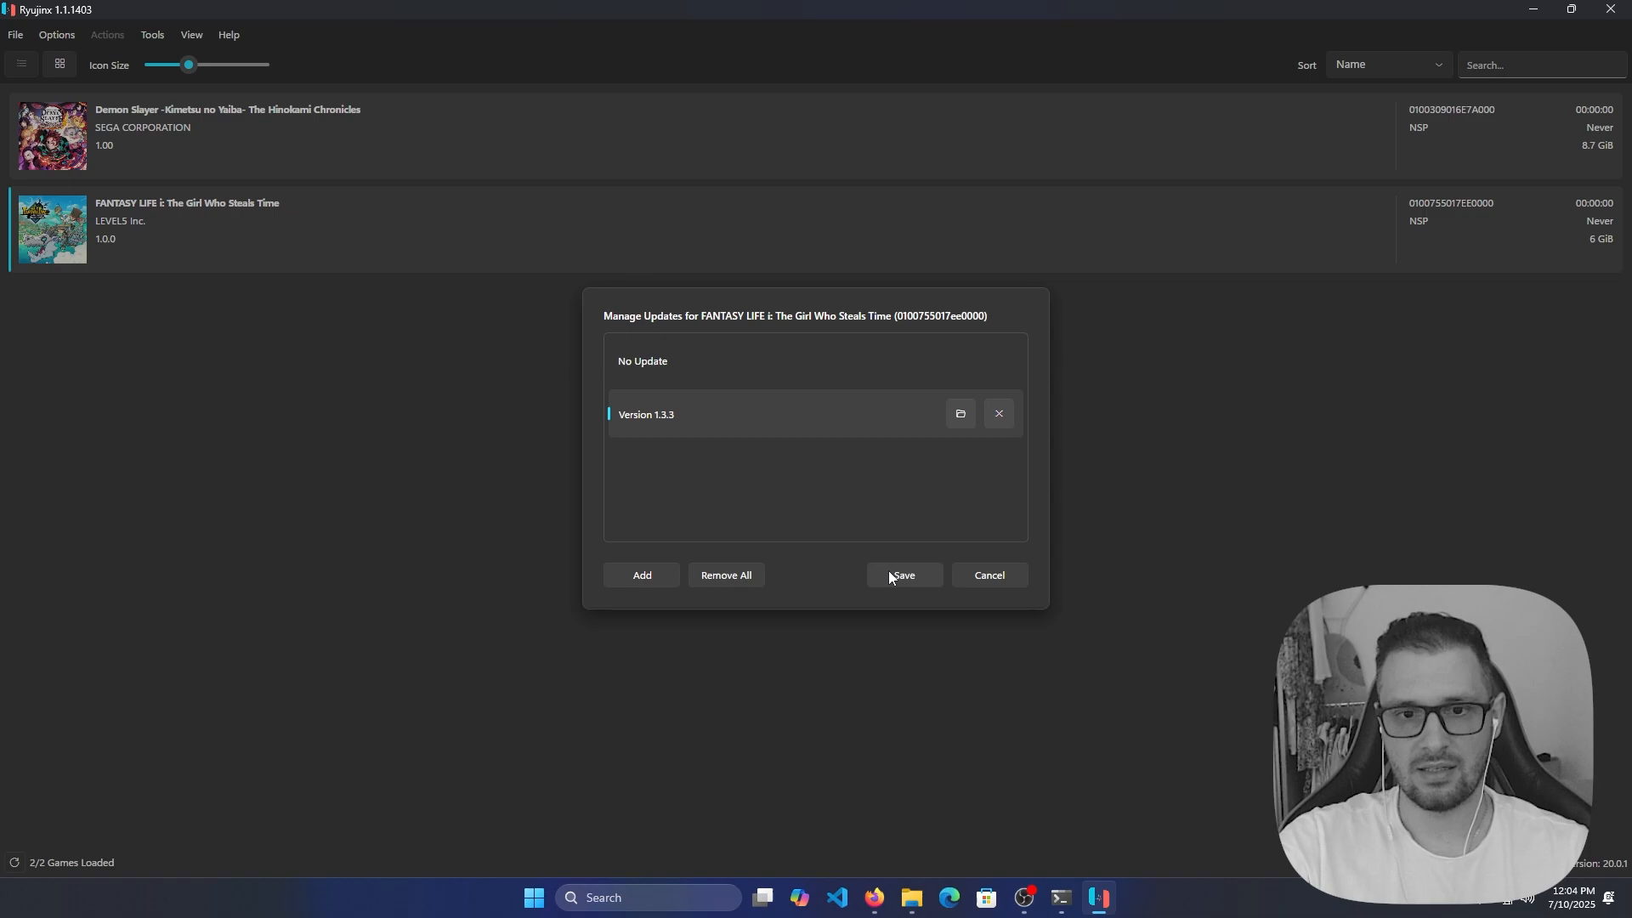
Save the 1.3.3 update so FANTASY LIFE i shows version 1.3.3.
left_click(904, 574)
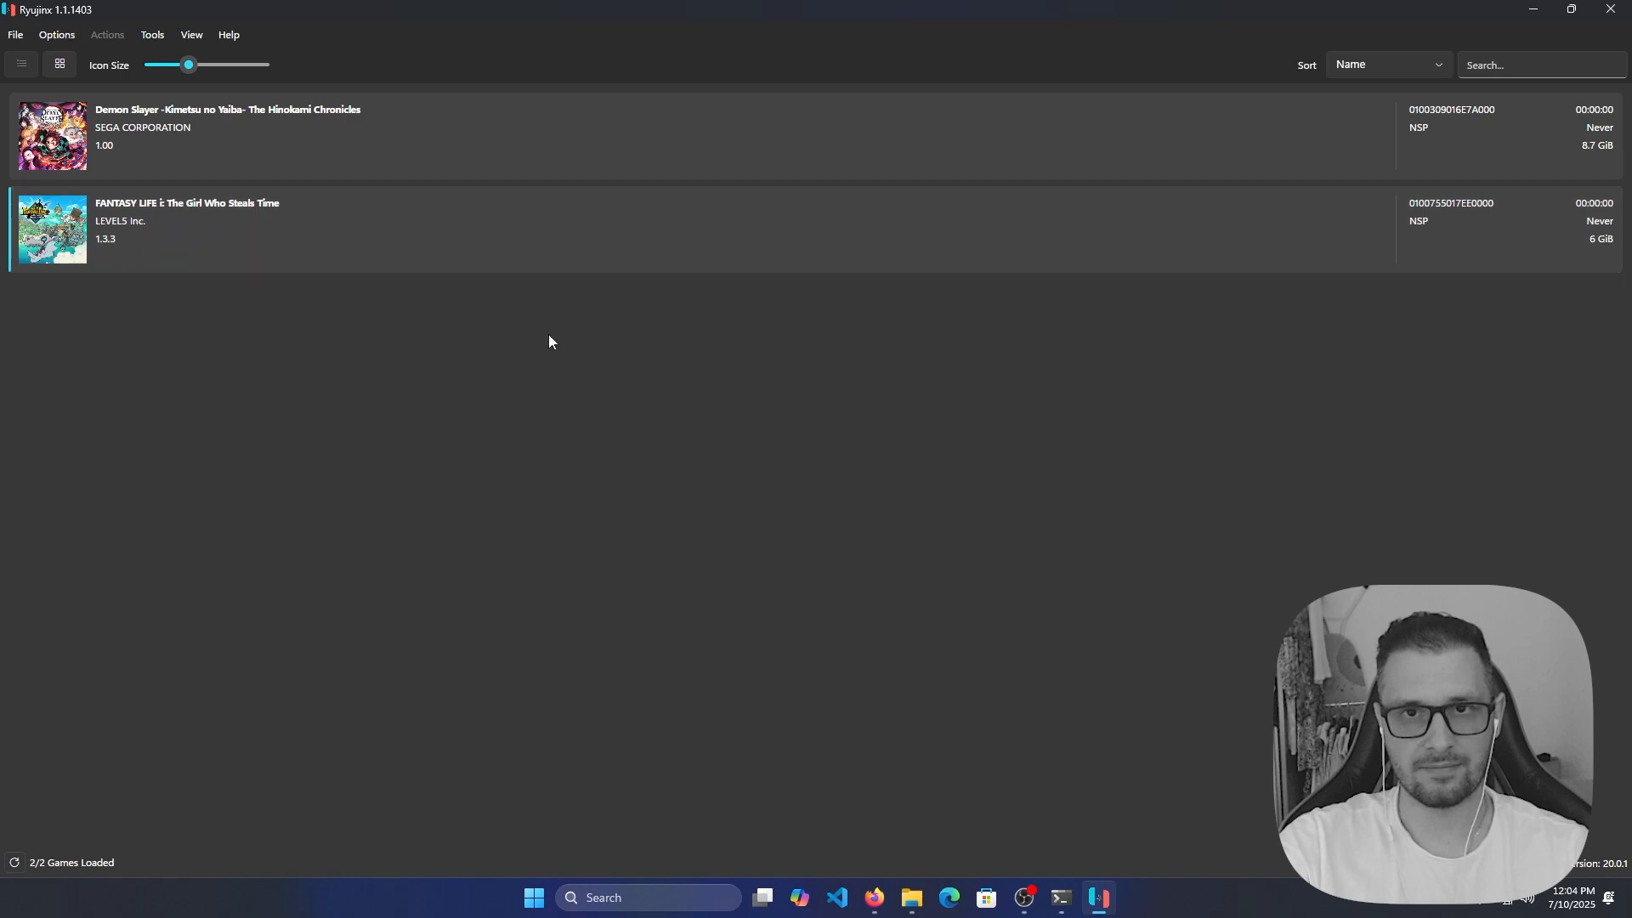
mouse_move(241, 395)
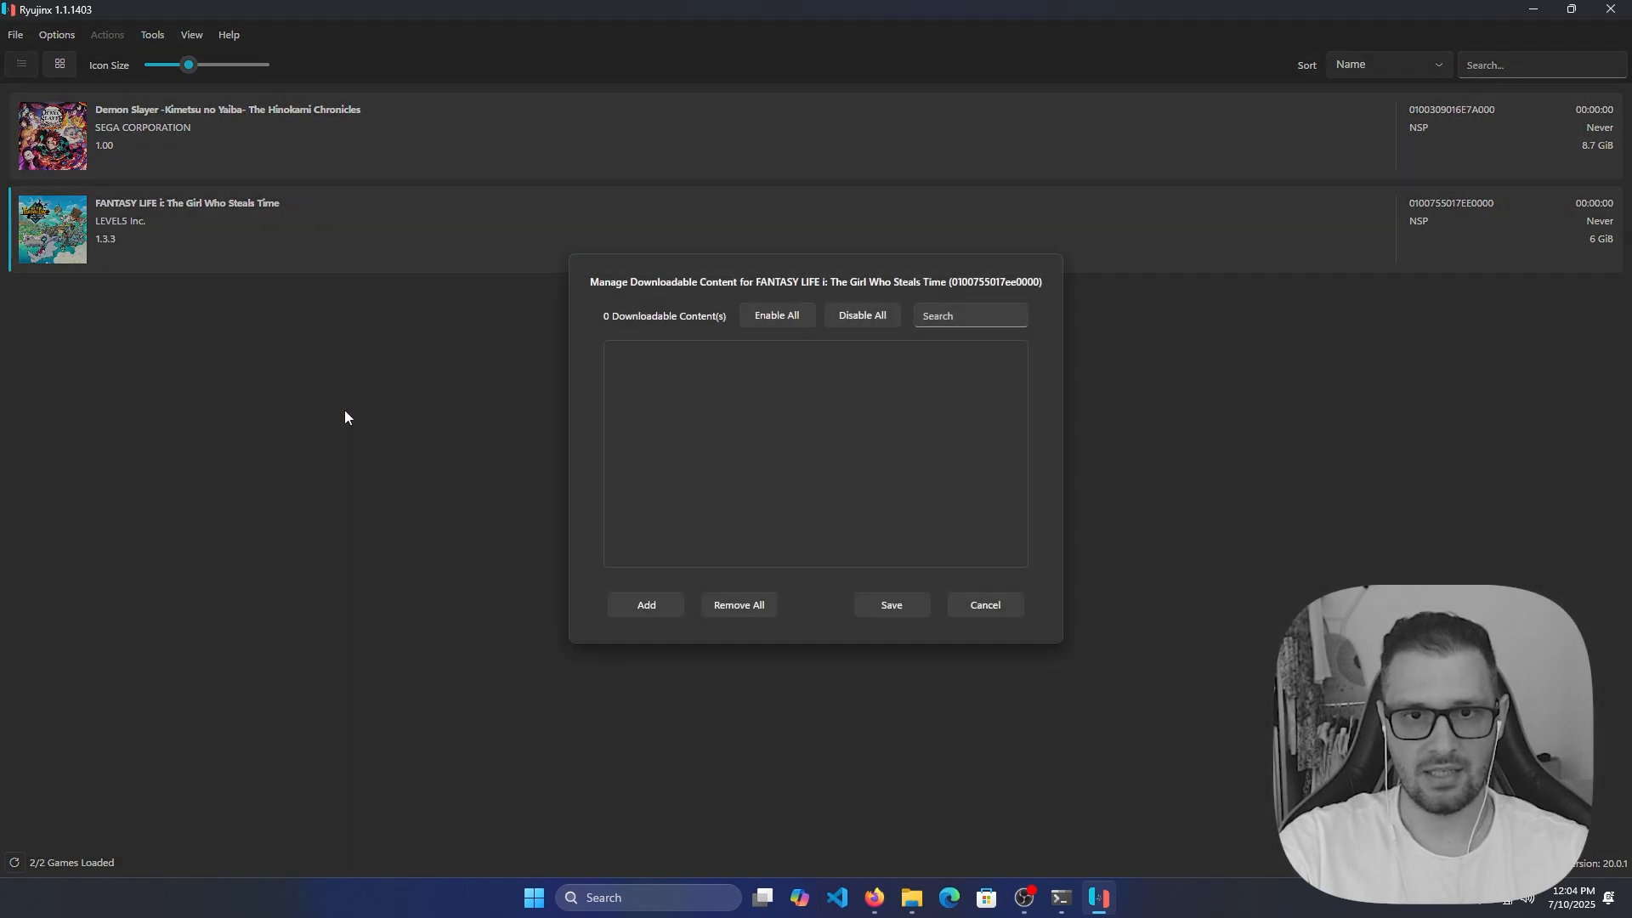
mouse_move(803, 330)
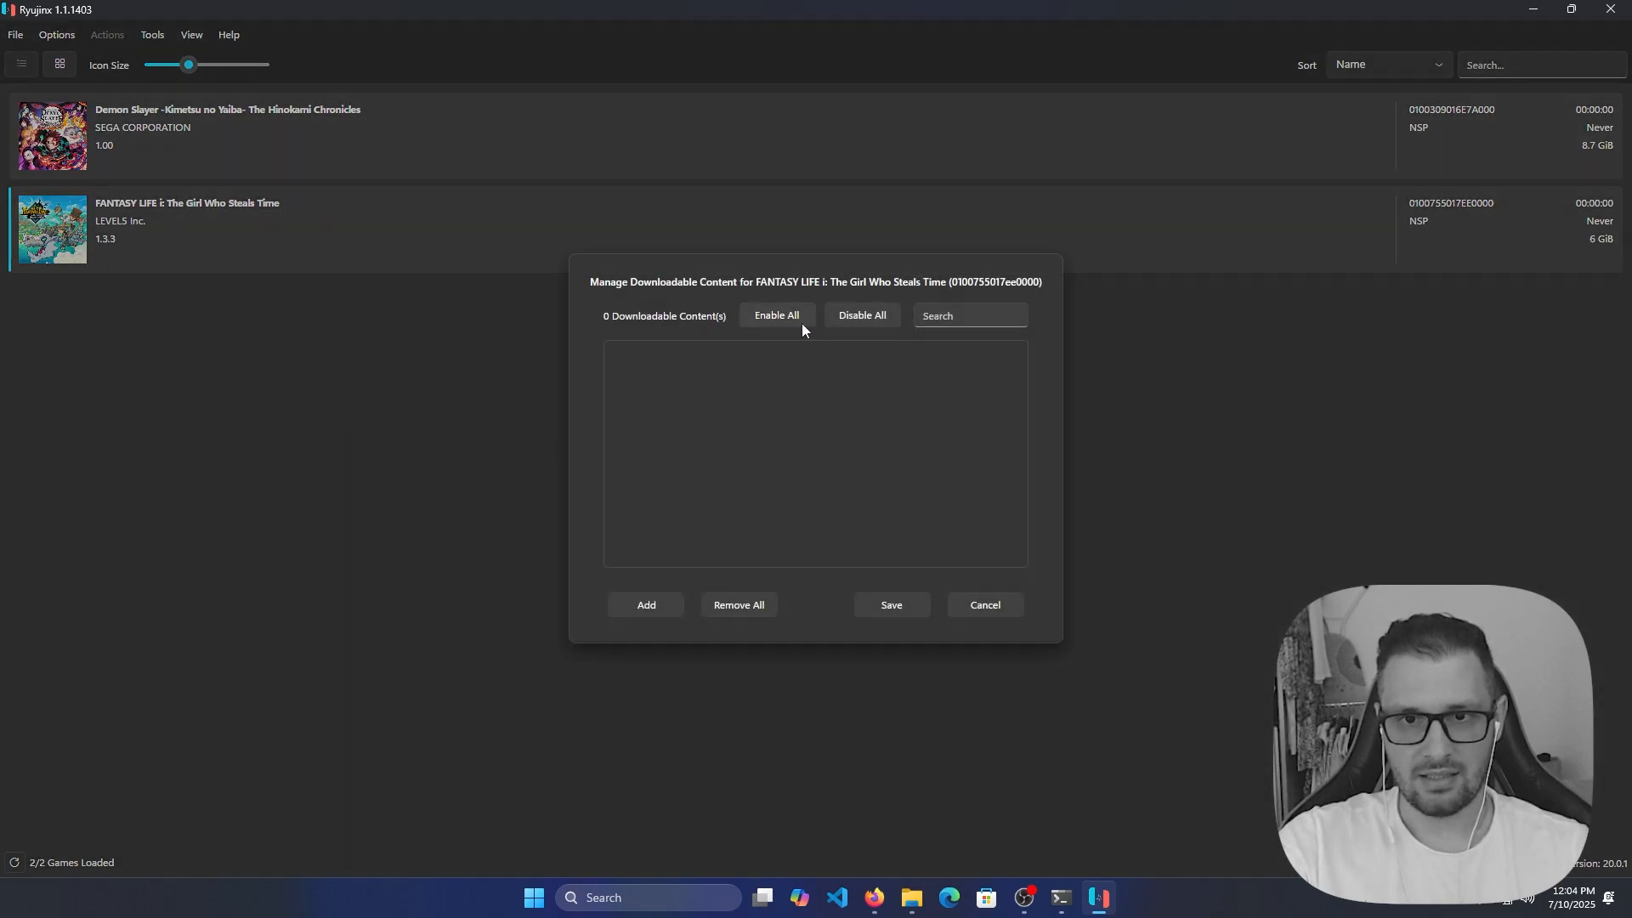
mouse_move(667, 607)
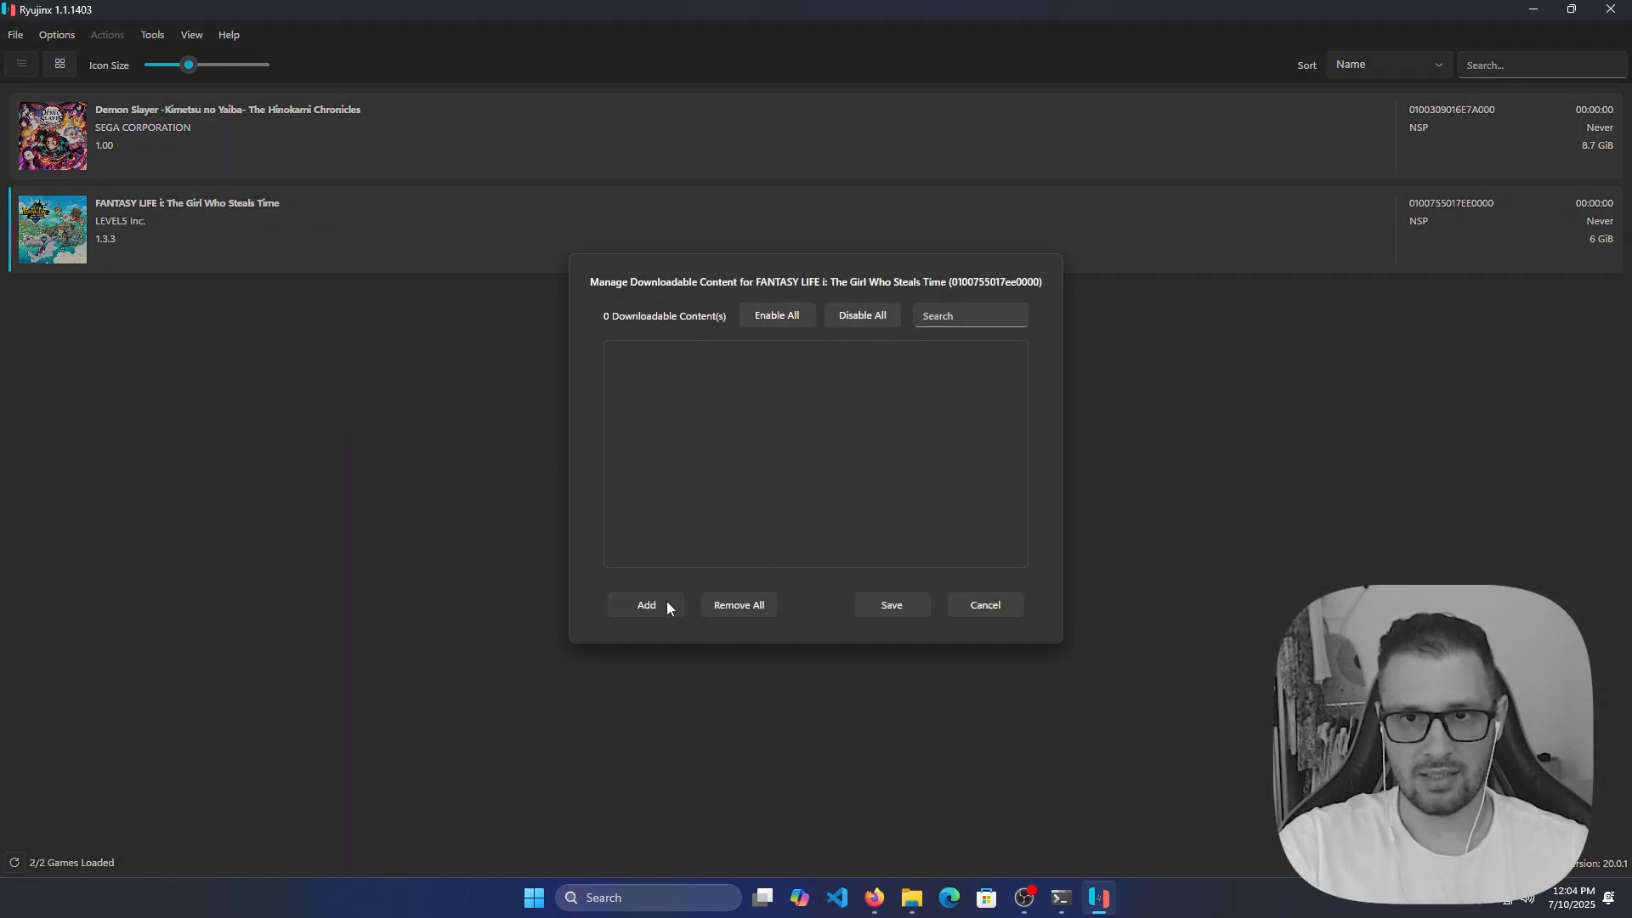
Start adding DLC files from the Manage Downloadable Content dialog.
left_click(646, 605)
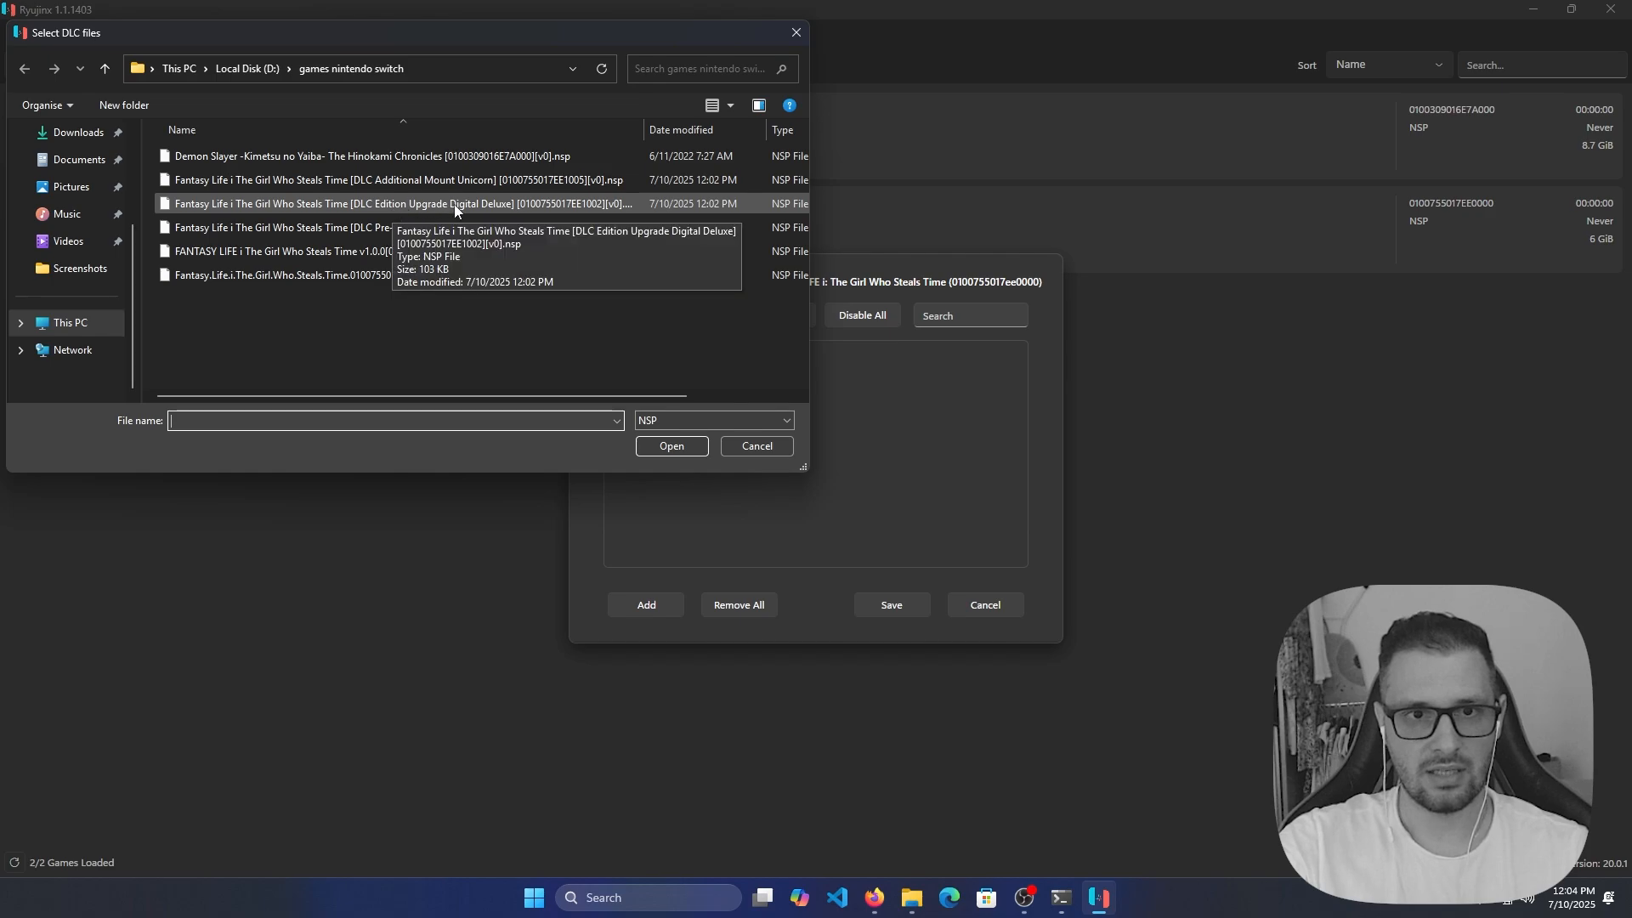
Add the three DLCs: Additional Mount Unicorn, Edition Upgrade Digital Deluxe, Pre-Order Bonus.
left_click(394, 180)
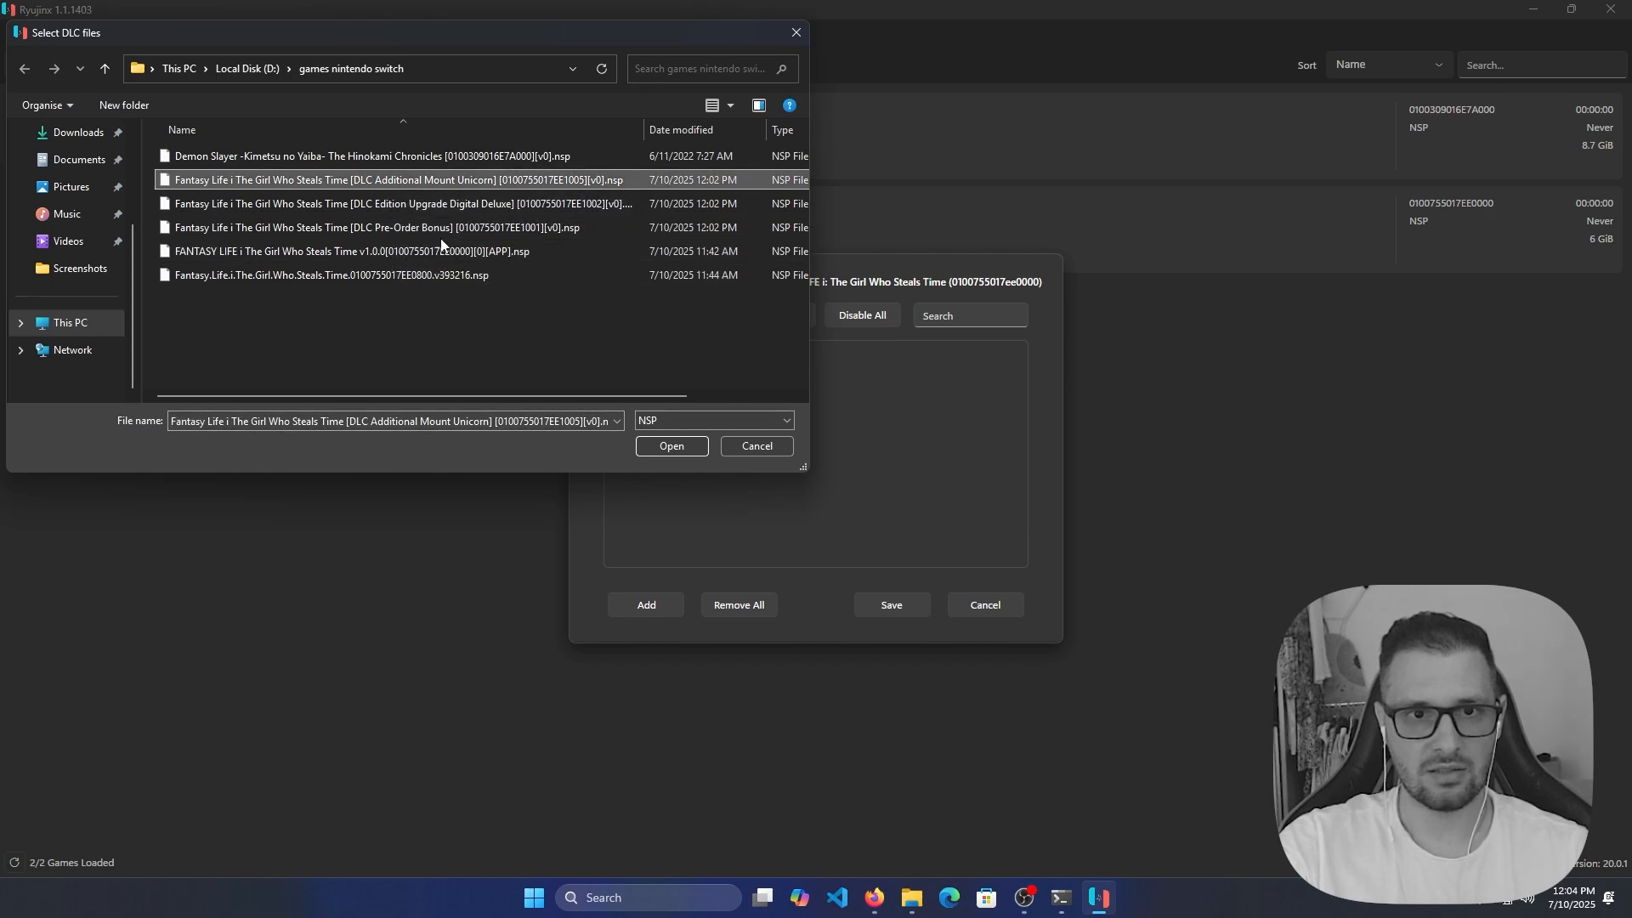
left_click(374, 228)
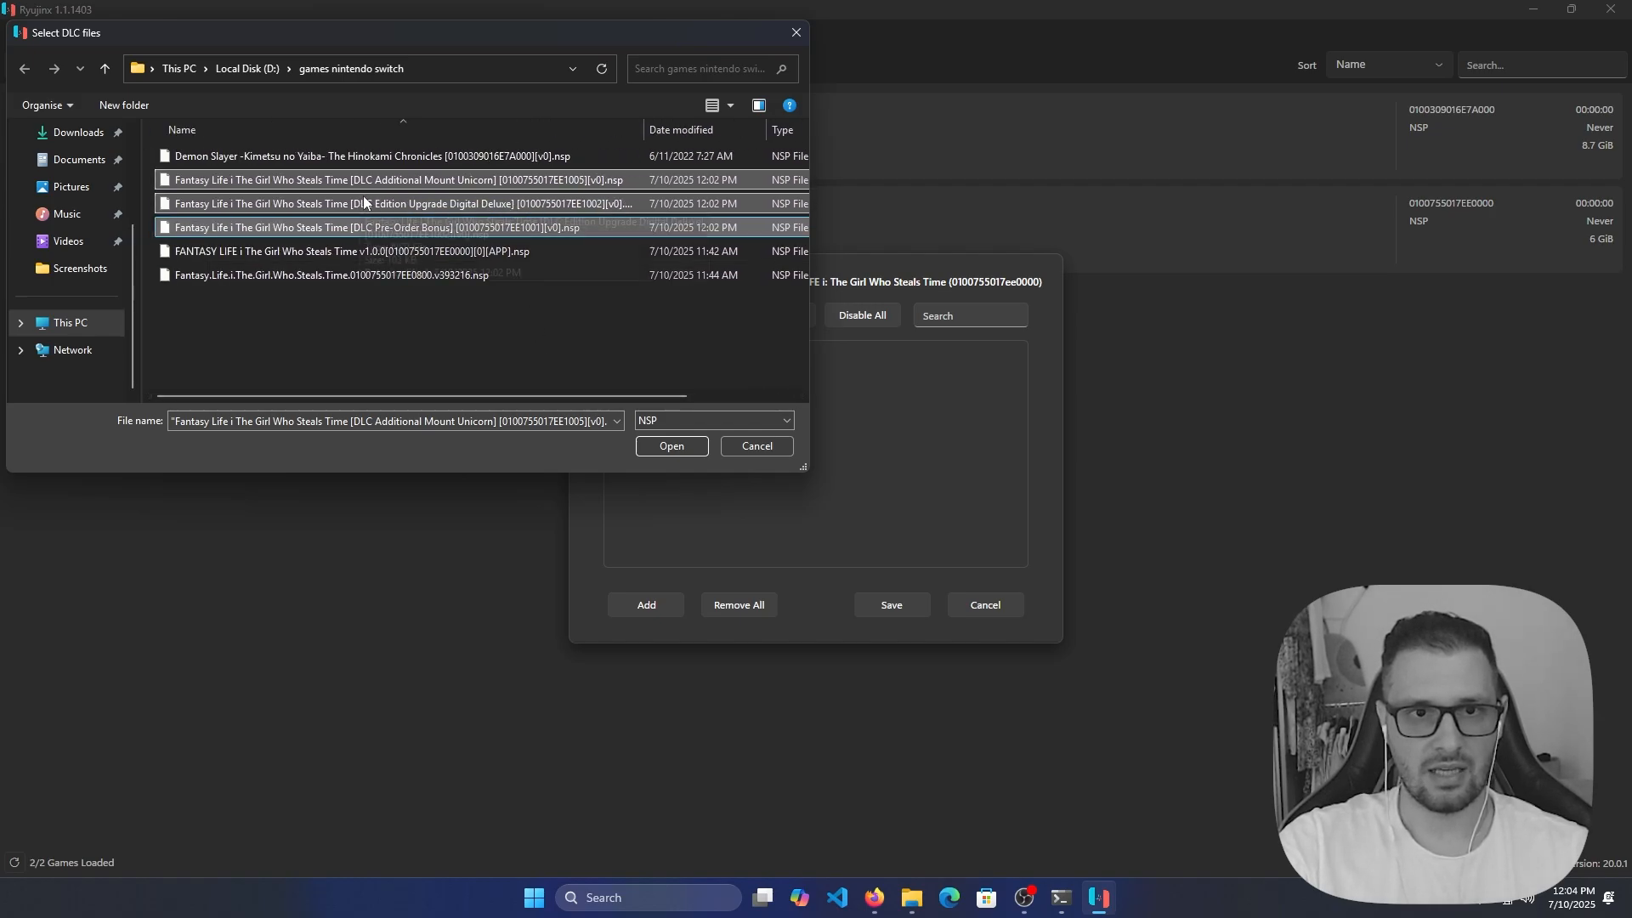
left_click(671, 446)
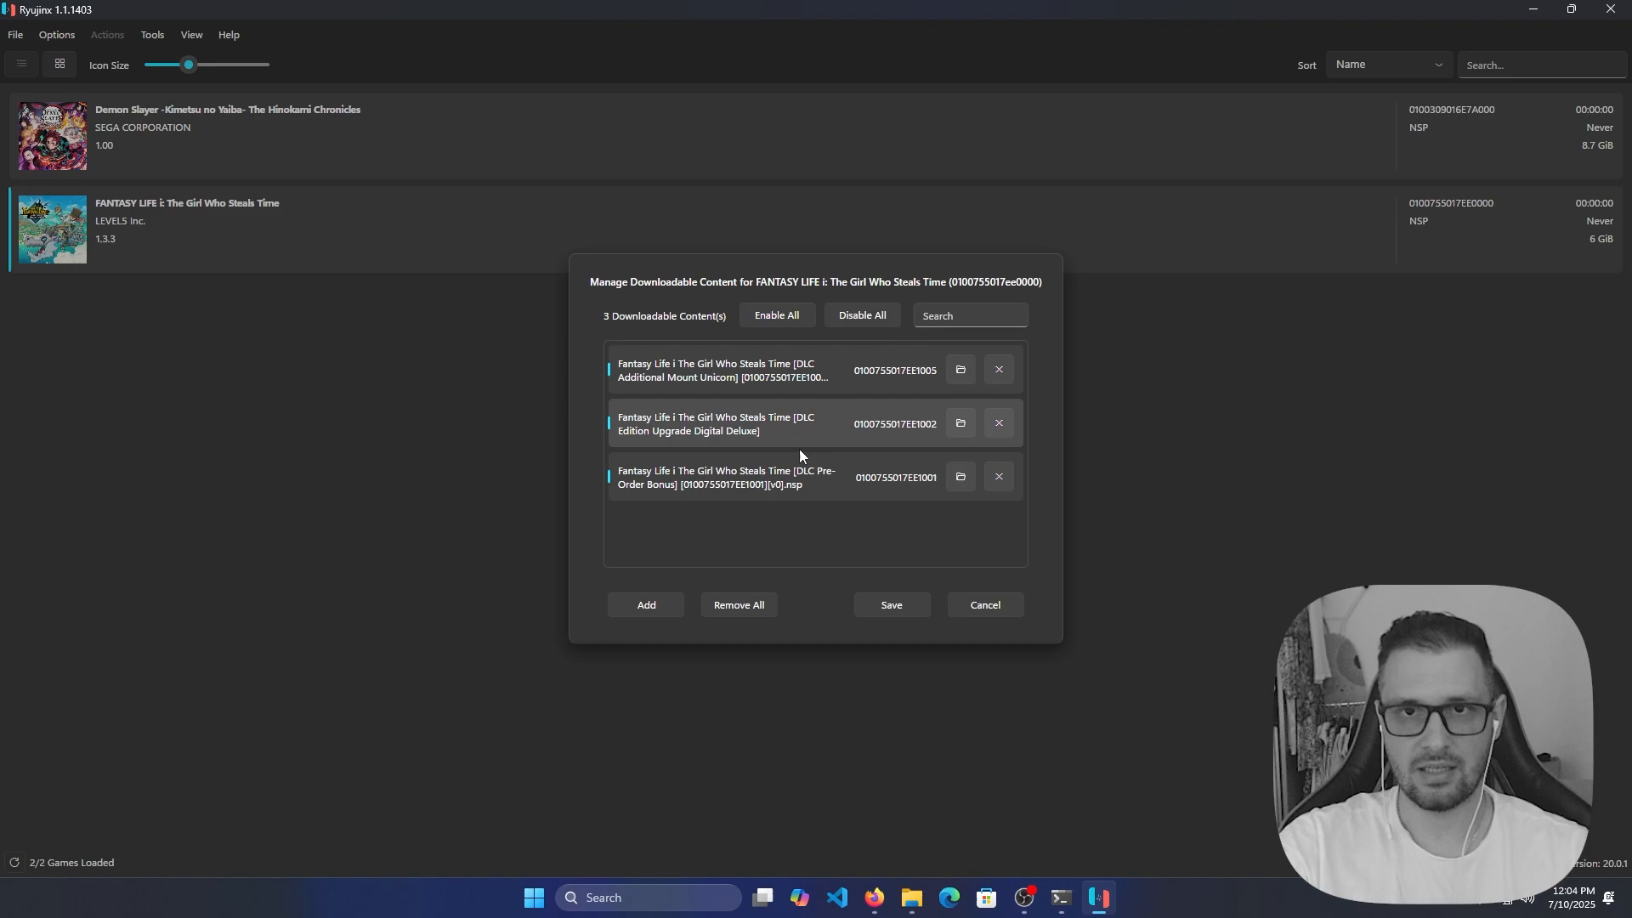
mouse_move(786, 406)
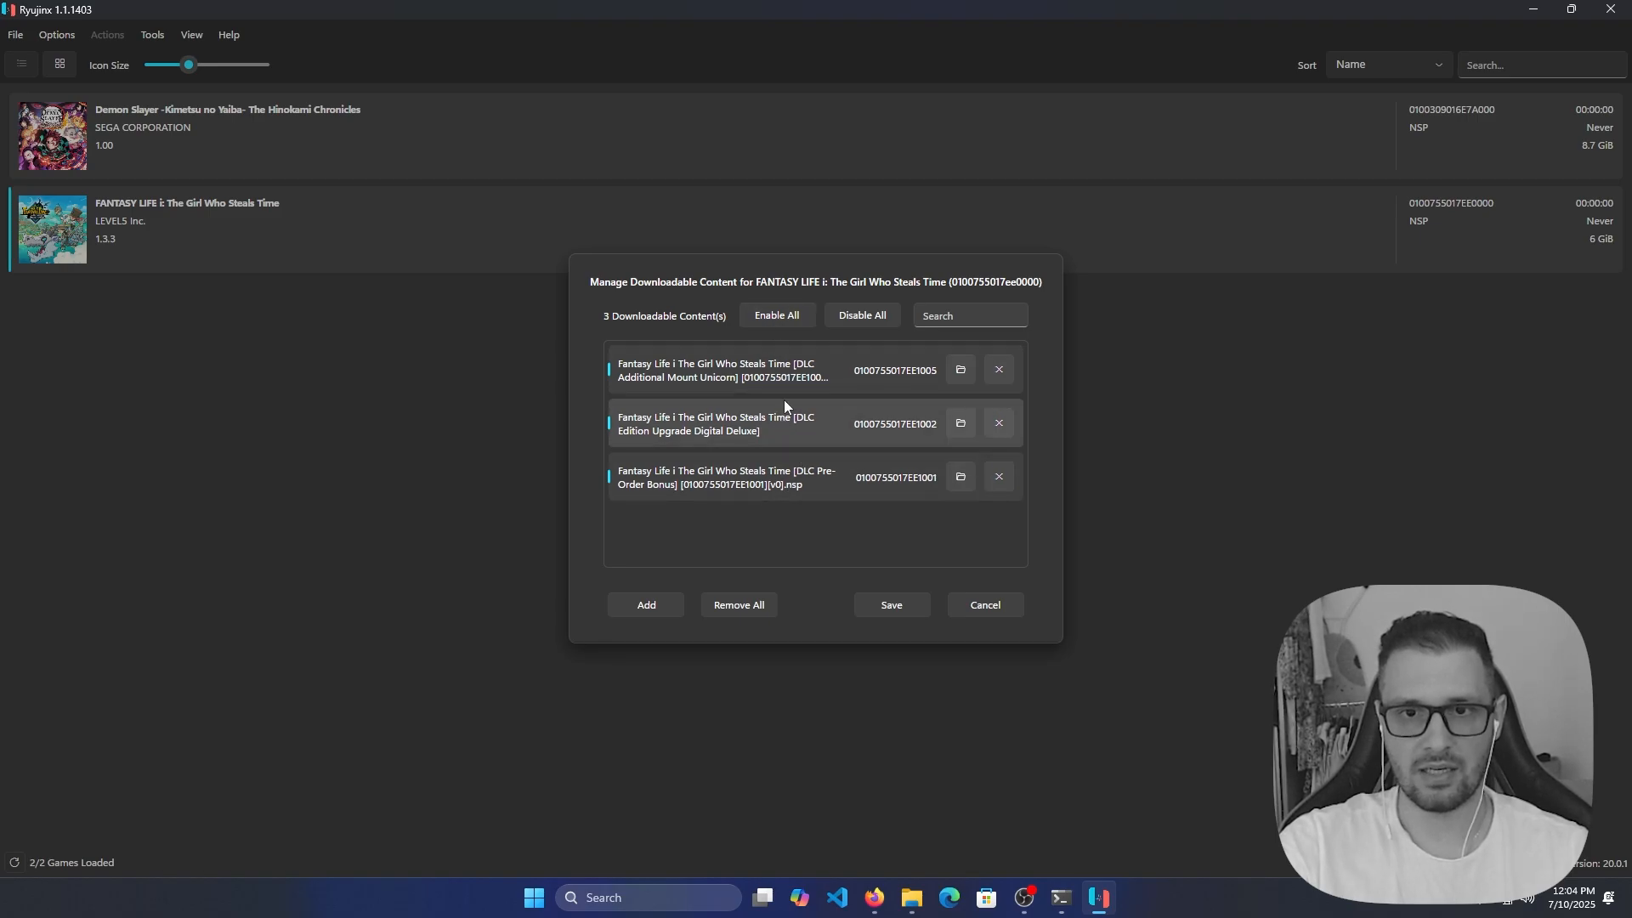
mouse_move(892, 610)
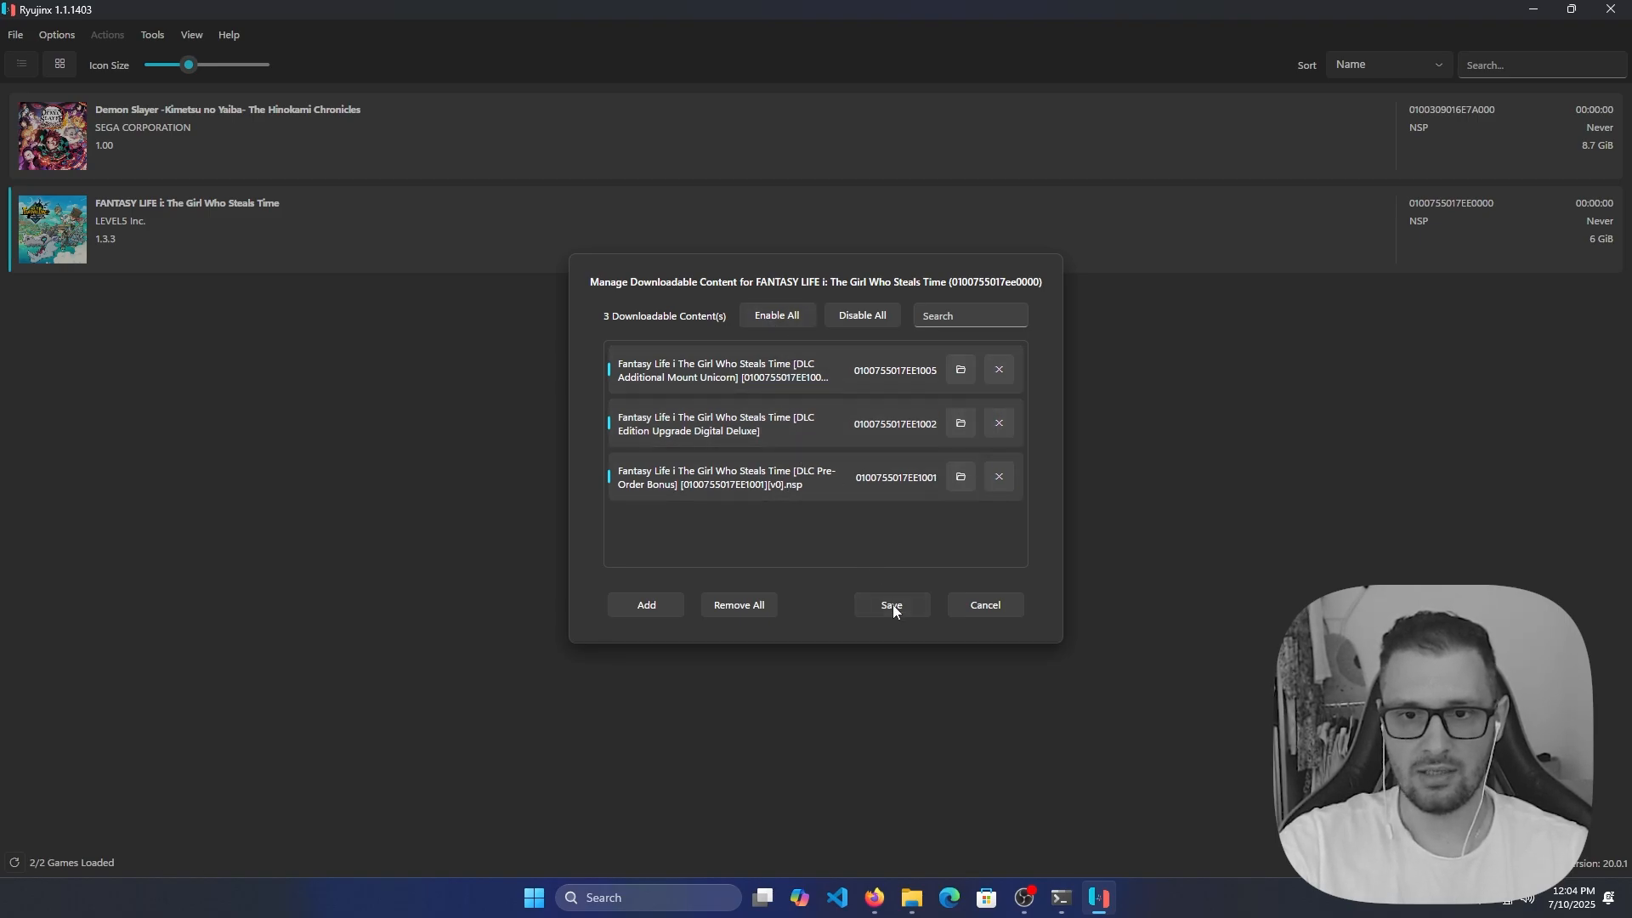
Save the three added DLCs for FANTASY LIFE i.
left_click(890, 605)
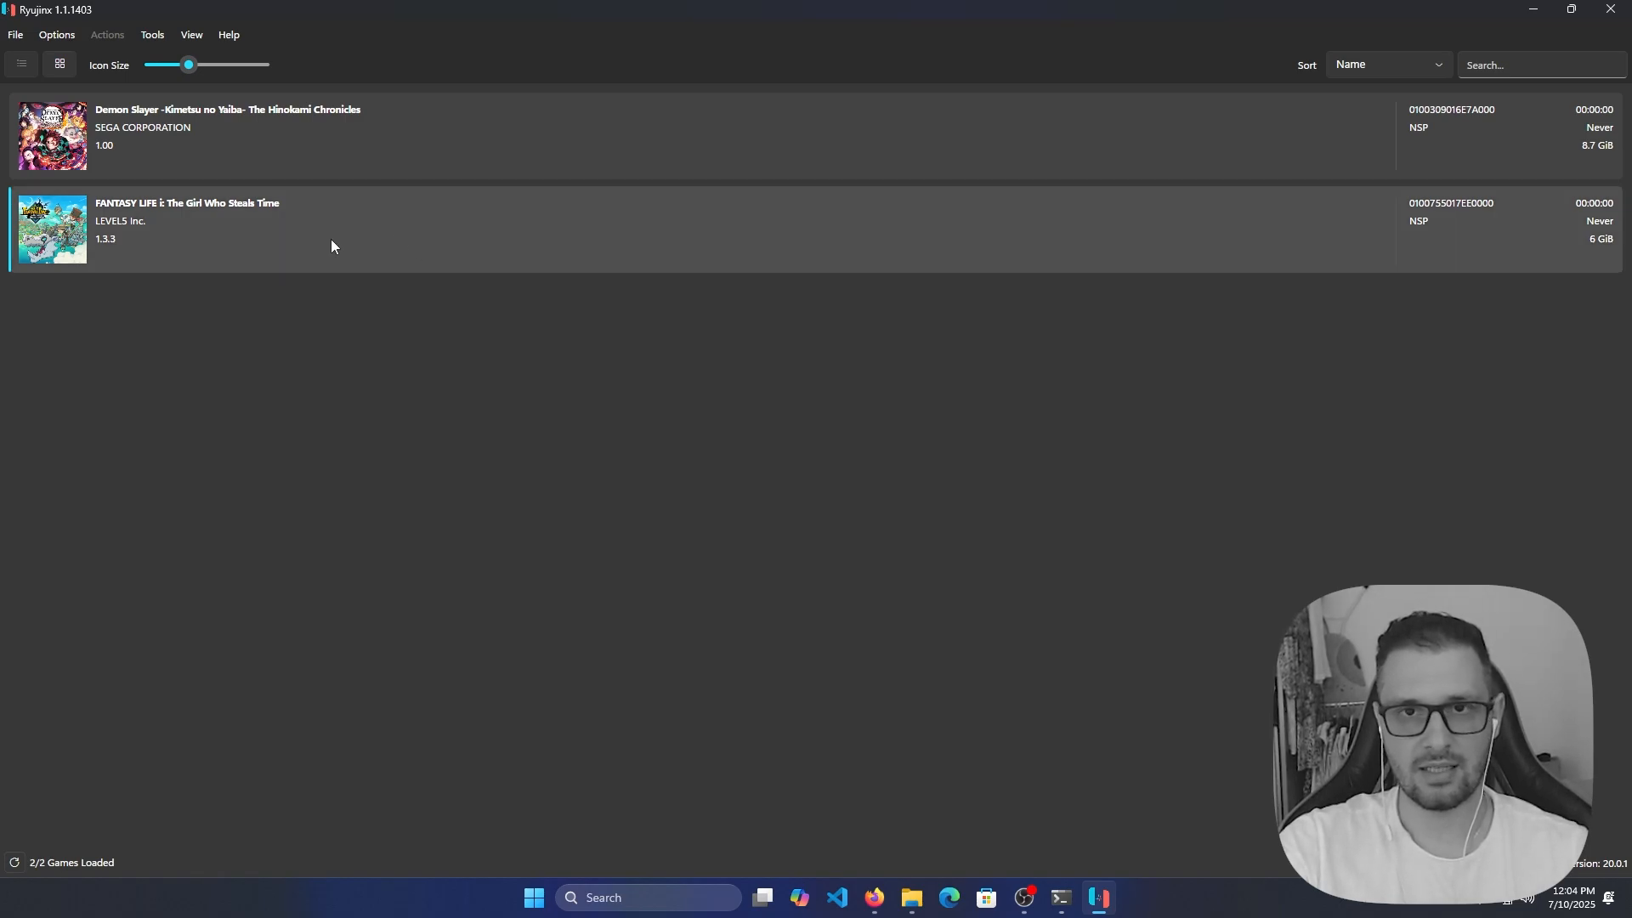
mouse_move(250, 251)
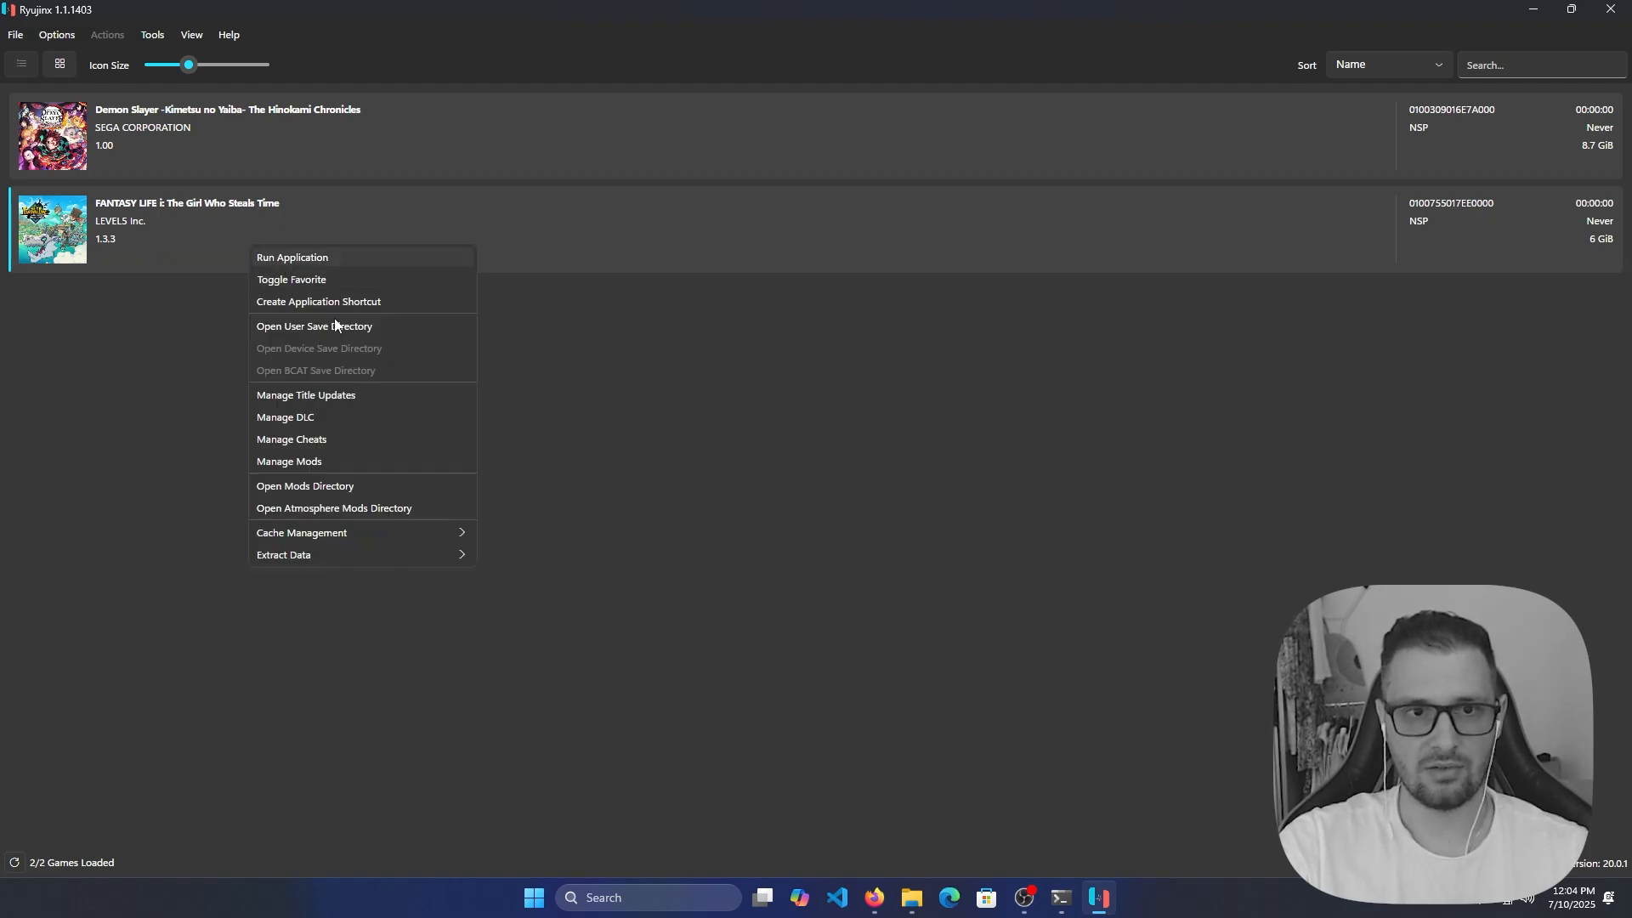
Run FANTASY LIFE i 1.3.3 and confirm English text and voice languages.
left_click(293, 257)
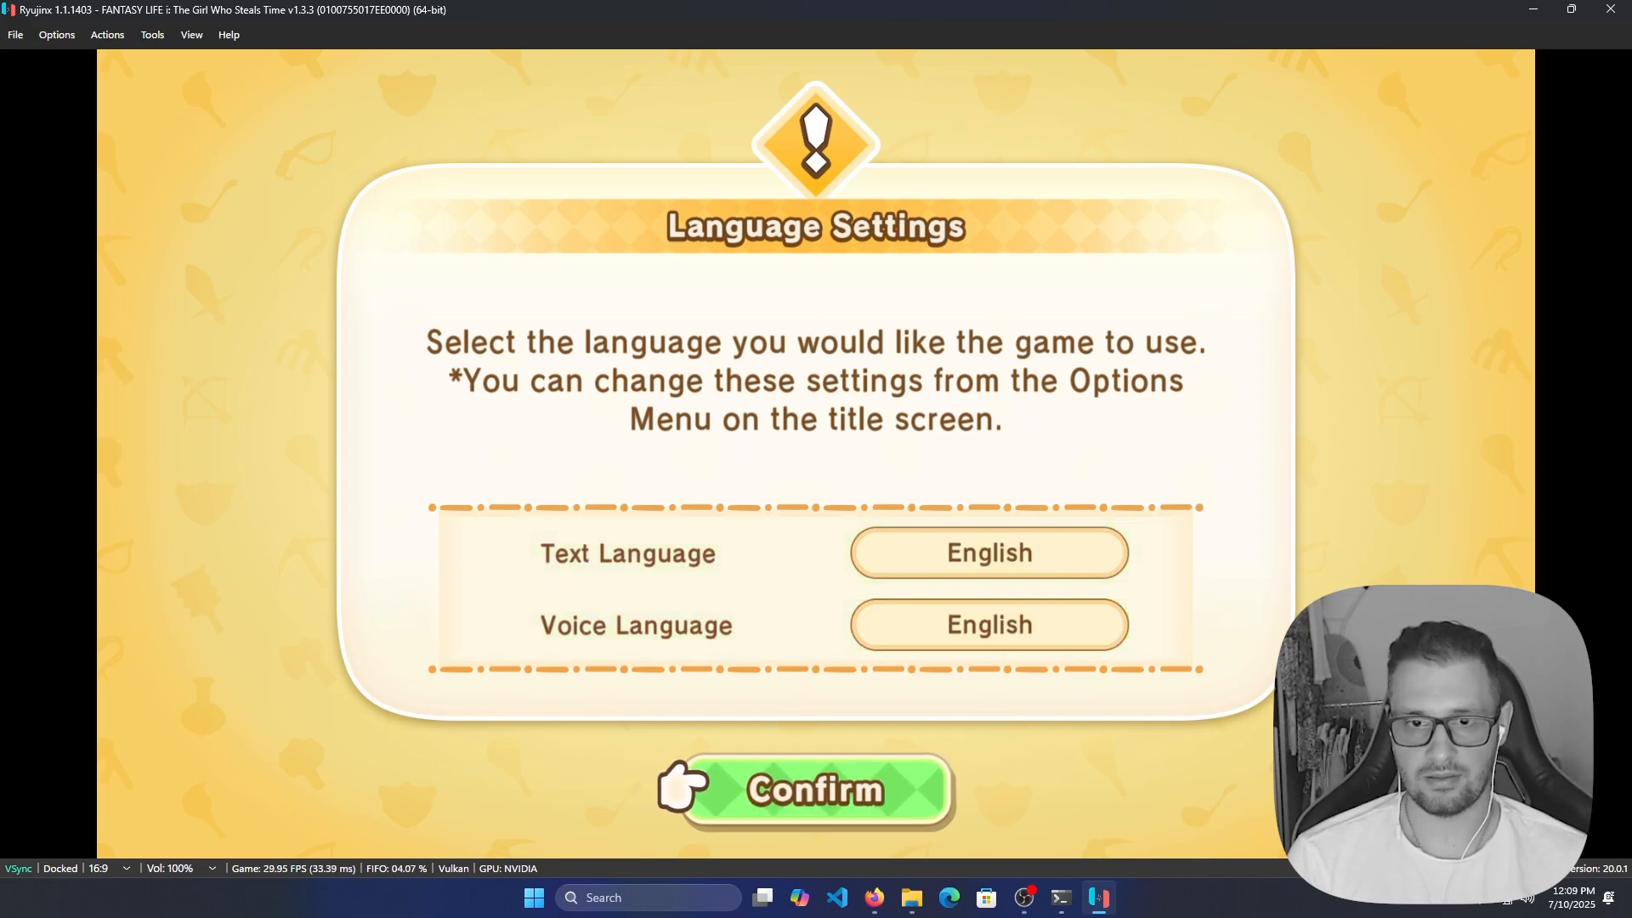
left_click(816, 790)
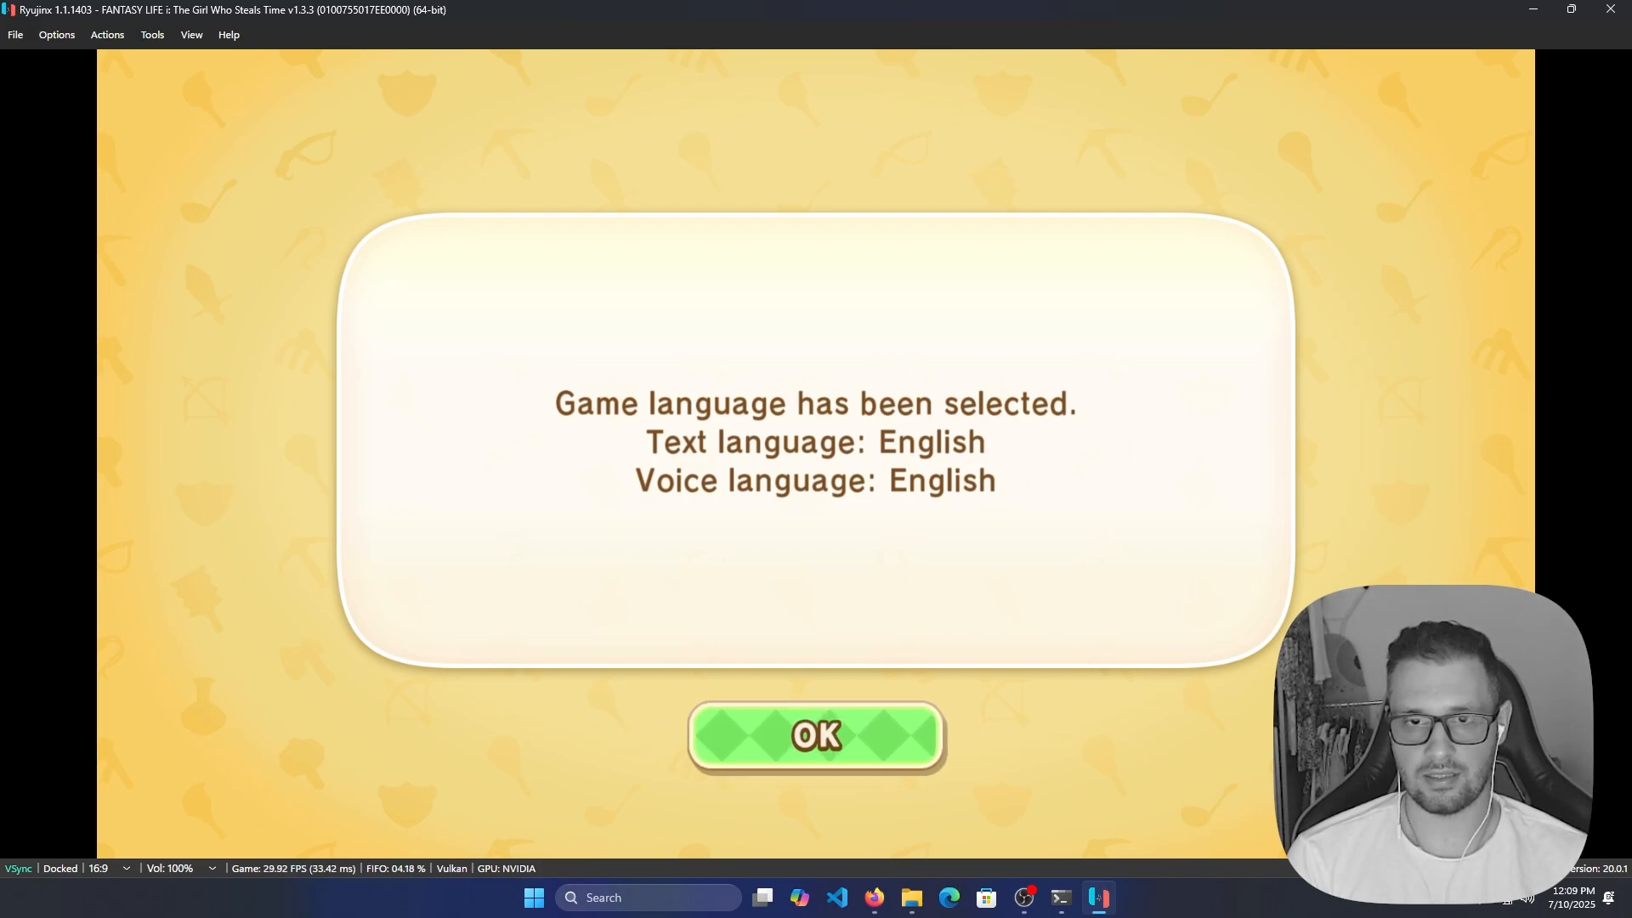
left_click(816, 738)
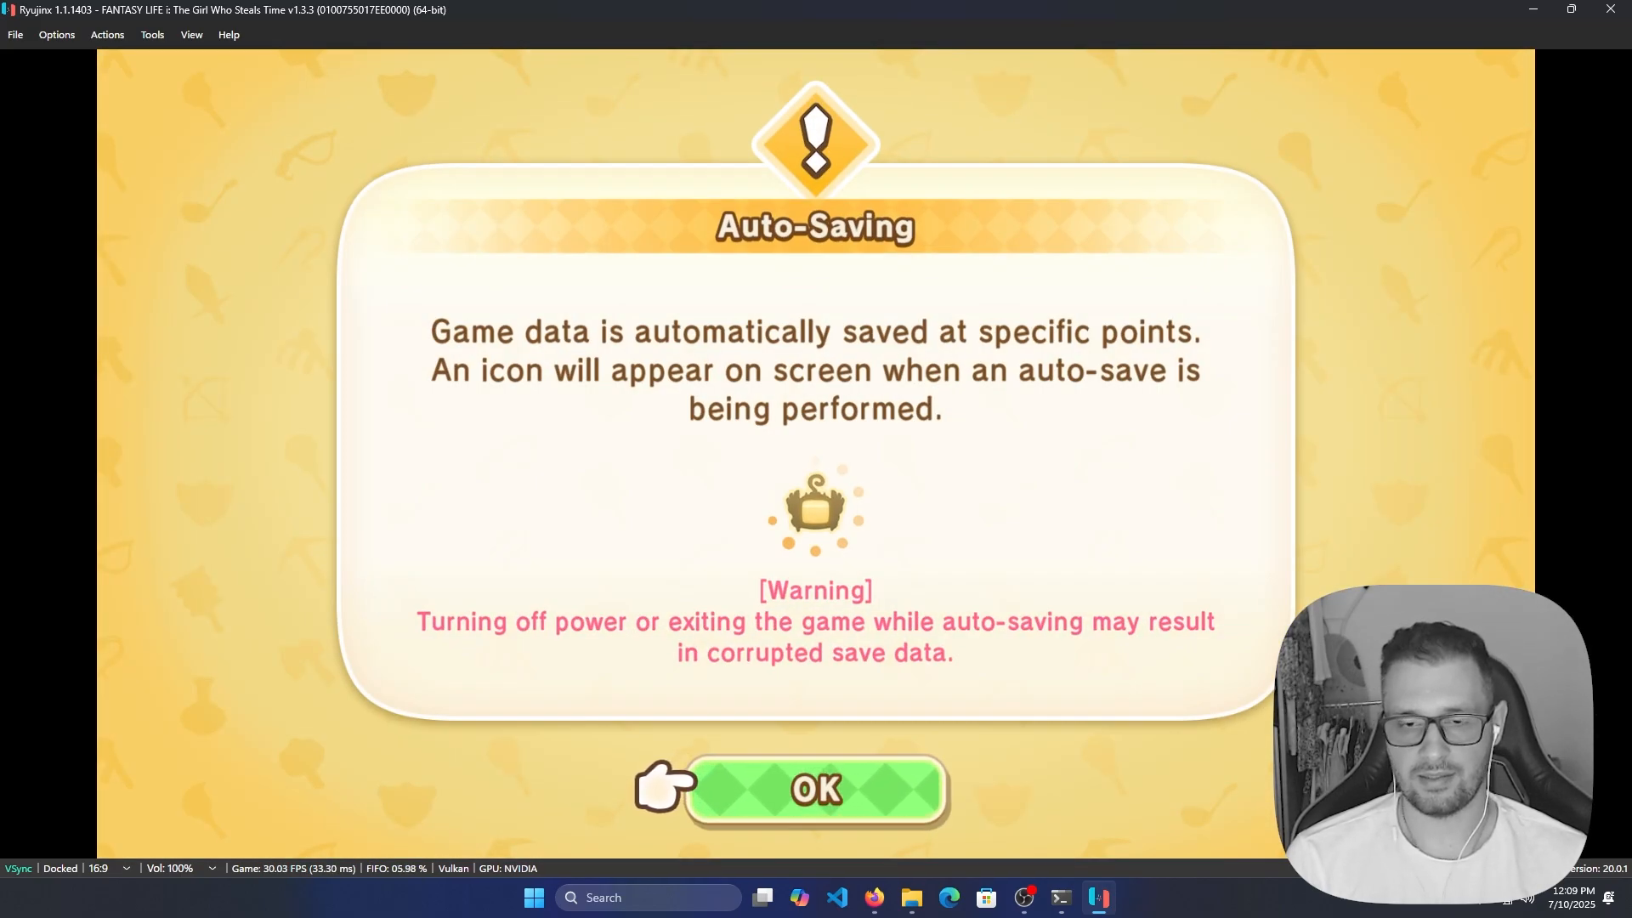
Dismiss the Auto-Saving notice so the intro plays into gameplay on the ship deck.
left_click(816, 791)
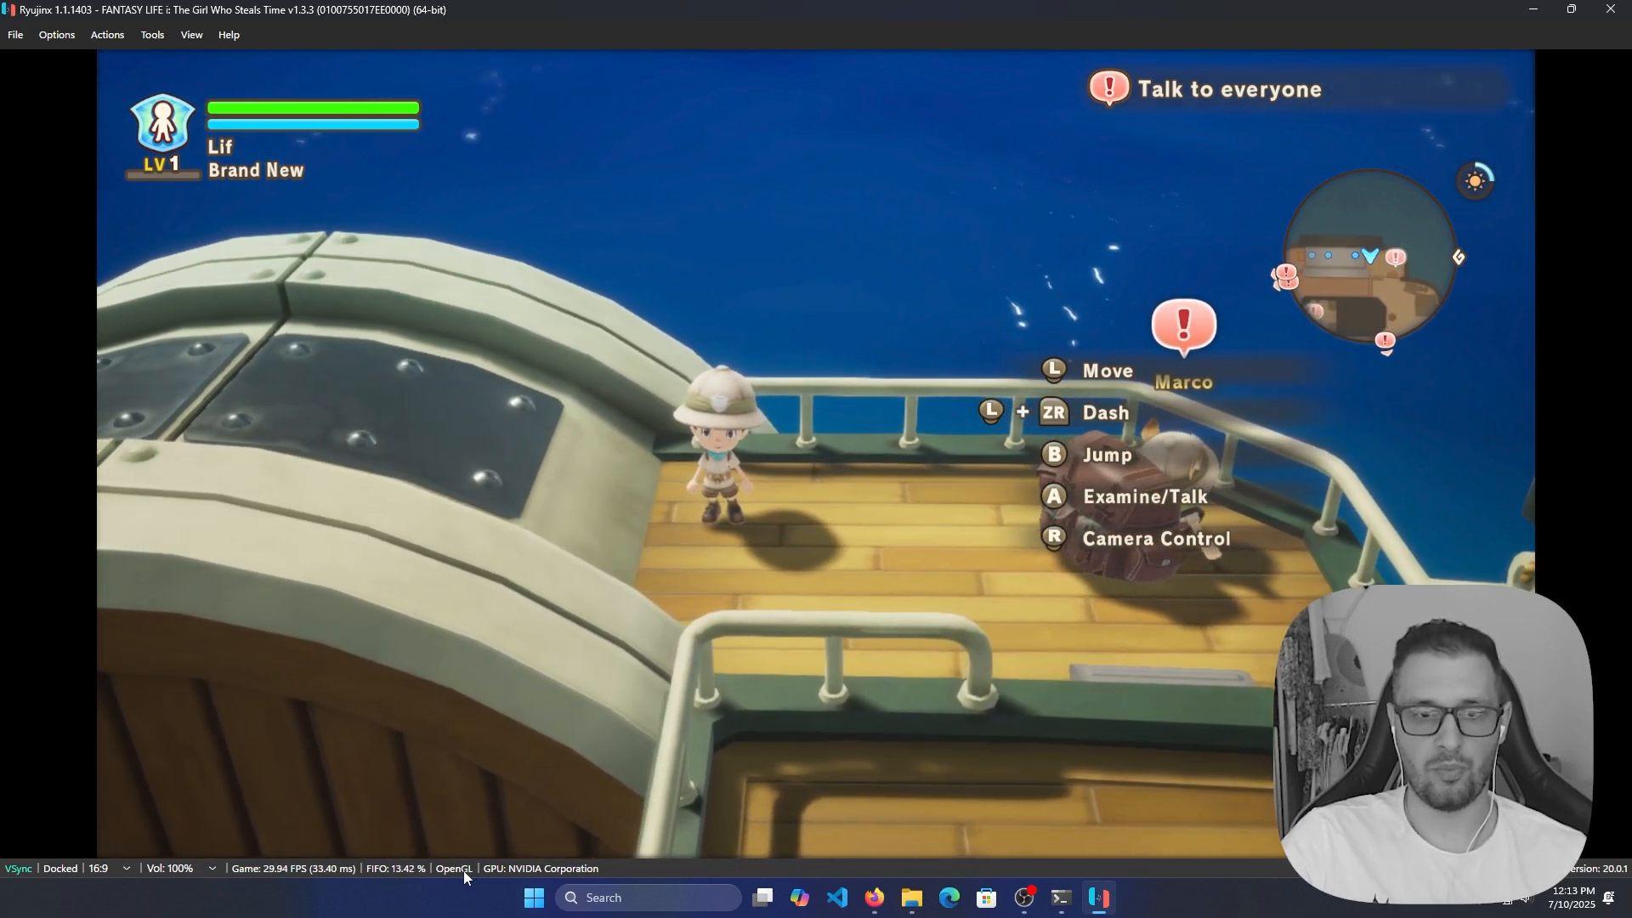
left_click(56, 34)
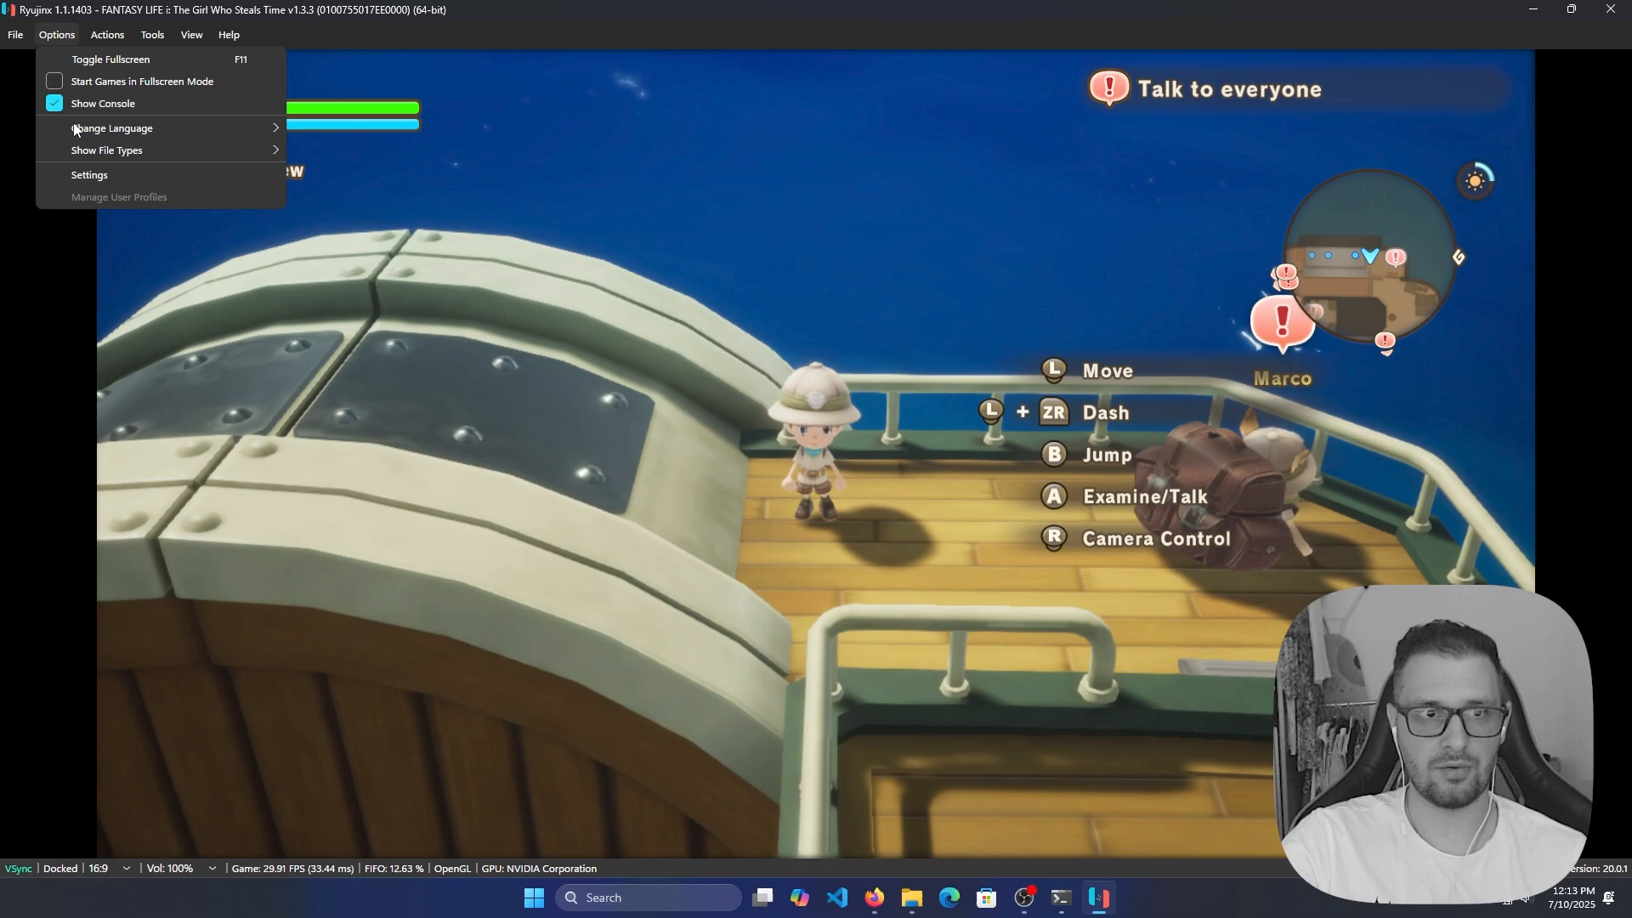
left_click(88, 174)
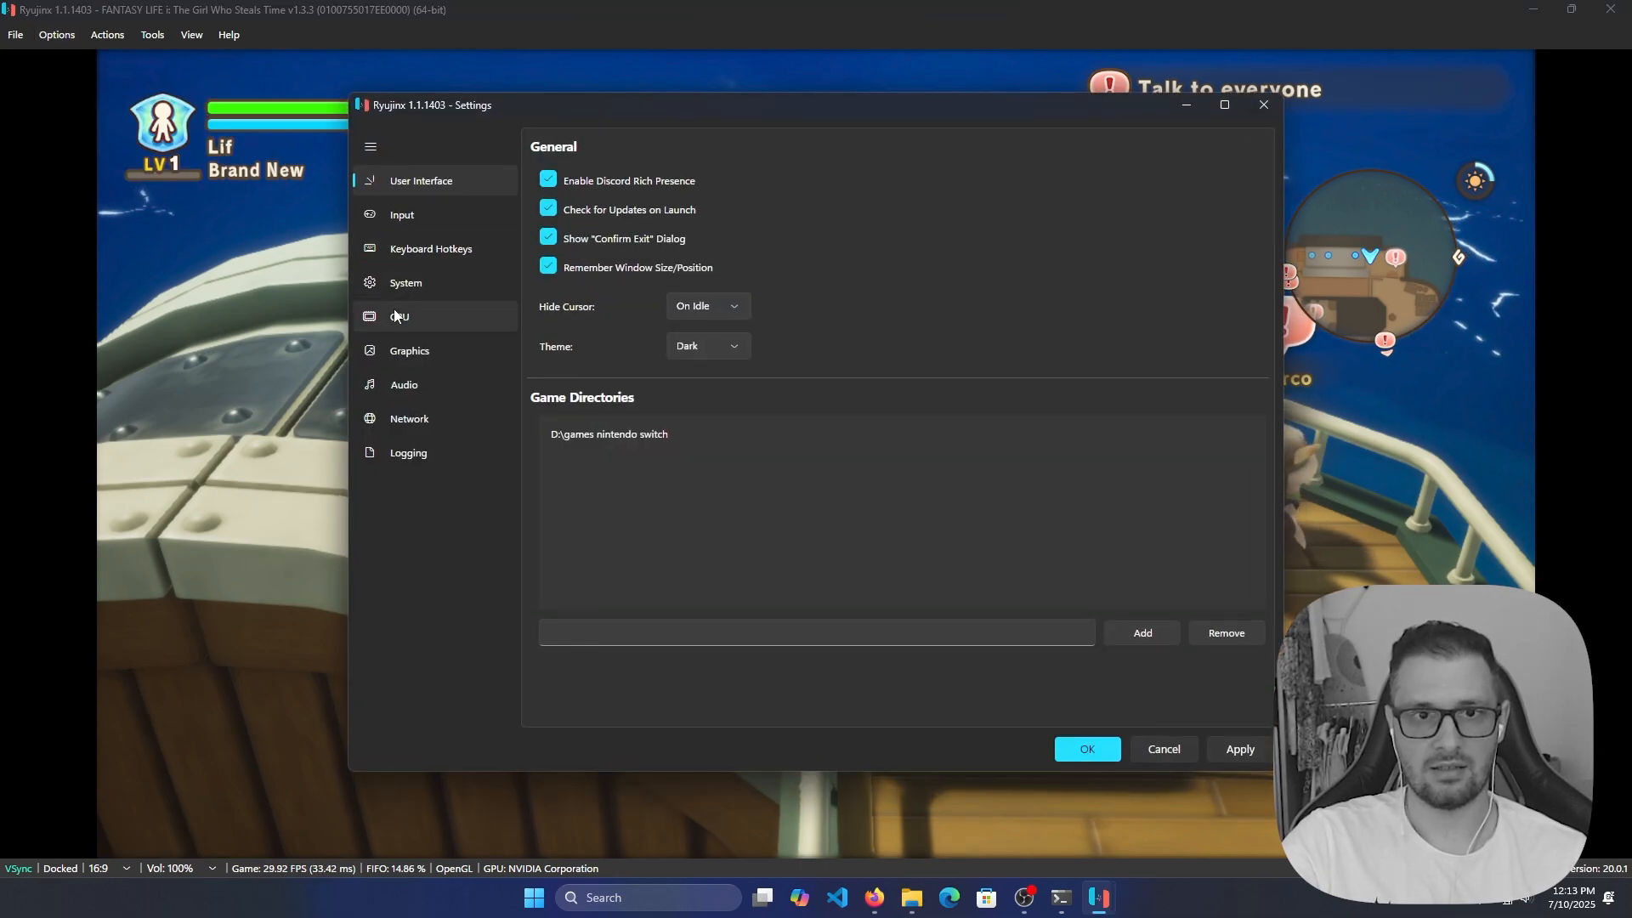
left_click(408, 350)
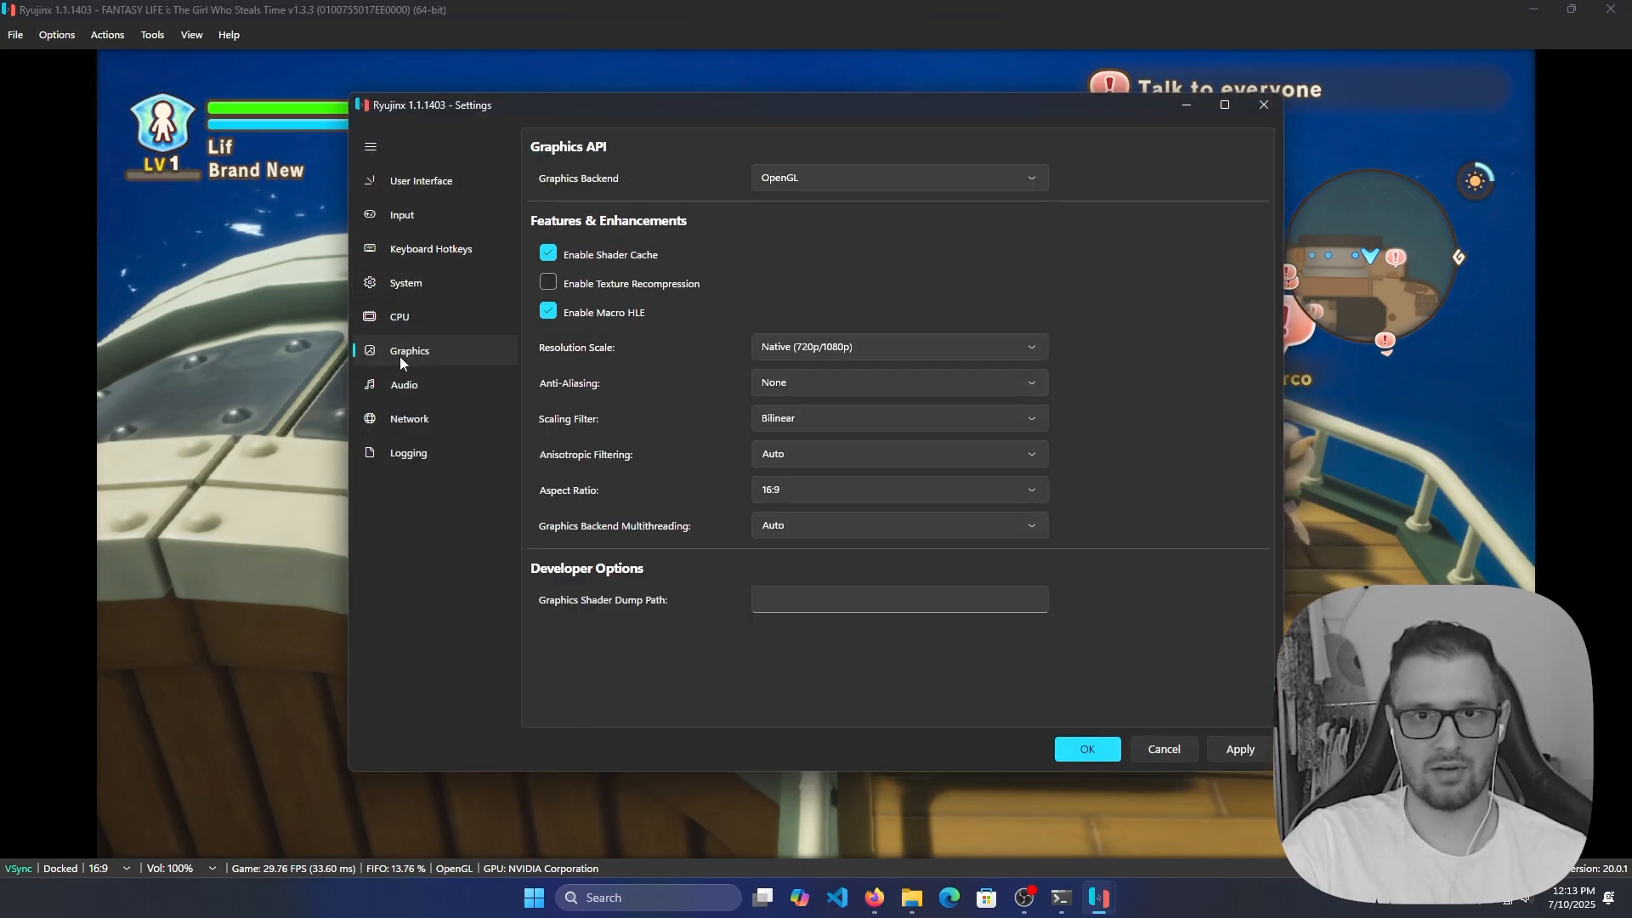
left_click(897, 179)
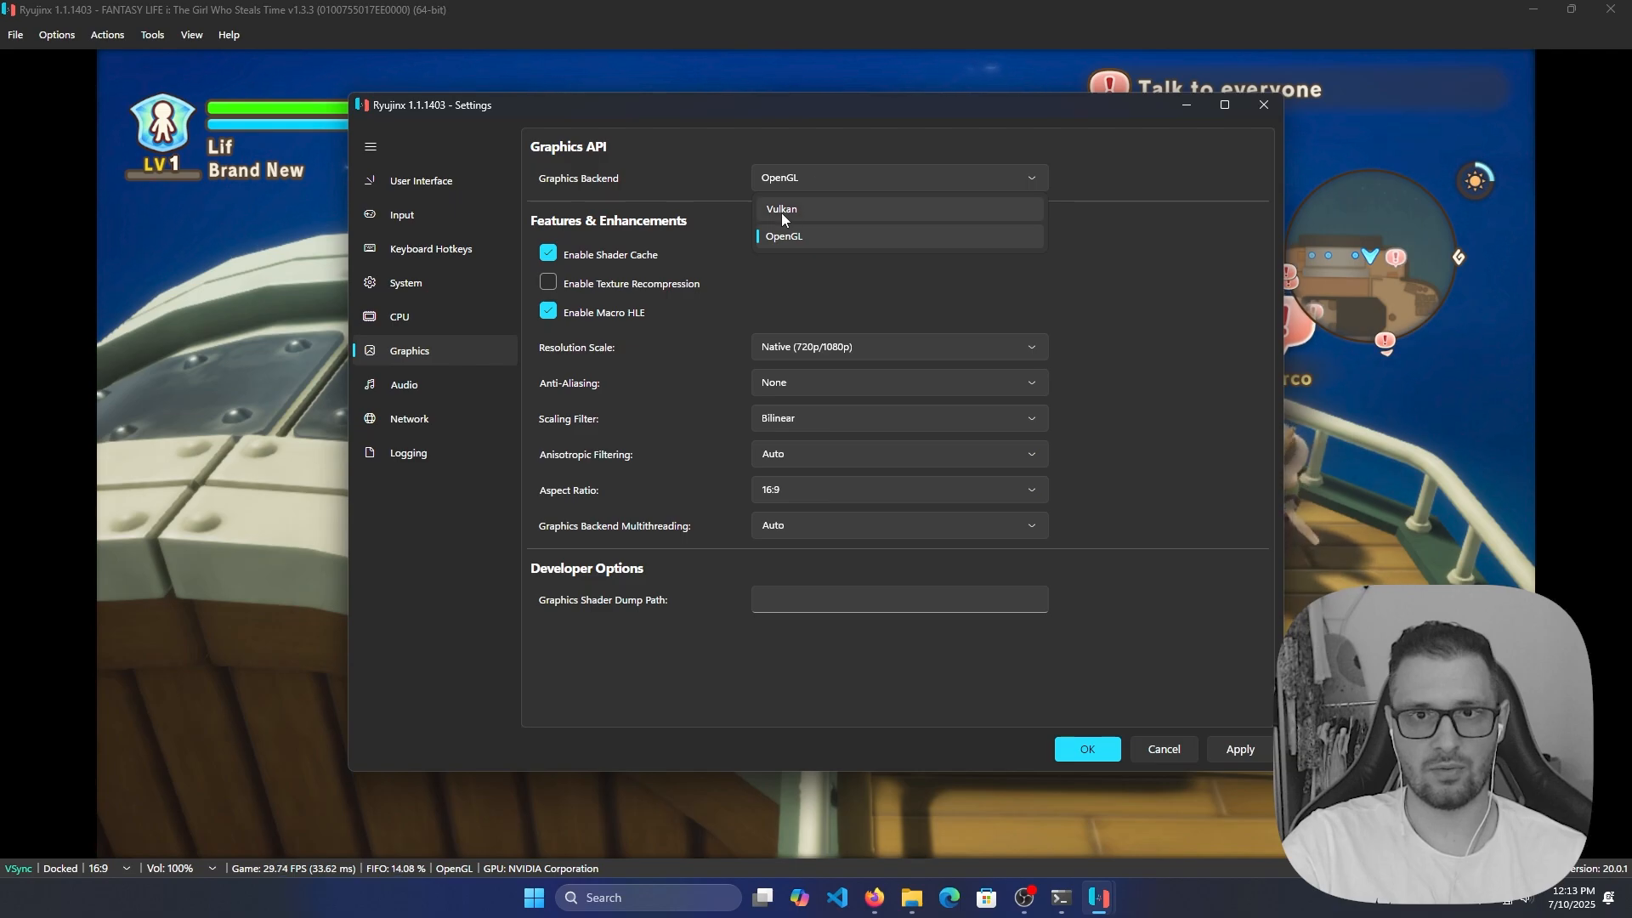
left_click(783, 236)
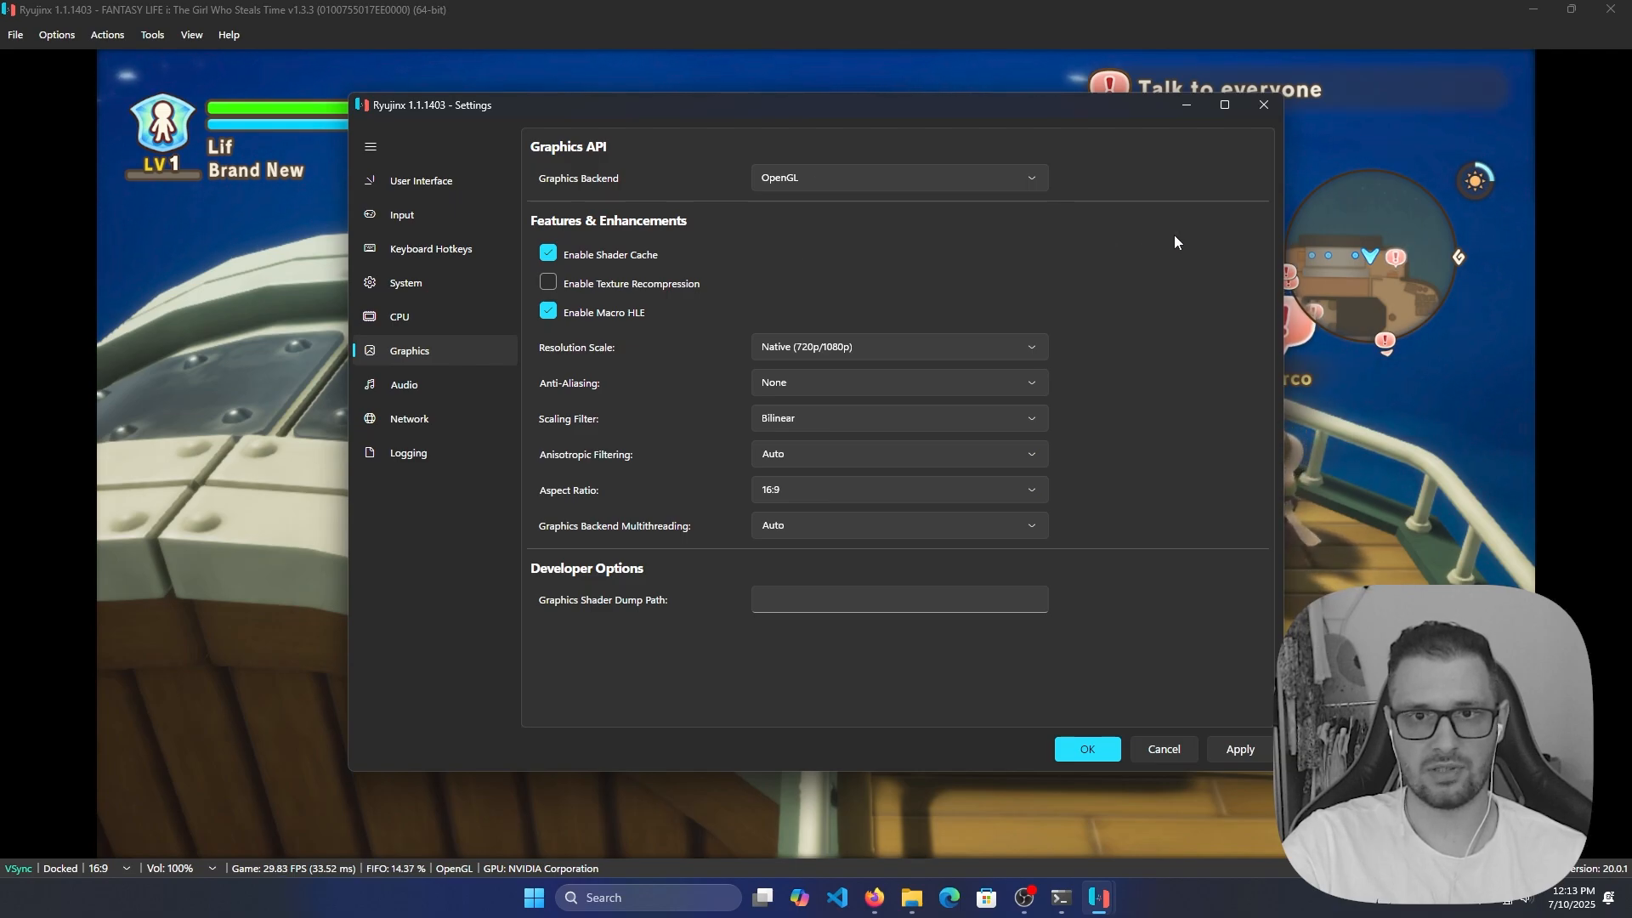
left_click(1088, 748)
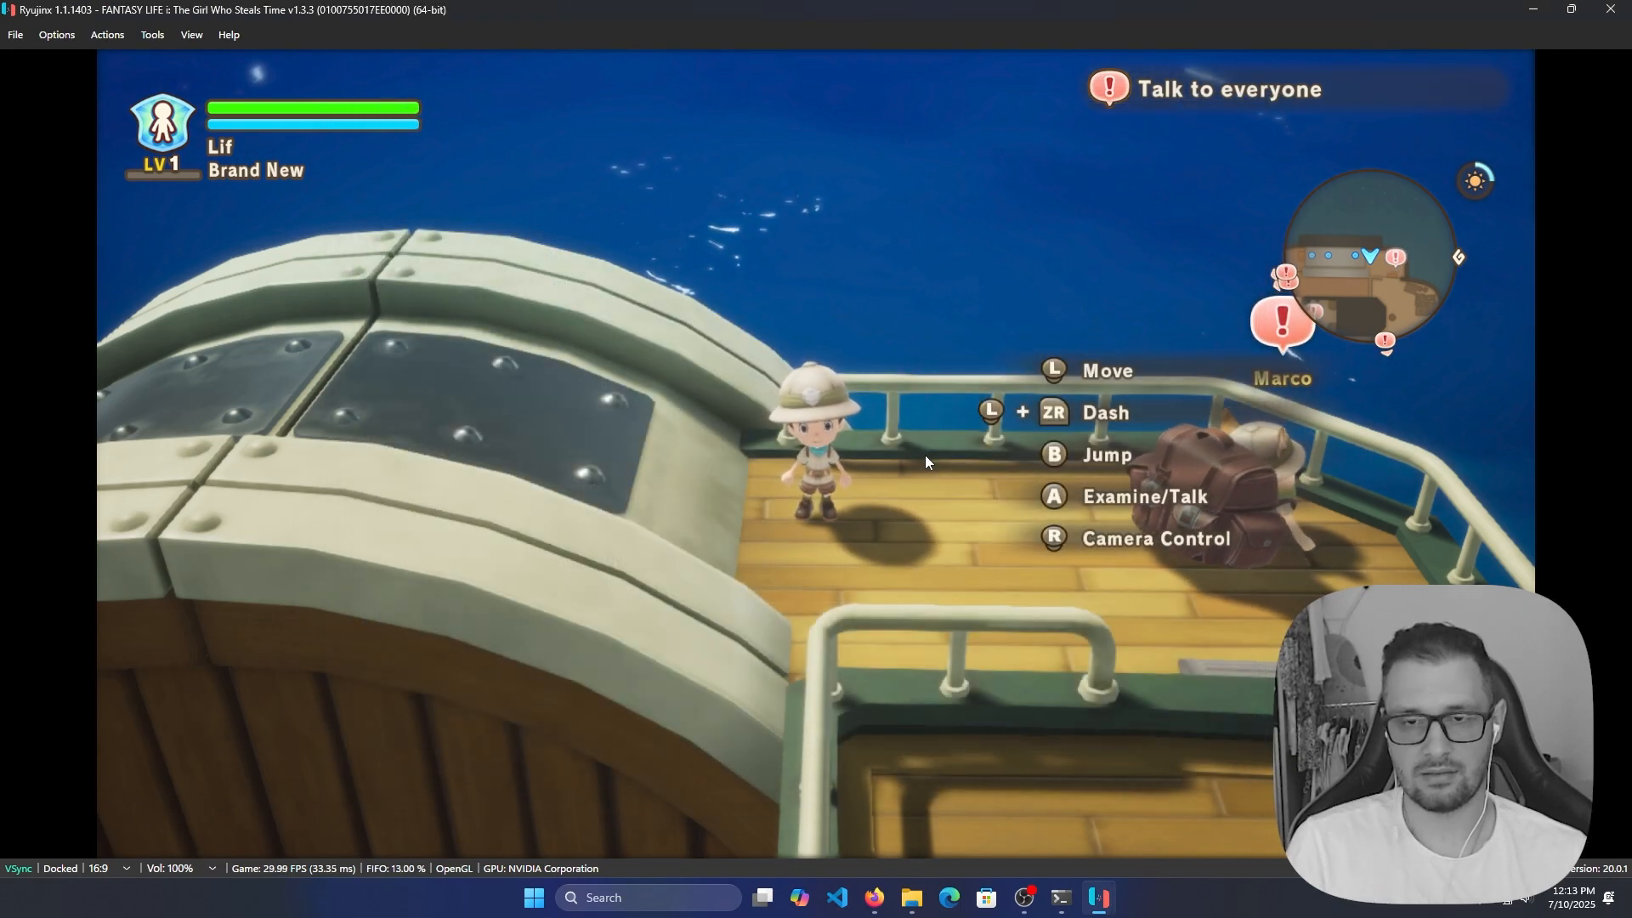